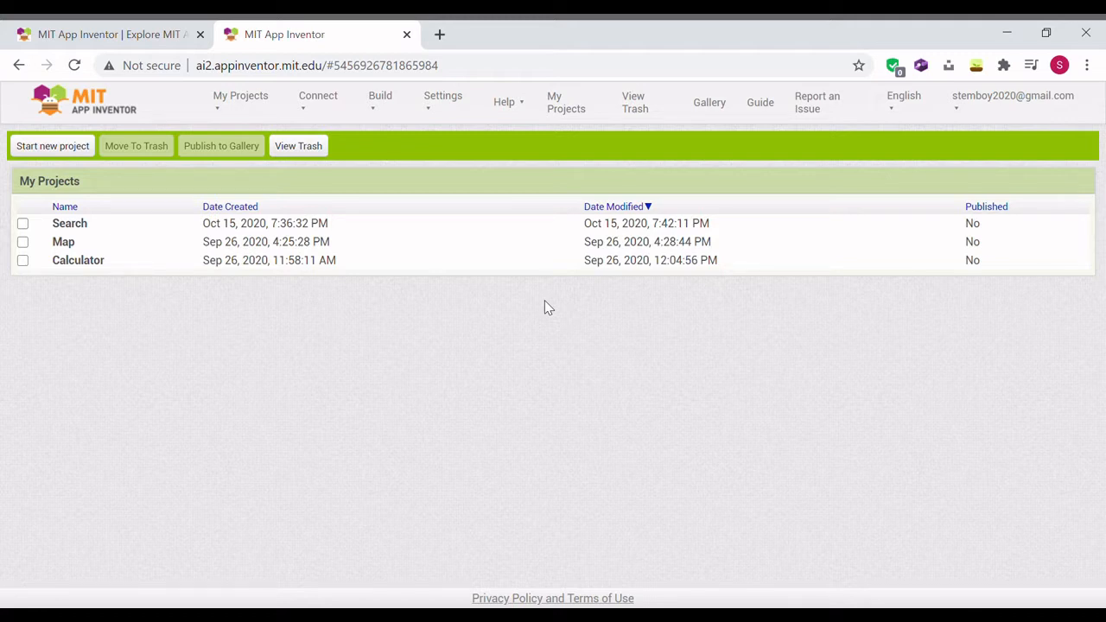
mouse_move(90, 223)
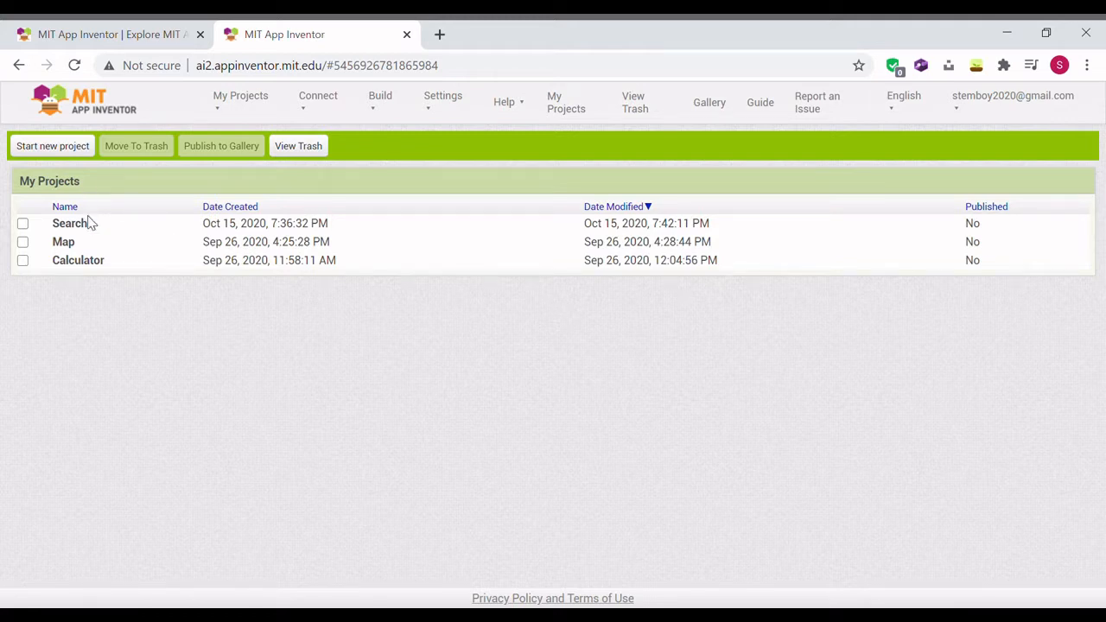
mouse_move(190, 396)
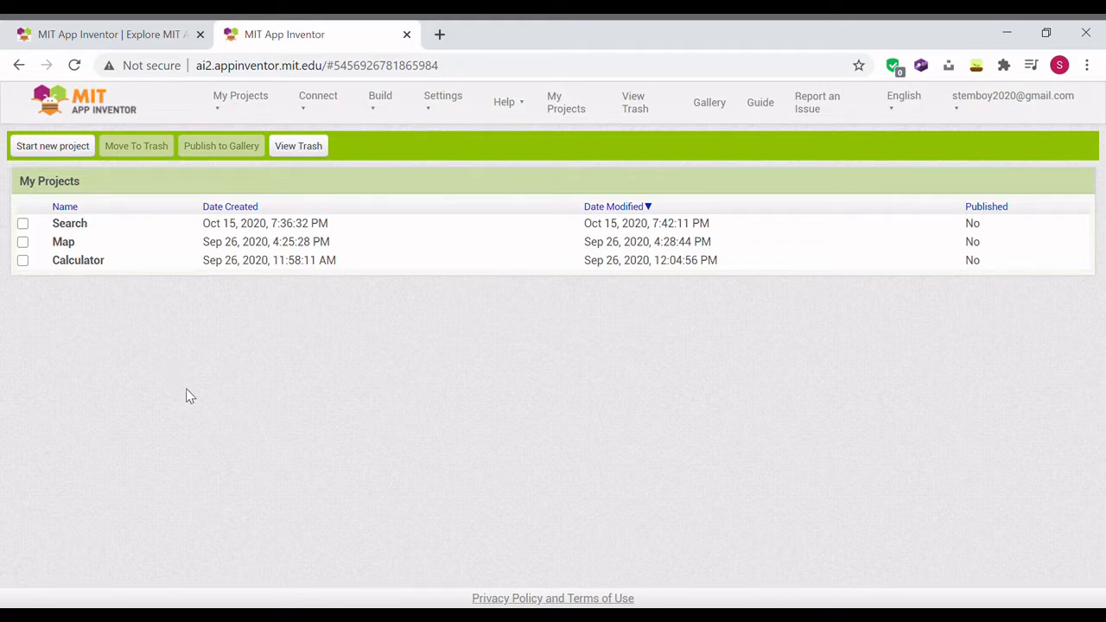
mouse_move(194, 399)
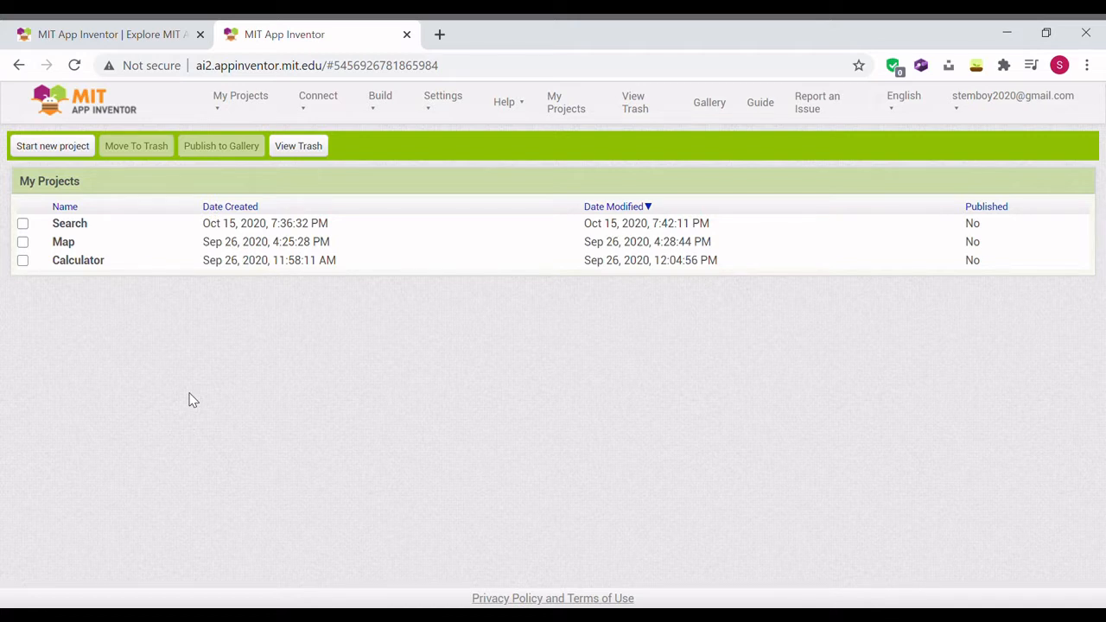
mouse_move(146, 285)
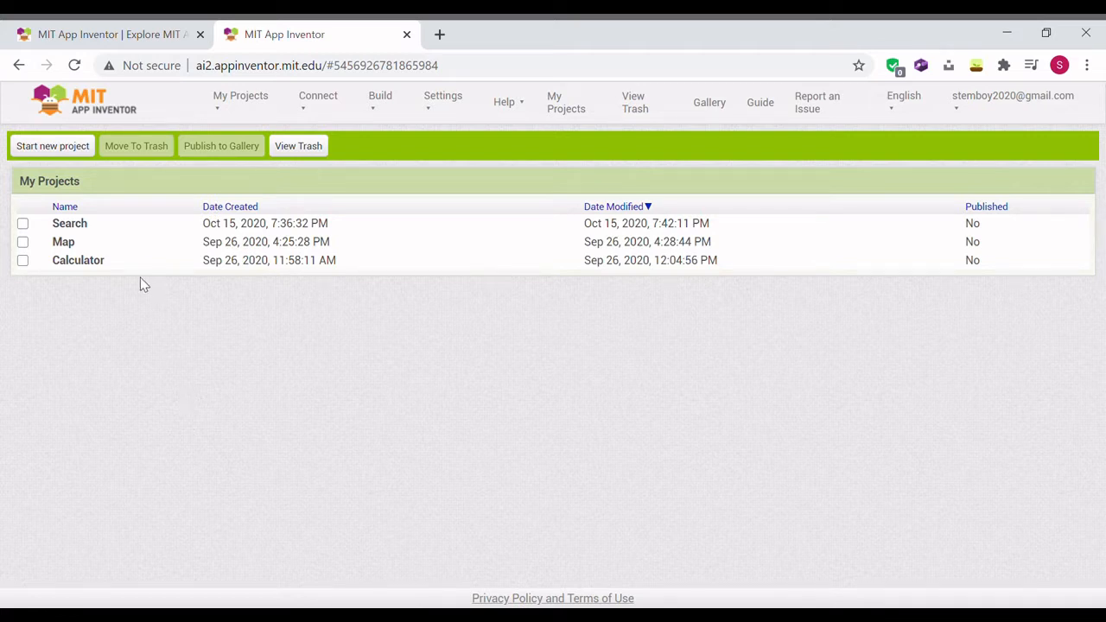
Open the Search project and save a copy of it named Search_2.
left_click(69, 222)
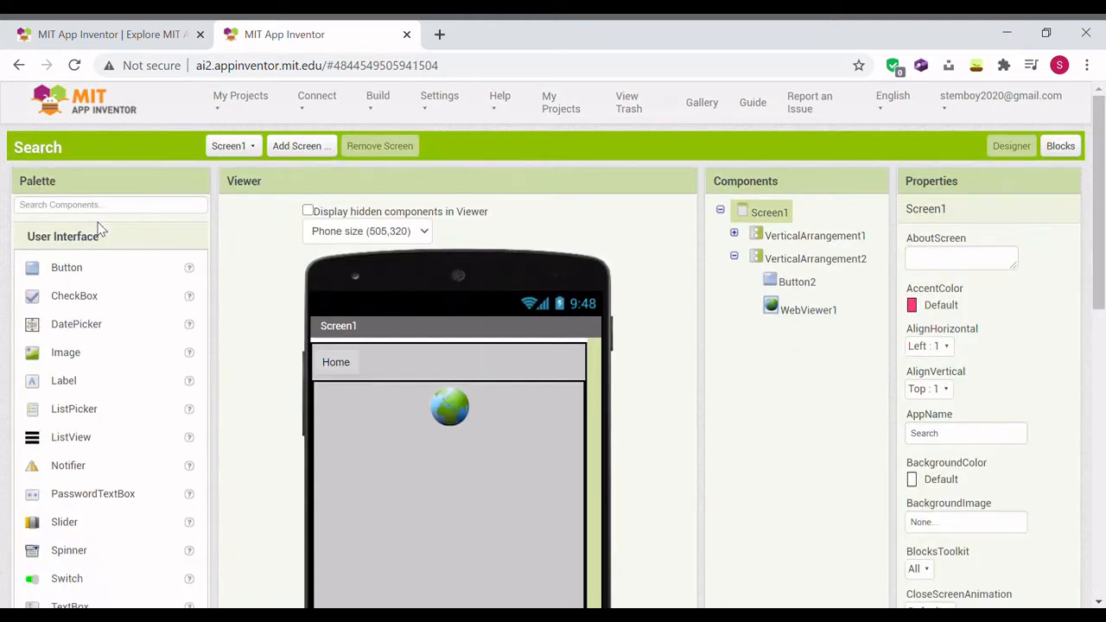
mouse_move(240, 95)
type("Search_2")
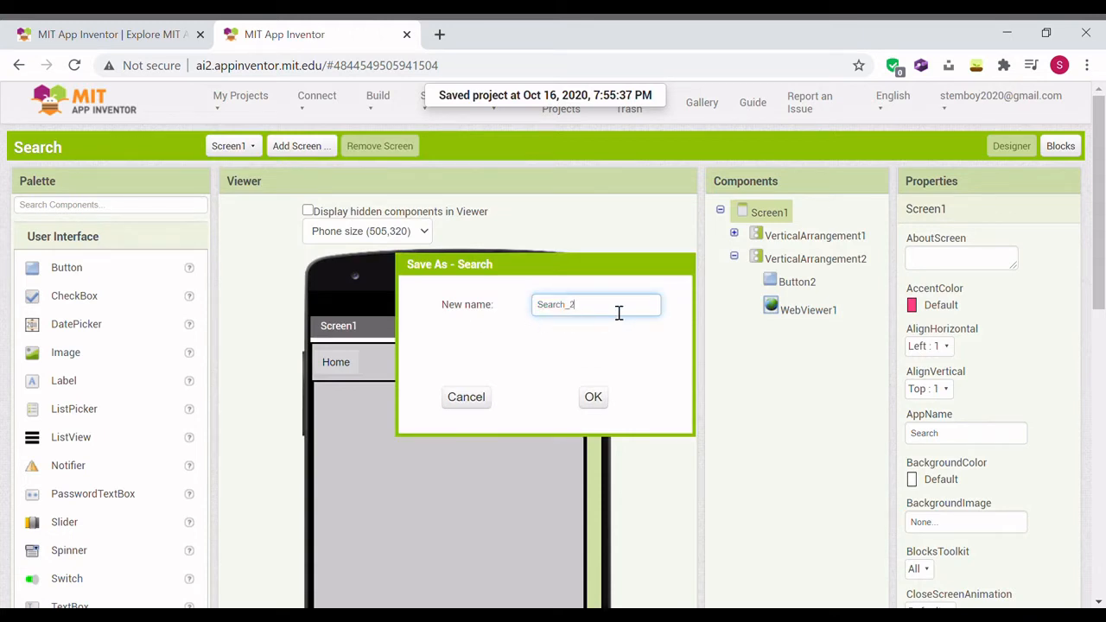
left_click(593, 396)
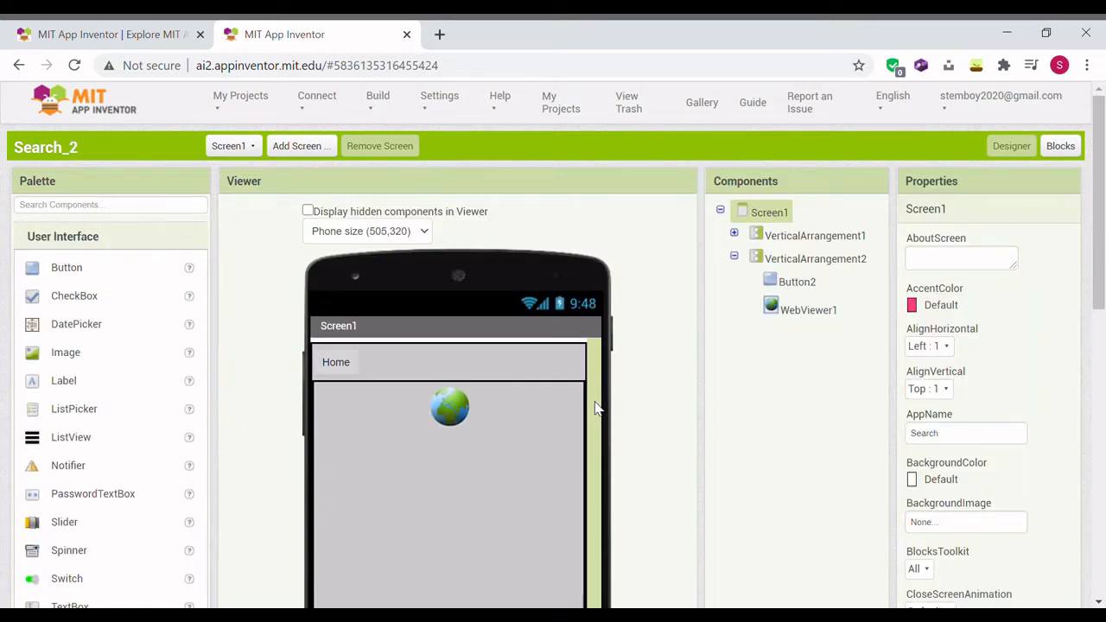
mouse_move(534, 363)
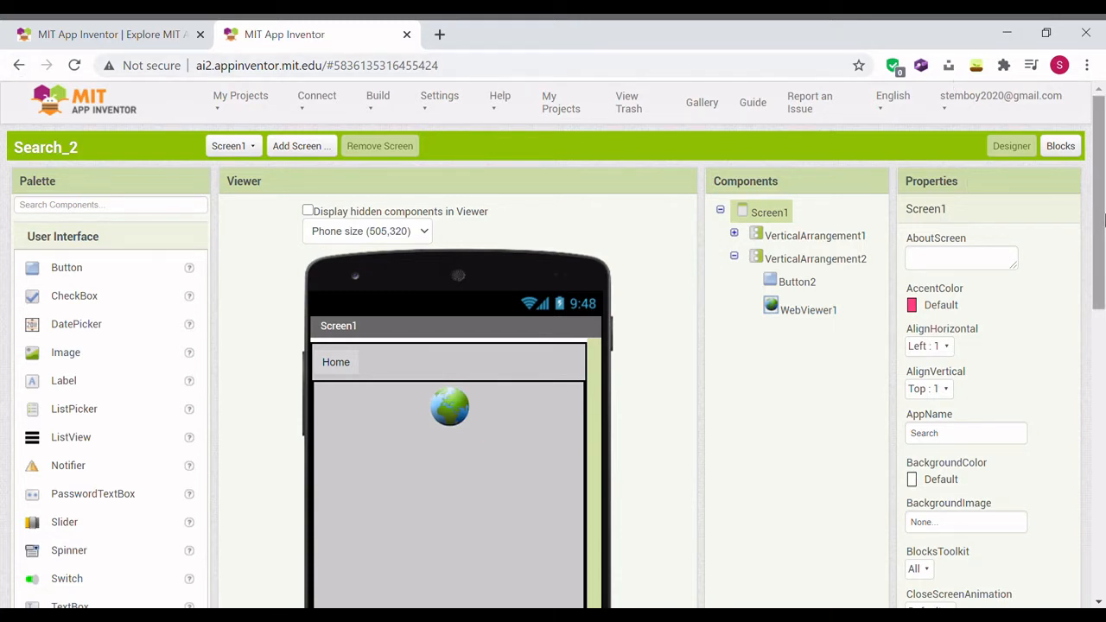
Show the Layout palette and inspect VerticalArrangement2 and VerticalArrangement1 properties.
scroll("down", 3)
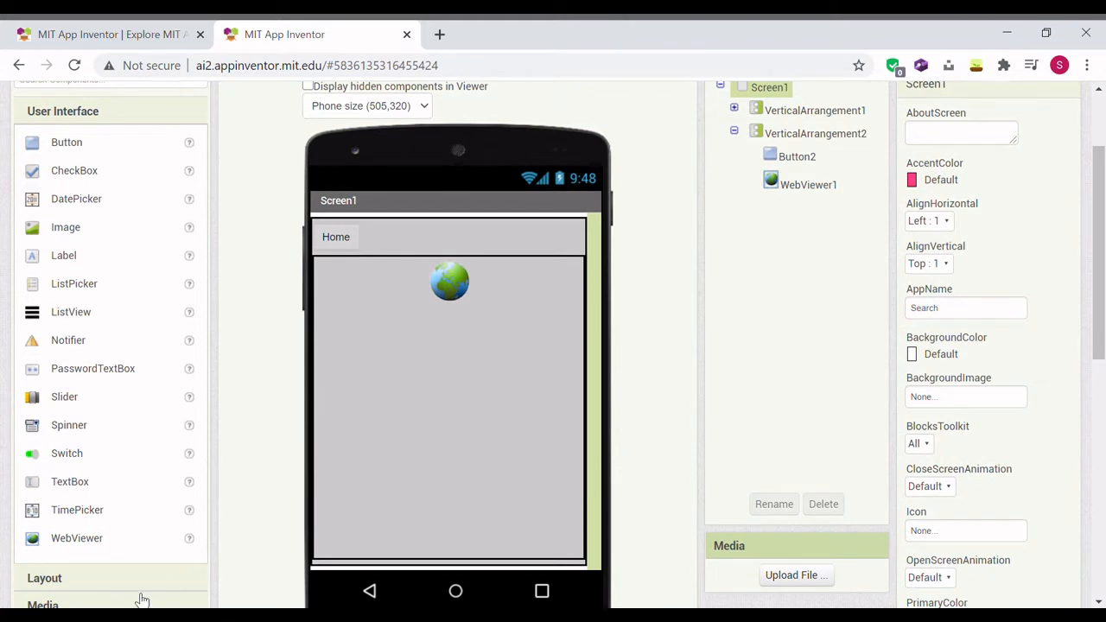
left_click(816, 133)
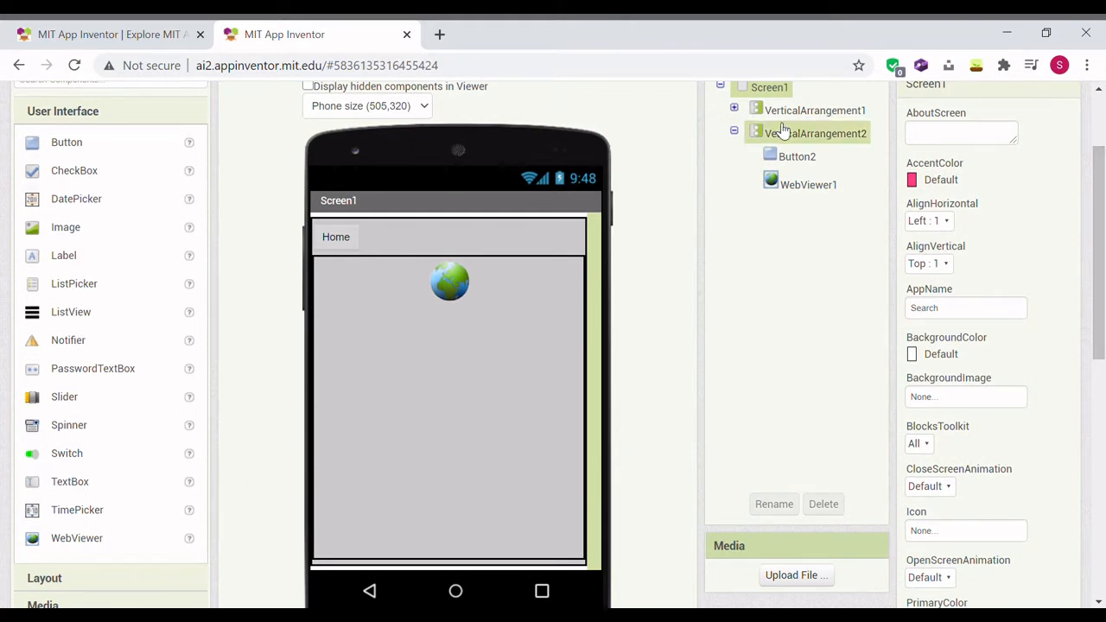
left_click(815, 133)
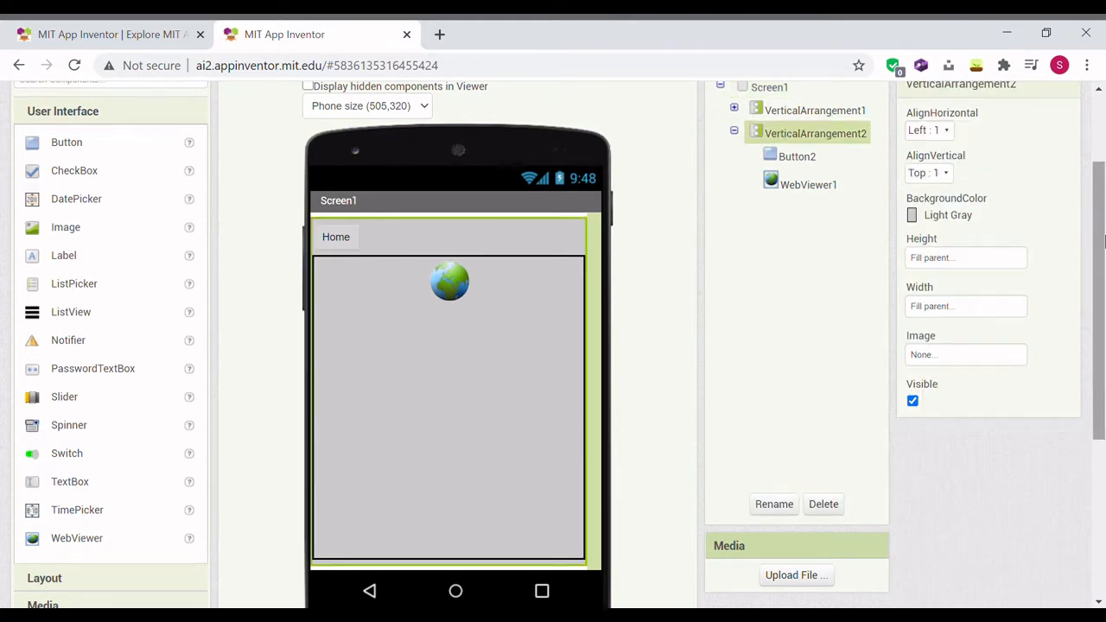
left_click(813, 111)
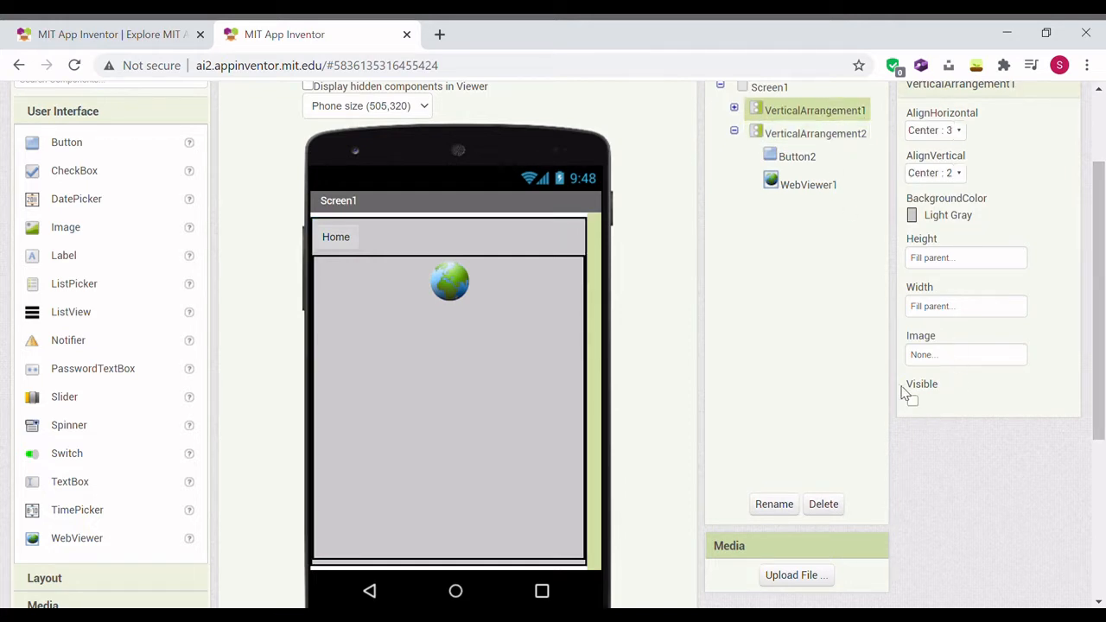
left_click(815, 133)
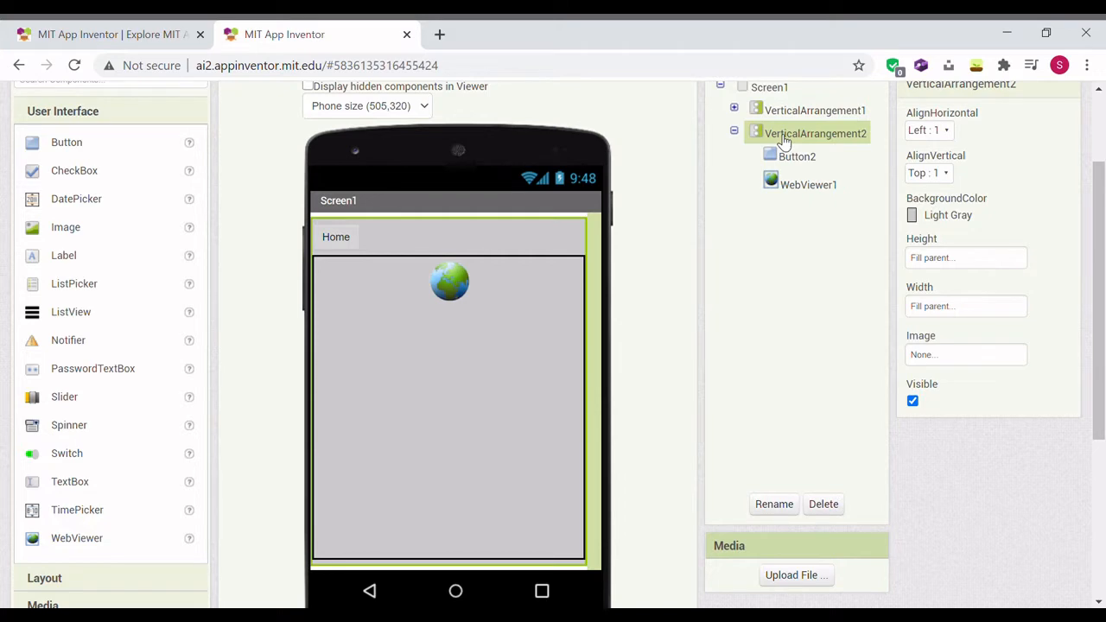
scroll("down", 3)
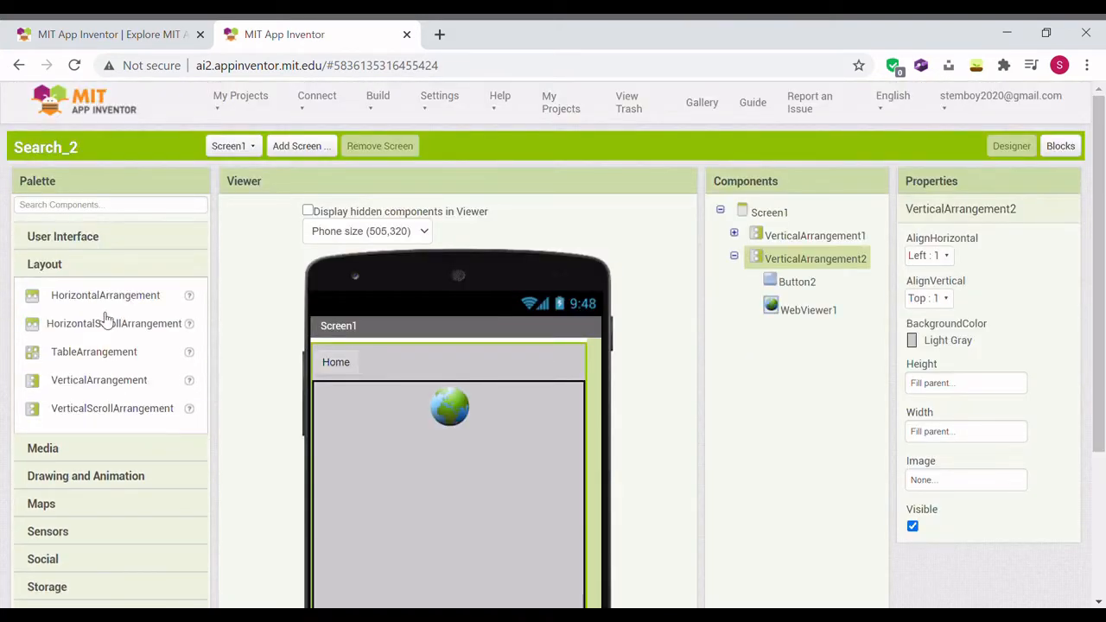
Place a HorizontalArrangement under the Home button with Width set to Fill parent.
left_click_drag(105, 294, 356, 423)
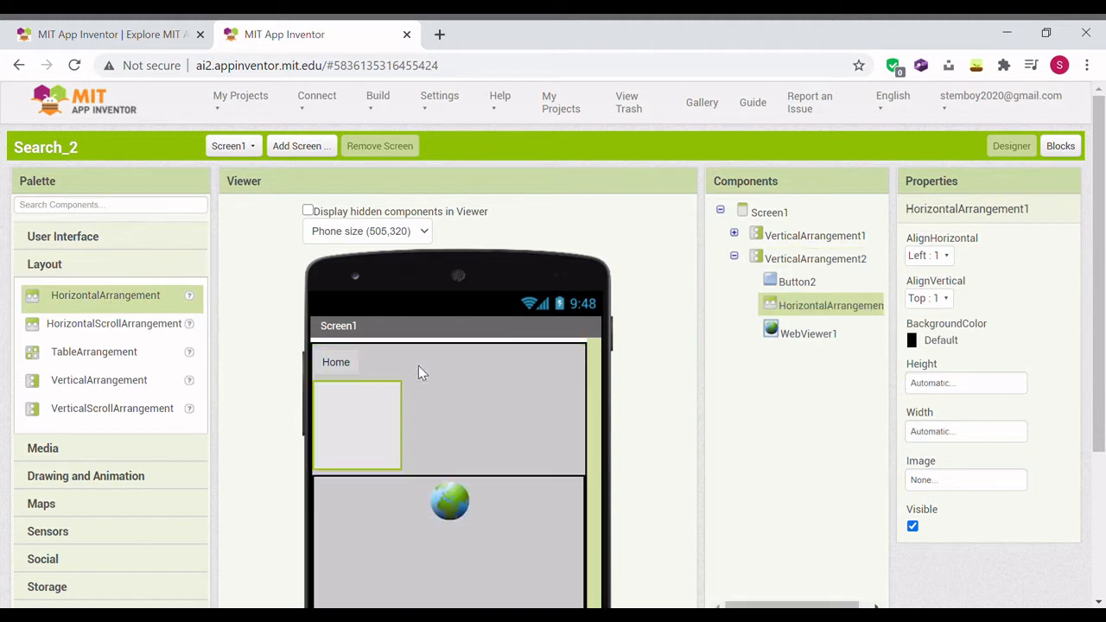
mouse_move(950, 432)
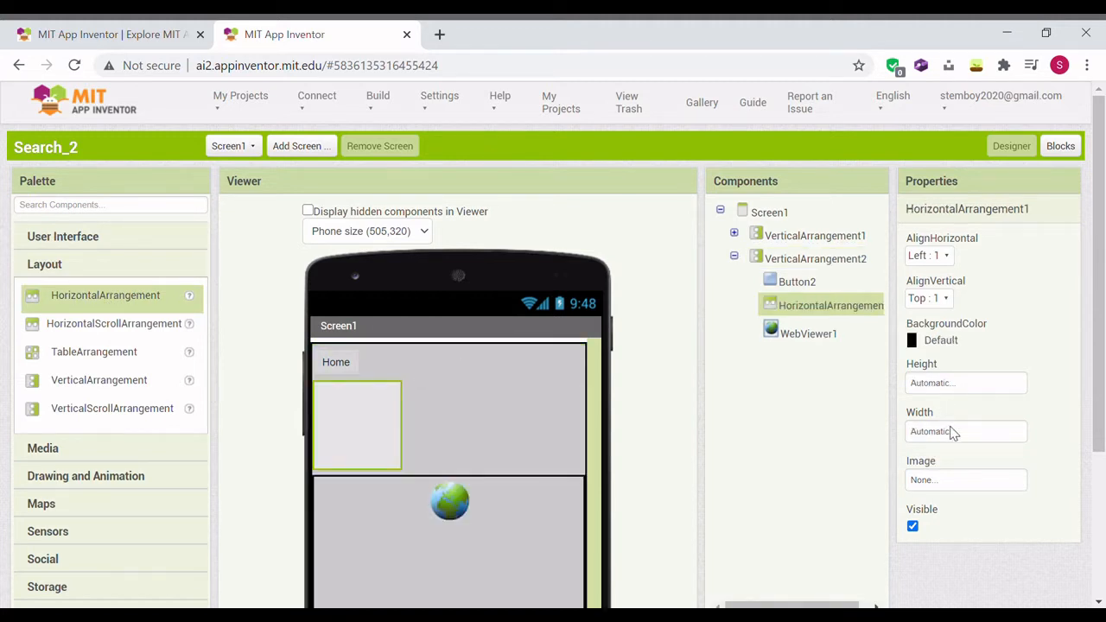
left_click(966, 432)
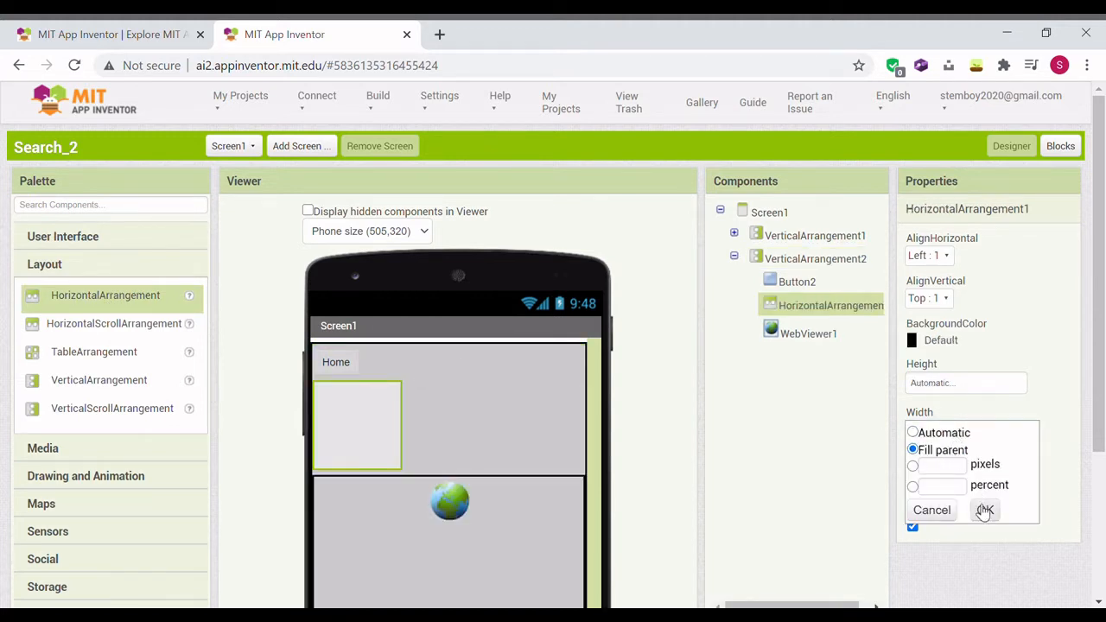
left_click(984, 510)
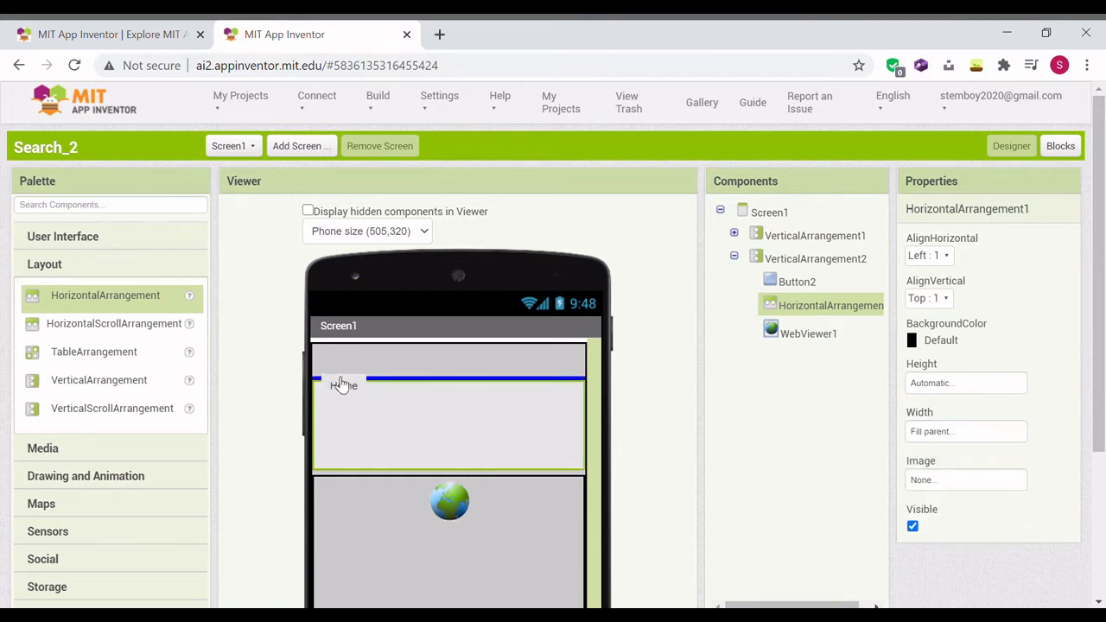
Select the new horizontal arrangement and request its deletion.
left_click(338, 362)
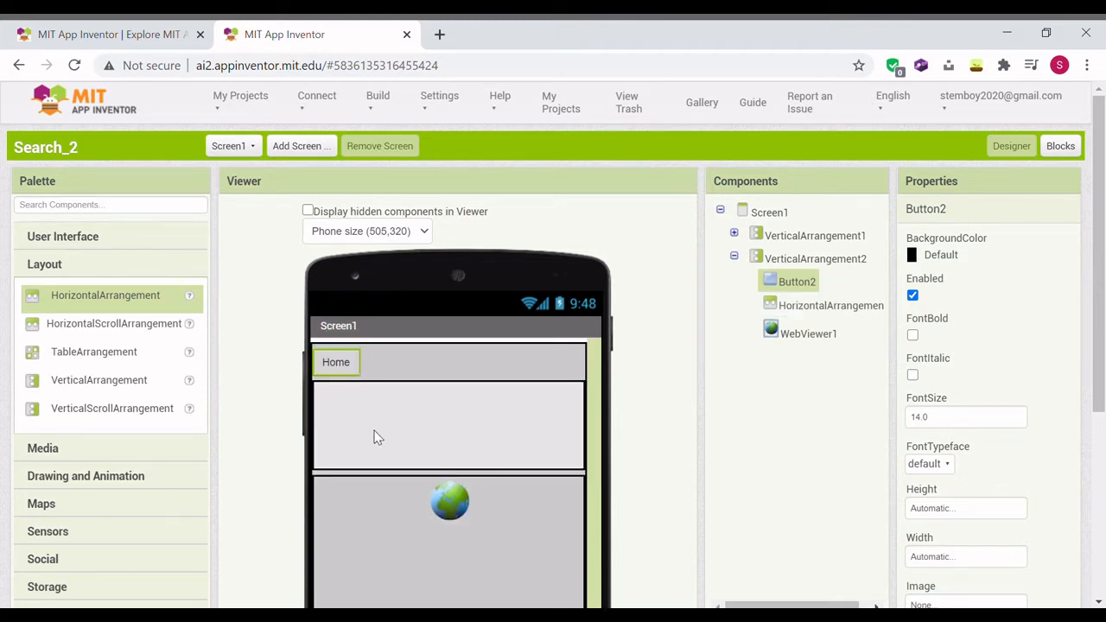
left_click(829, 304)
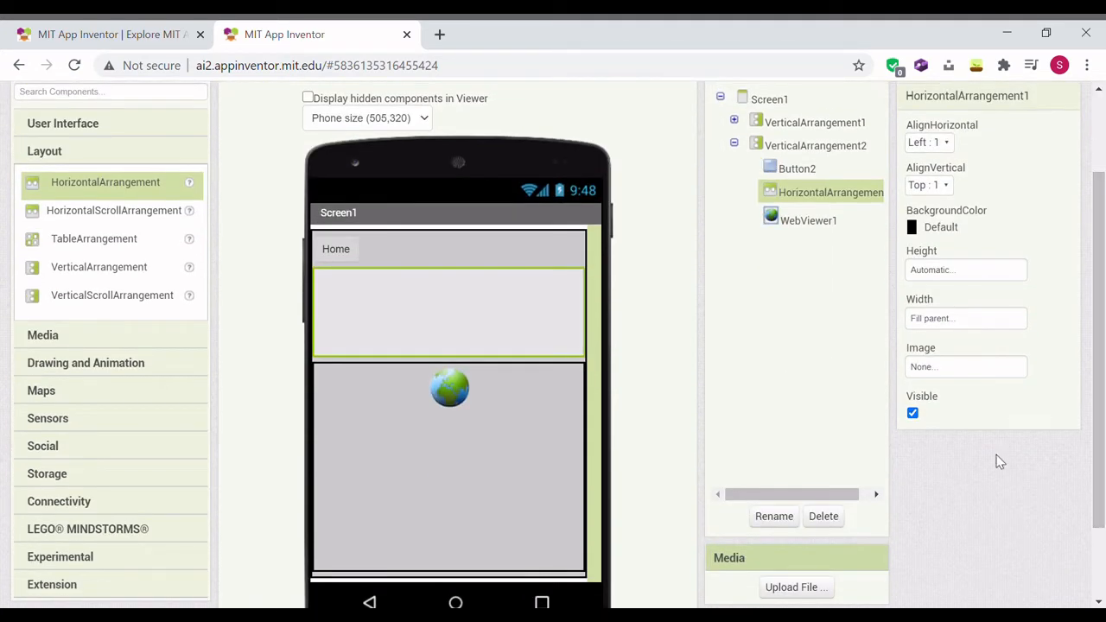
left_click(823, 515)
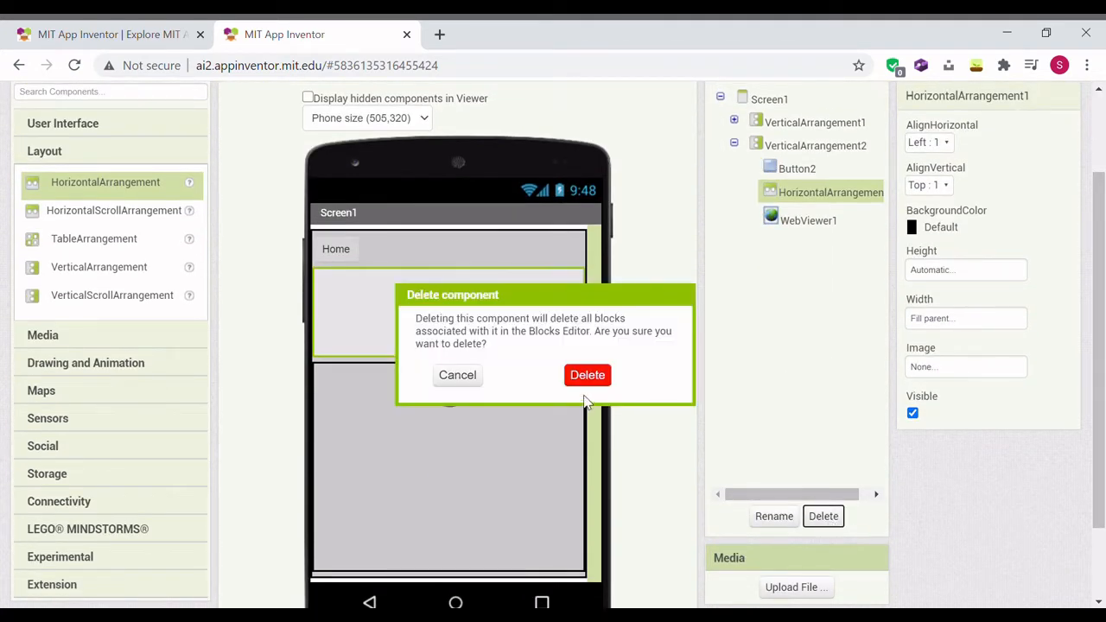
Confirm the deletion and give the new HorizontalScrollArrangement a Fill parent width.
left_click(587, 373)
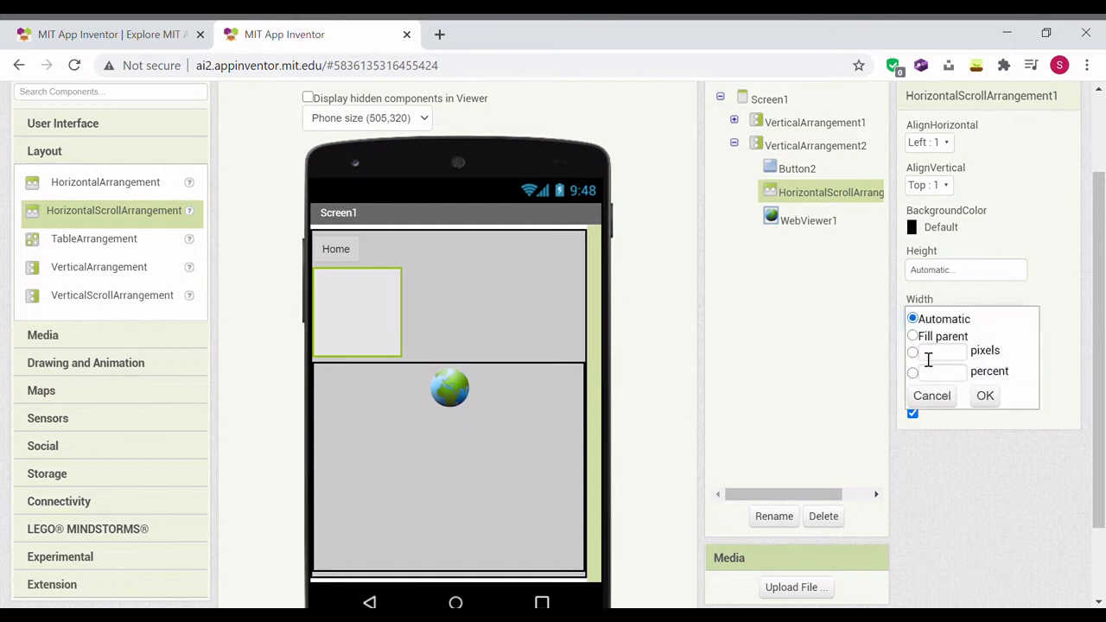
left_click(913, 335)
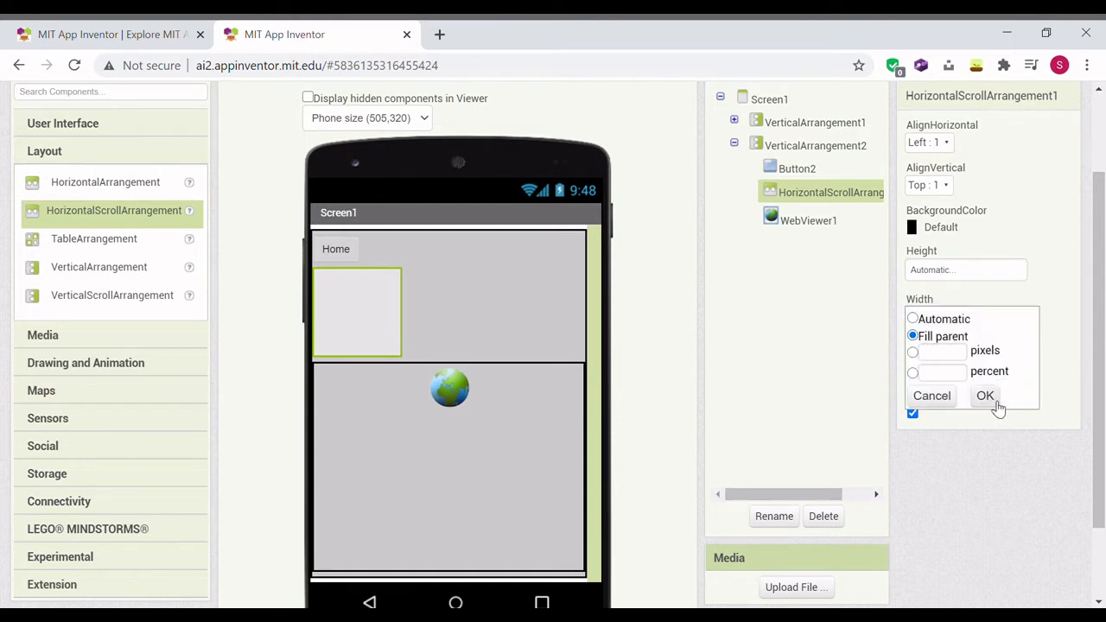
left_click(985, 396)
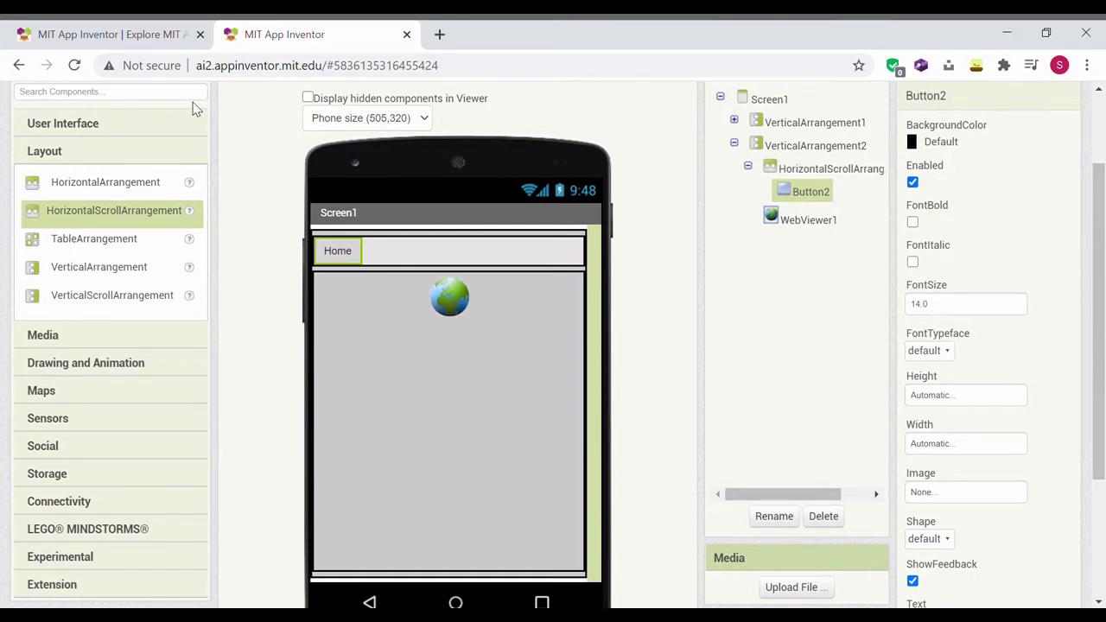
mouse_move(117, 124)
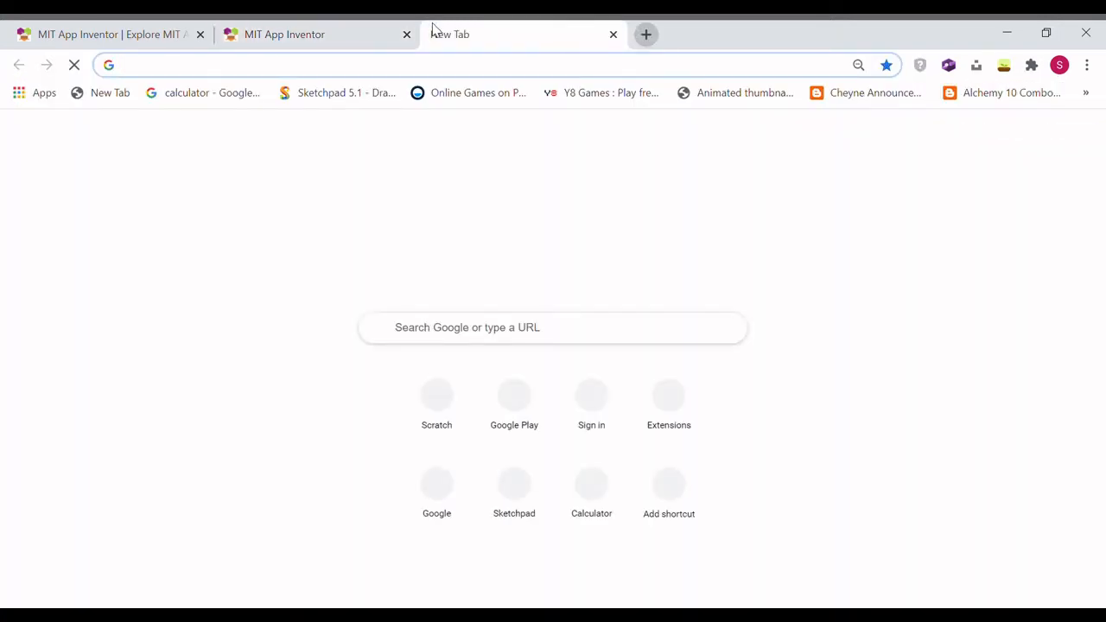
Search Google for 'arrow symbols' from the address bar.
type("arrow")
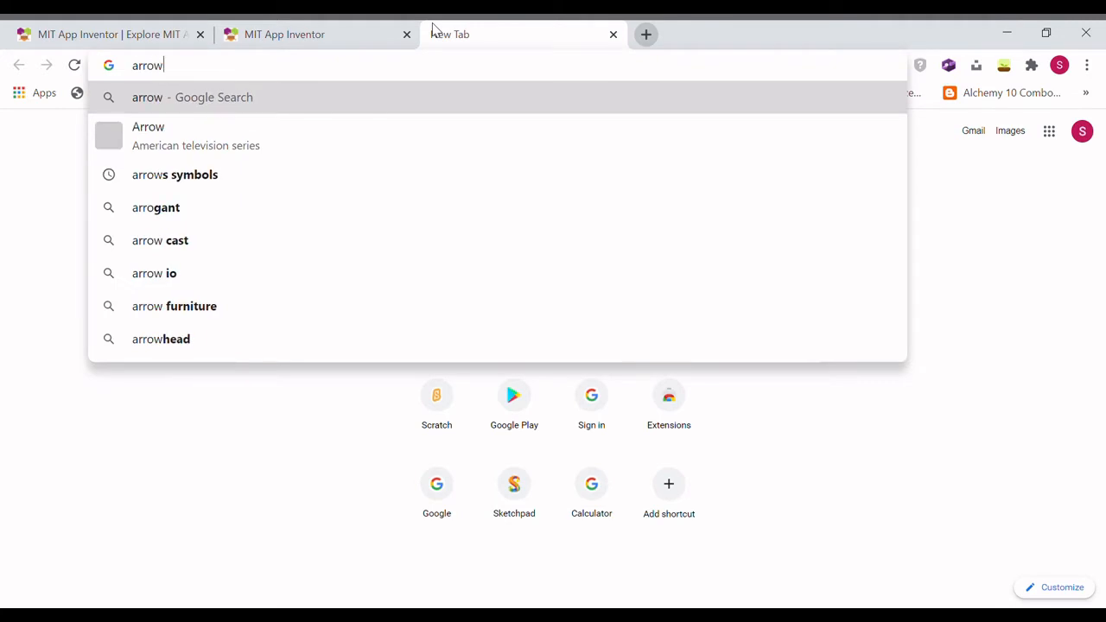
left_click(175, 174)
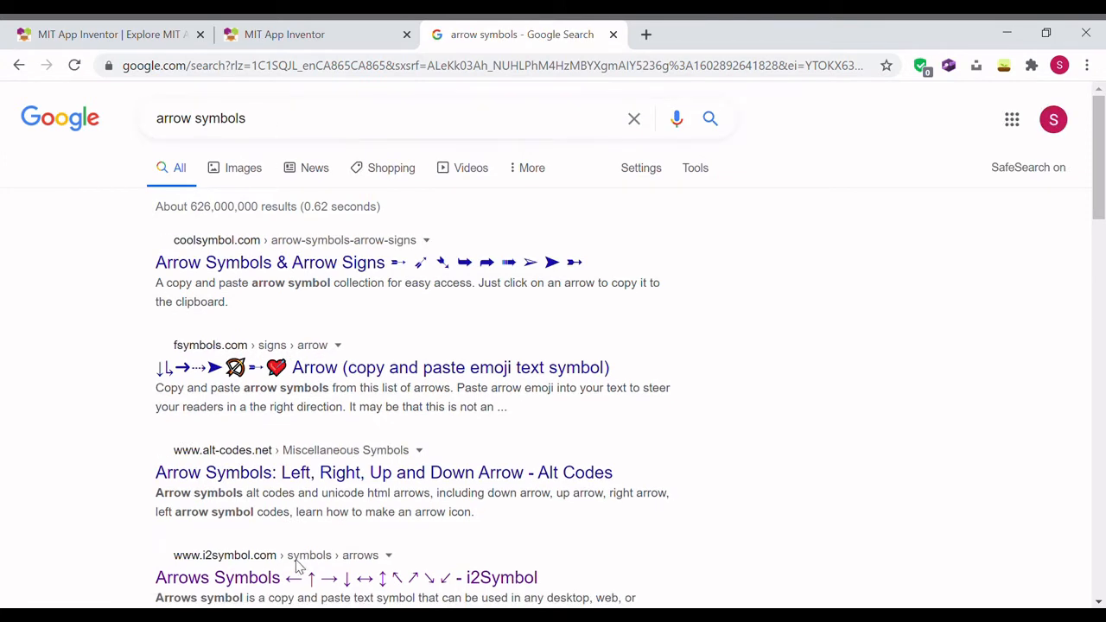
Open the i2Symbol Arrows Symbols result page.
left_click(217, 577)
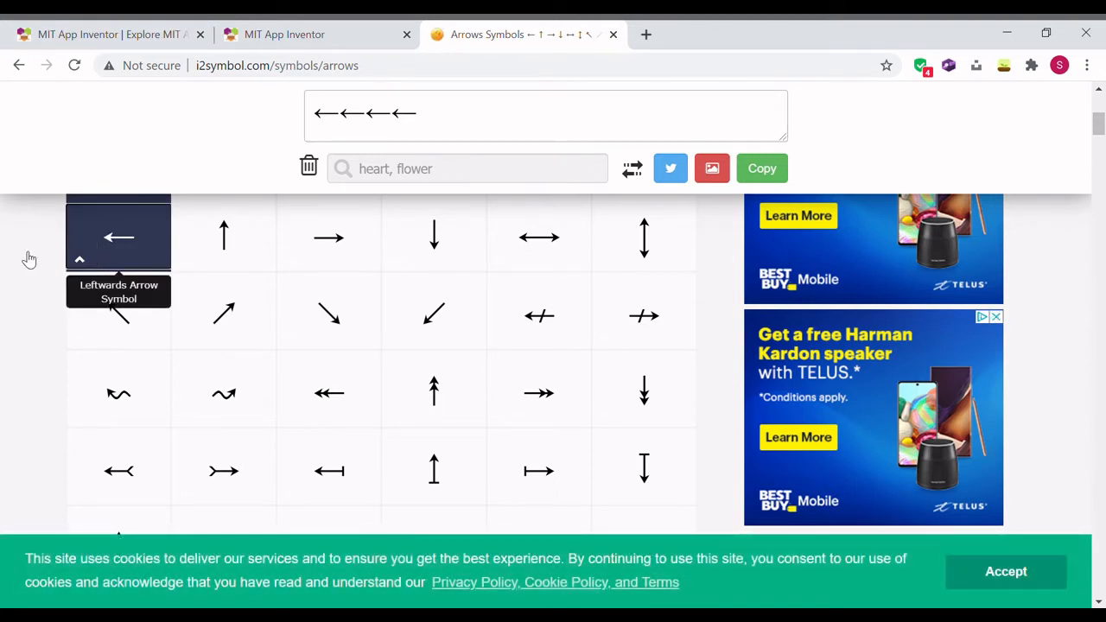
mouse_move(152, 26)
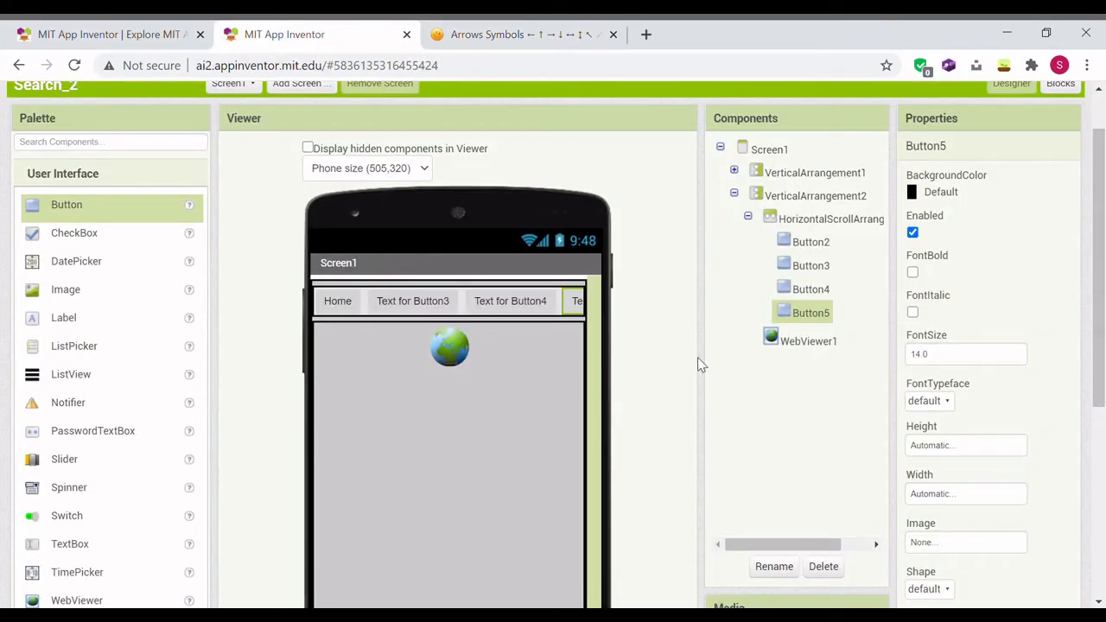
Select Button3's Text property for relabelling and return to the i2symbol arrows page.
left_click(411, 301)
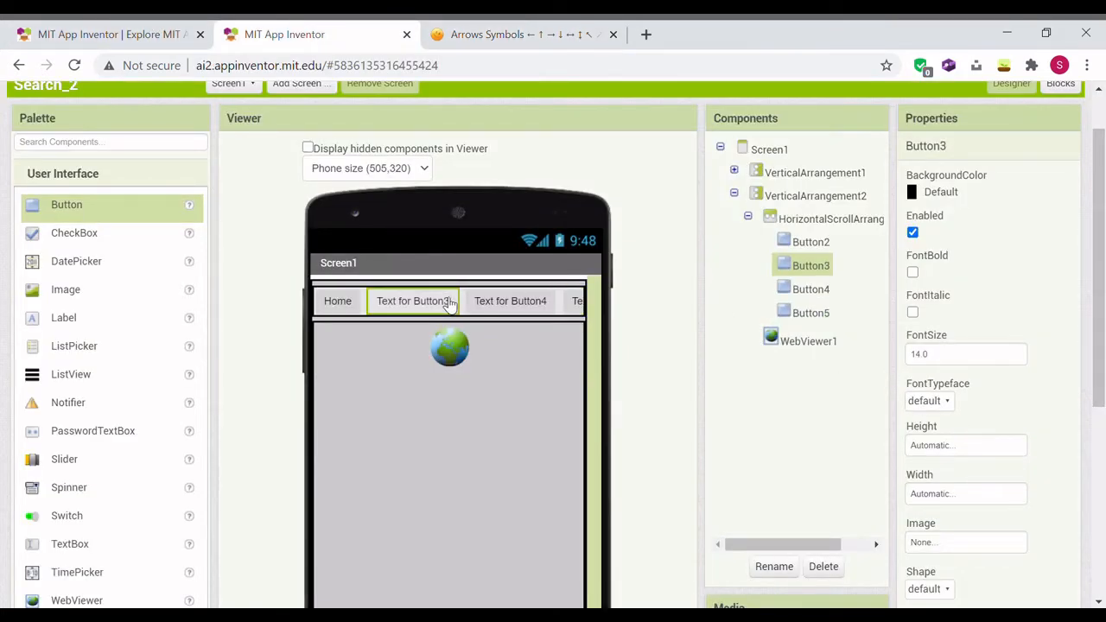
scroll("down", 3)
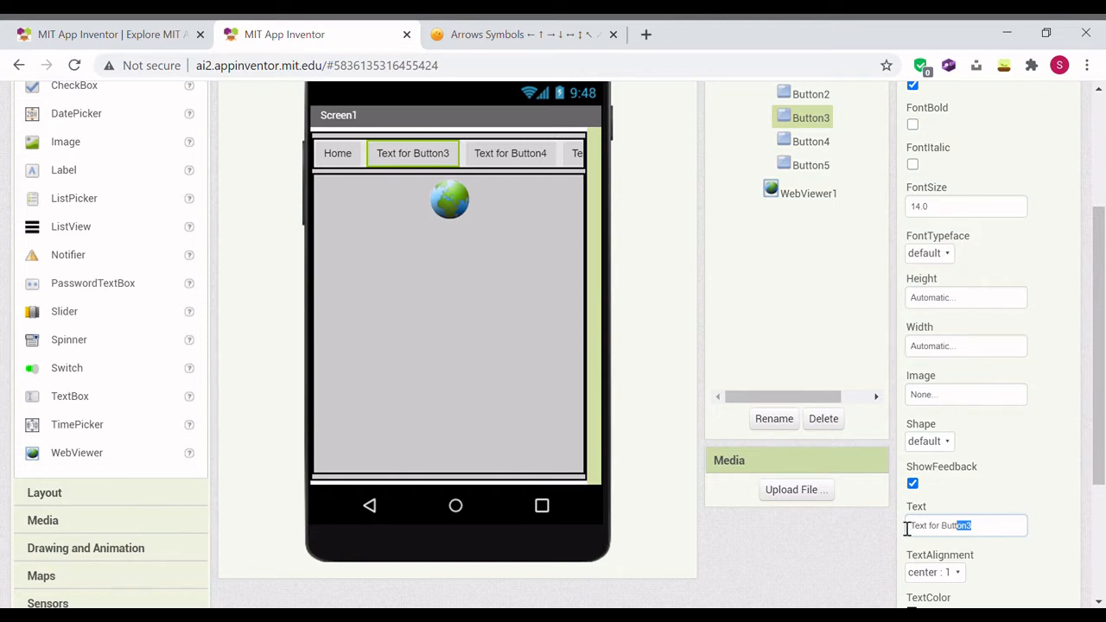
type("Il aime jouer au jeu vidéo")
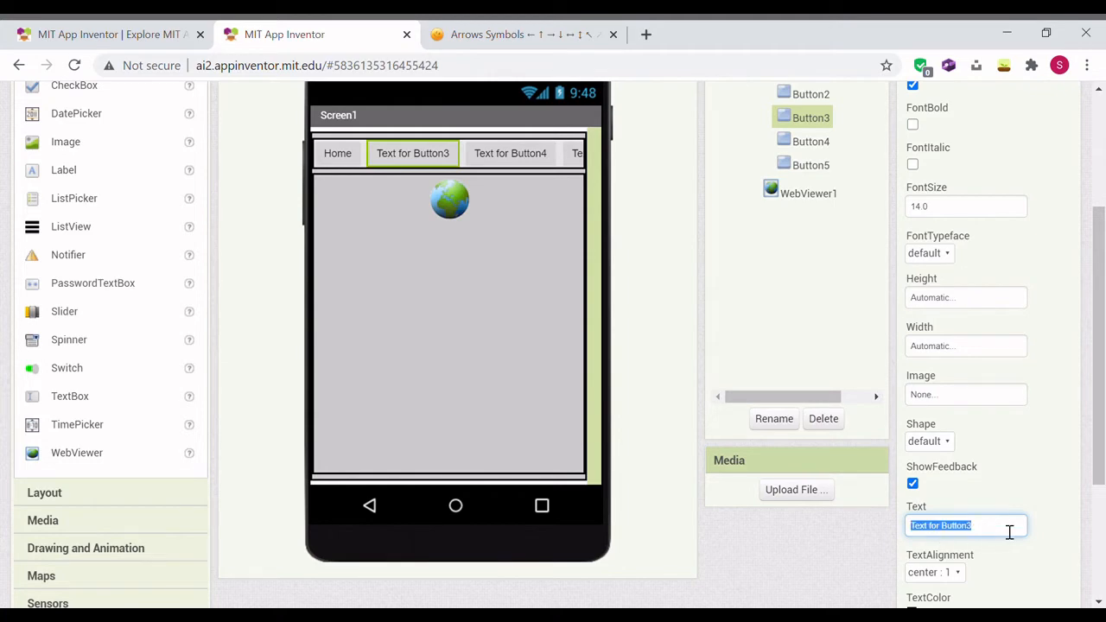
key("Delete")
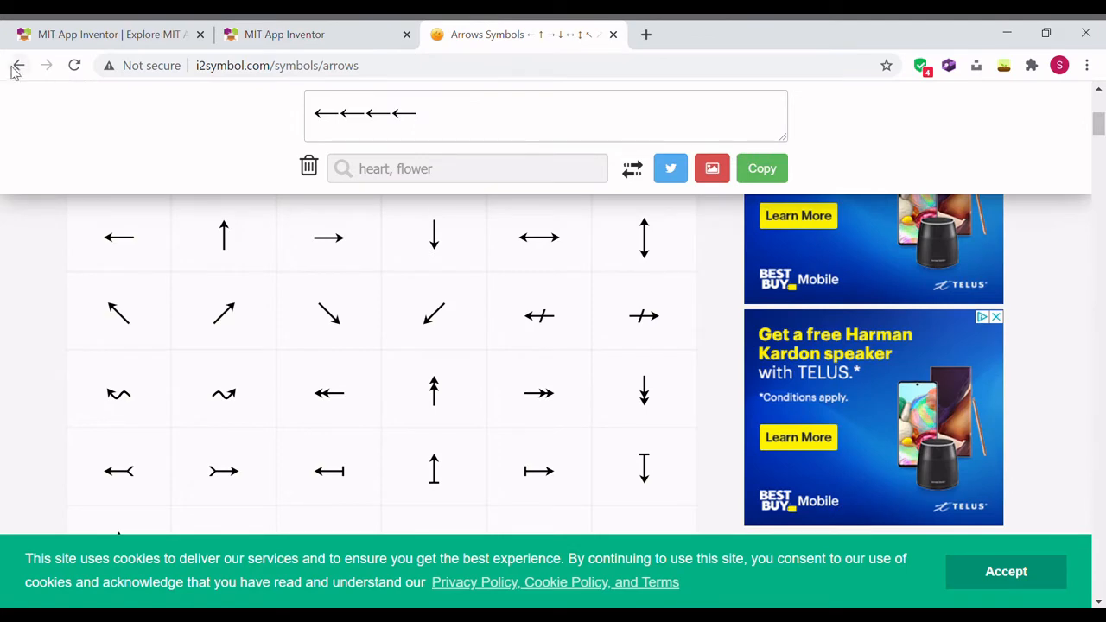
Search Google for 'arrow text' and open the xahlee.info Unicode Arrows page.
left_click(19, 66)
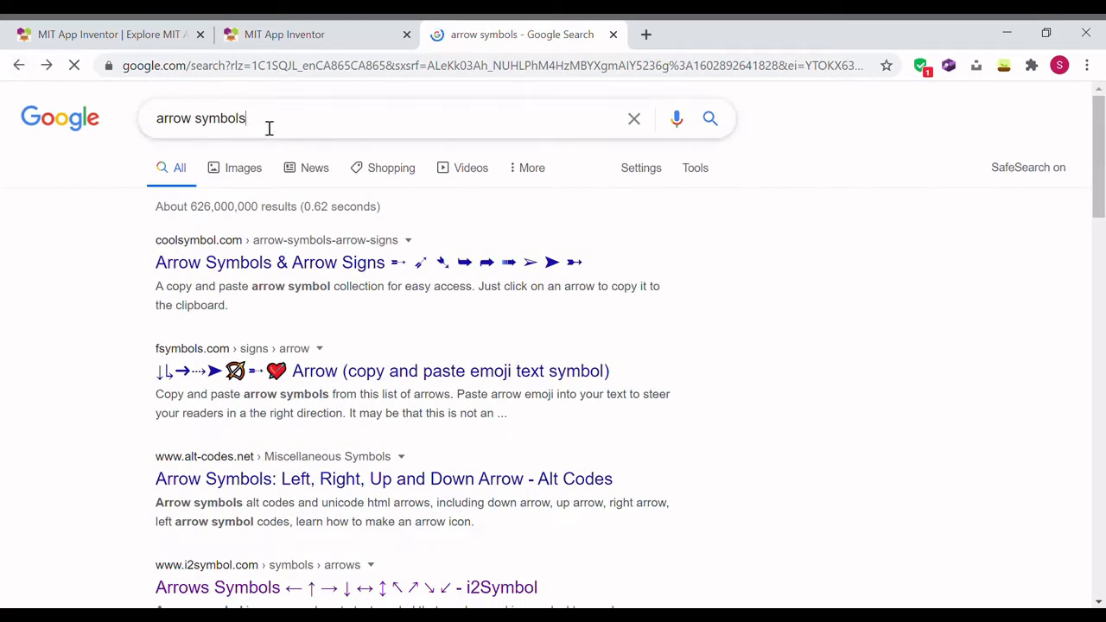
double_click(220, 117)
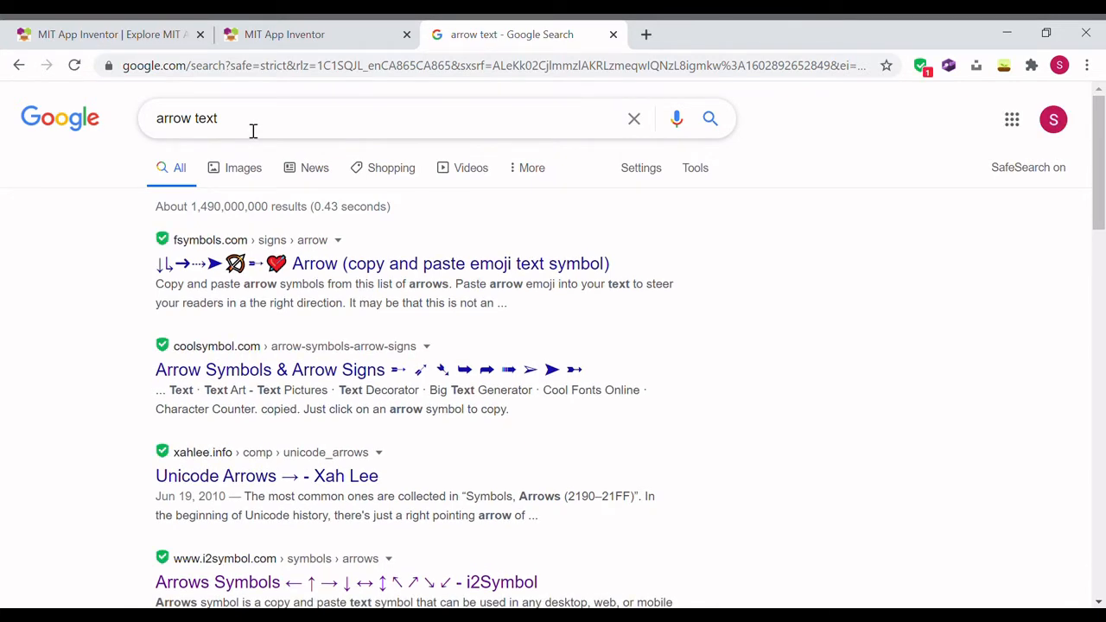
left_click(266, 475)
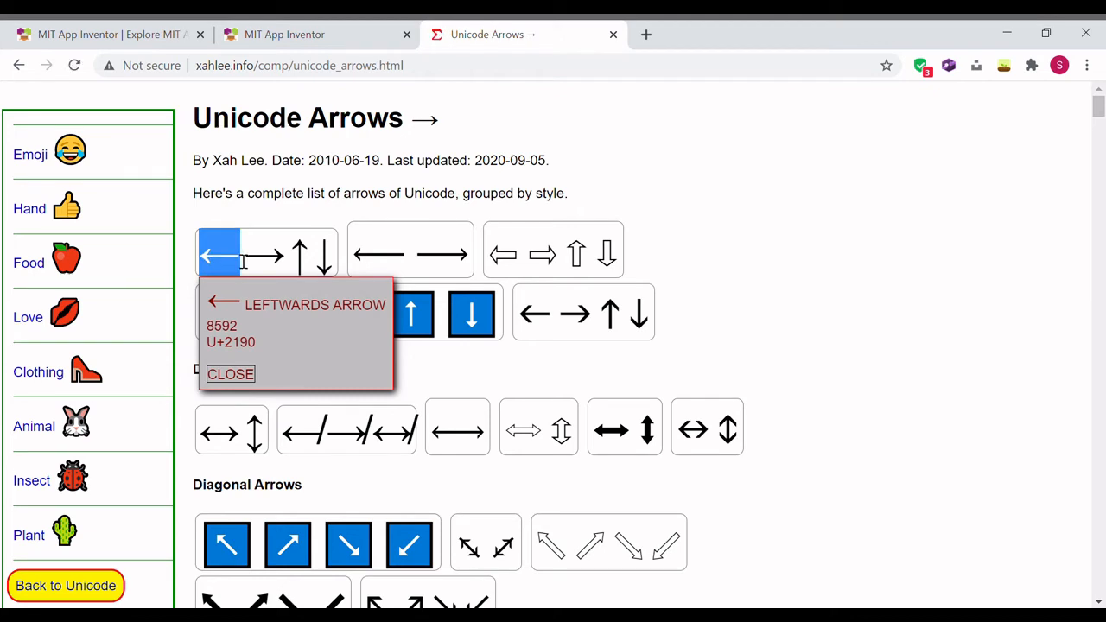
Label Button3 with ← and Button4 with → copied from the Unicode Arrows page.
left_click(315, 35)
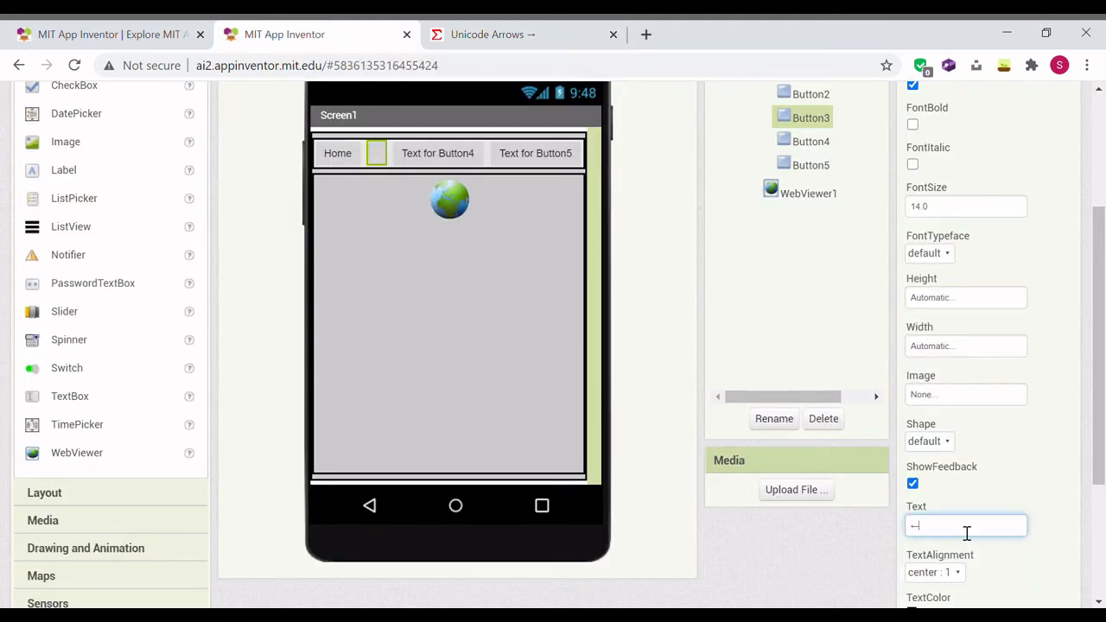
type("←")
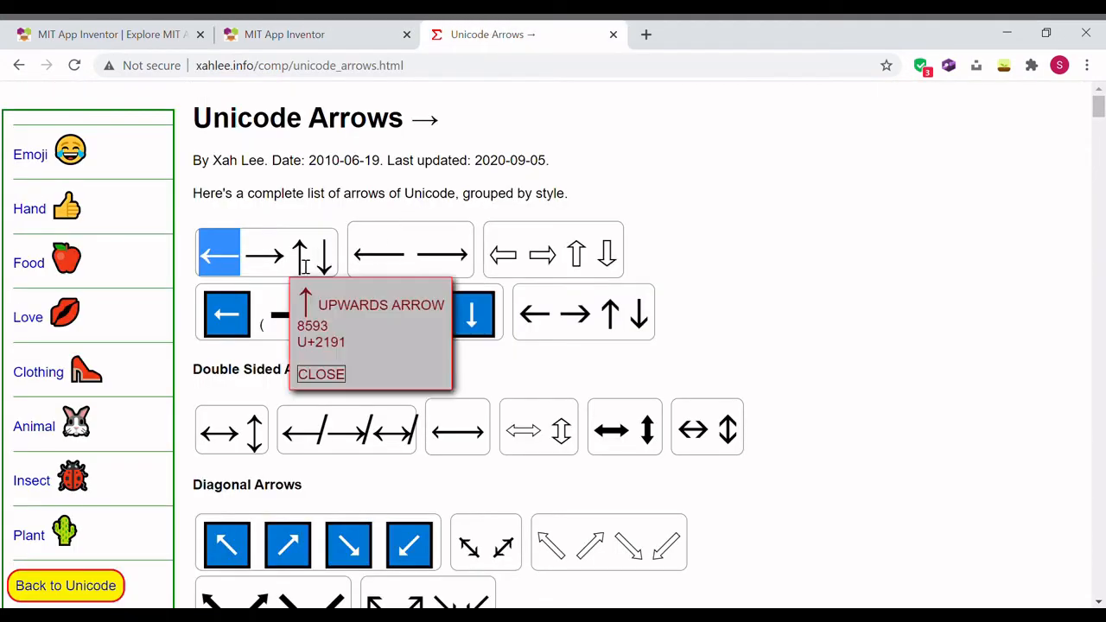
left_click(263, 255)
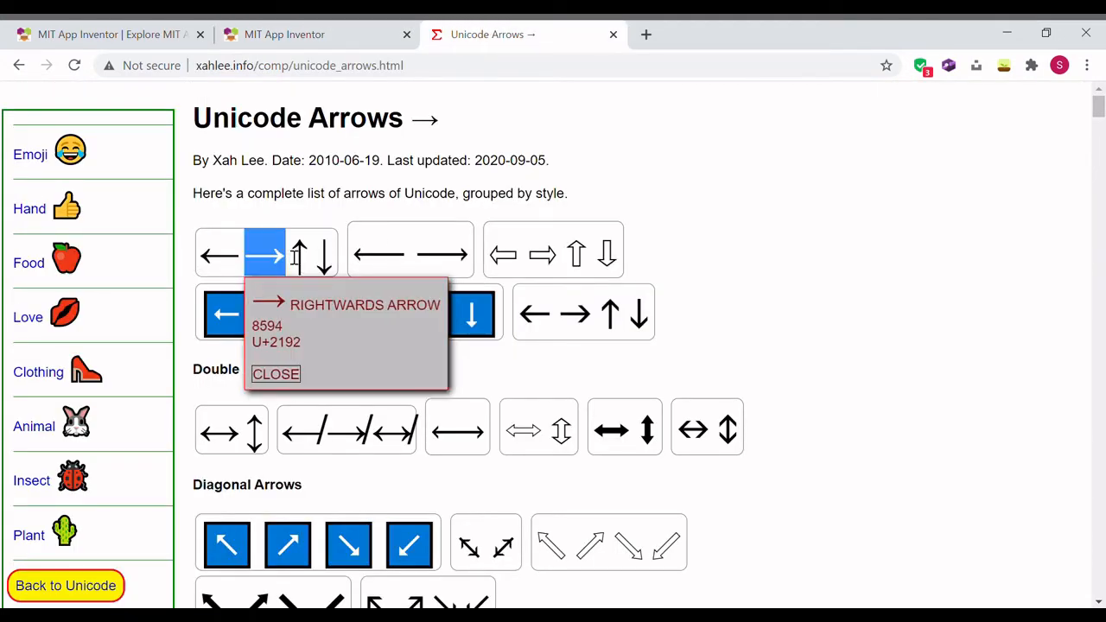
left_click(283, 35)
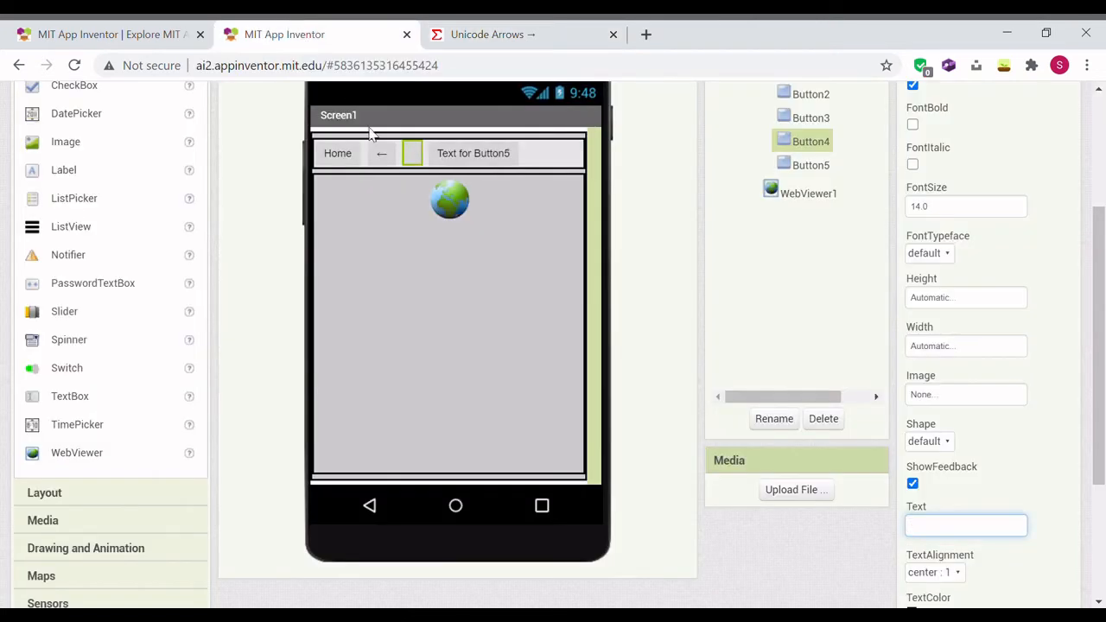
type("→")
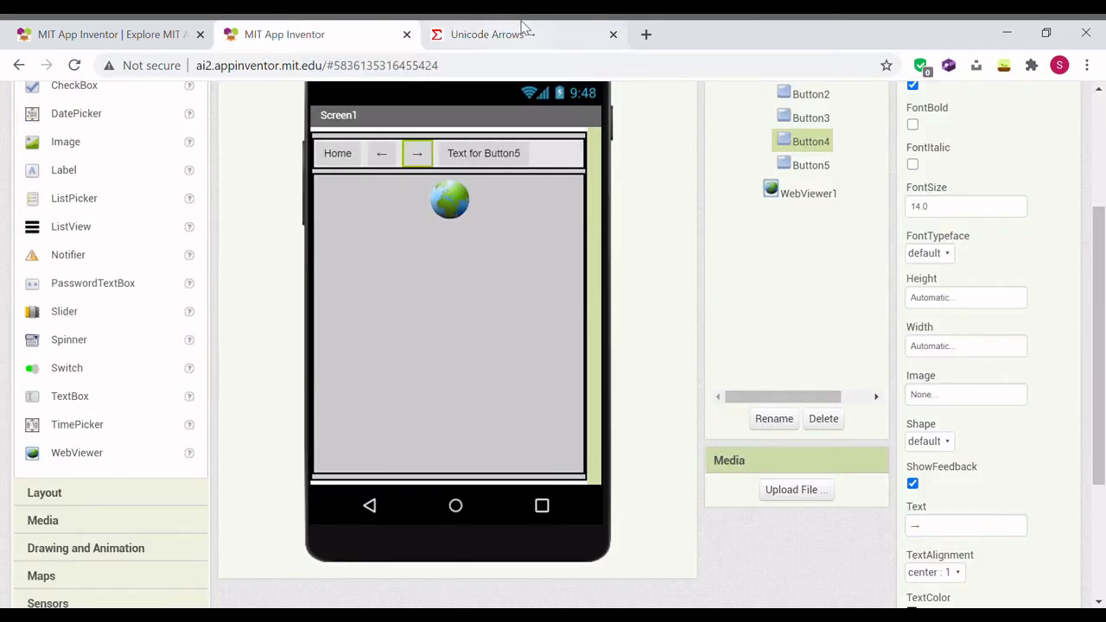
Look up a reload symbol and select the last button to relabel it.
left_click(487, 34)
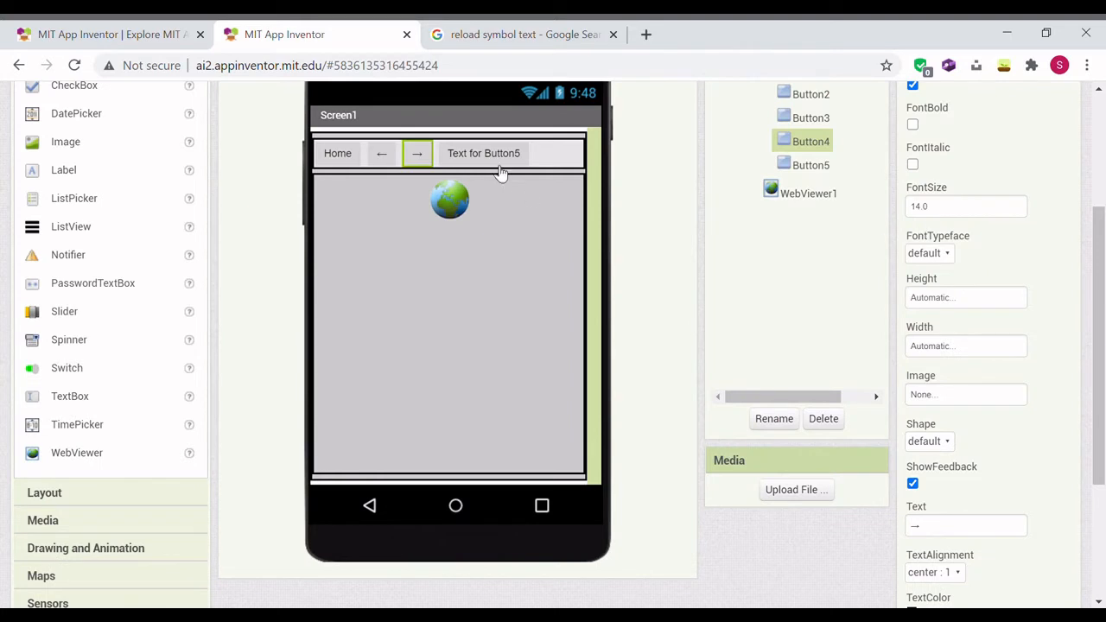
left_click(810, 166)
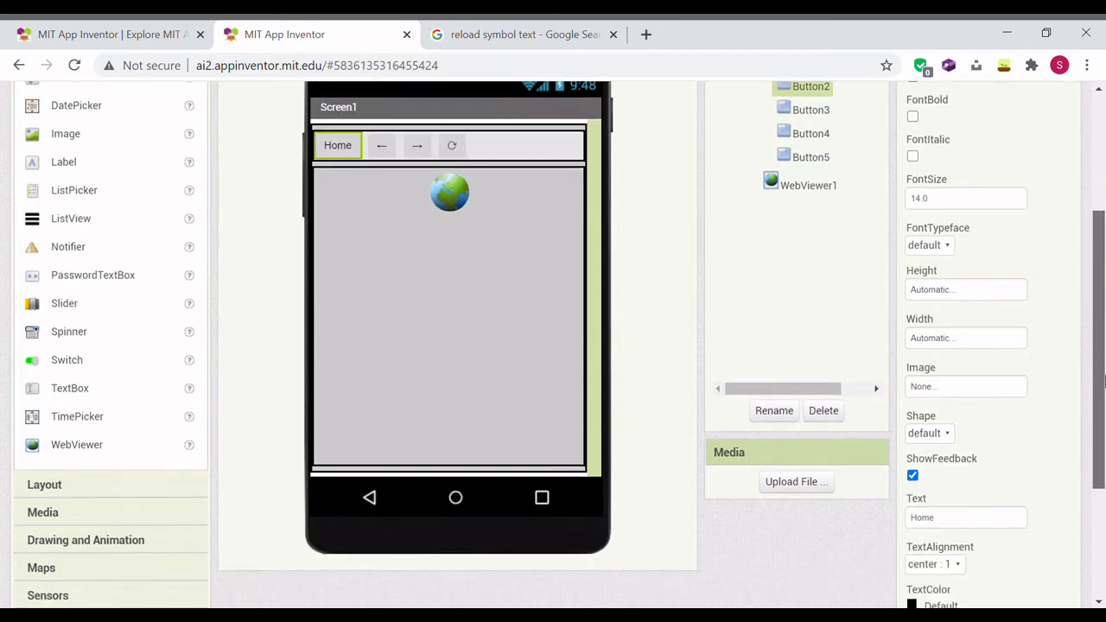
Rename the first two buttons to Home and Back.
left_click(774, 411)
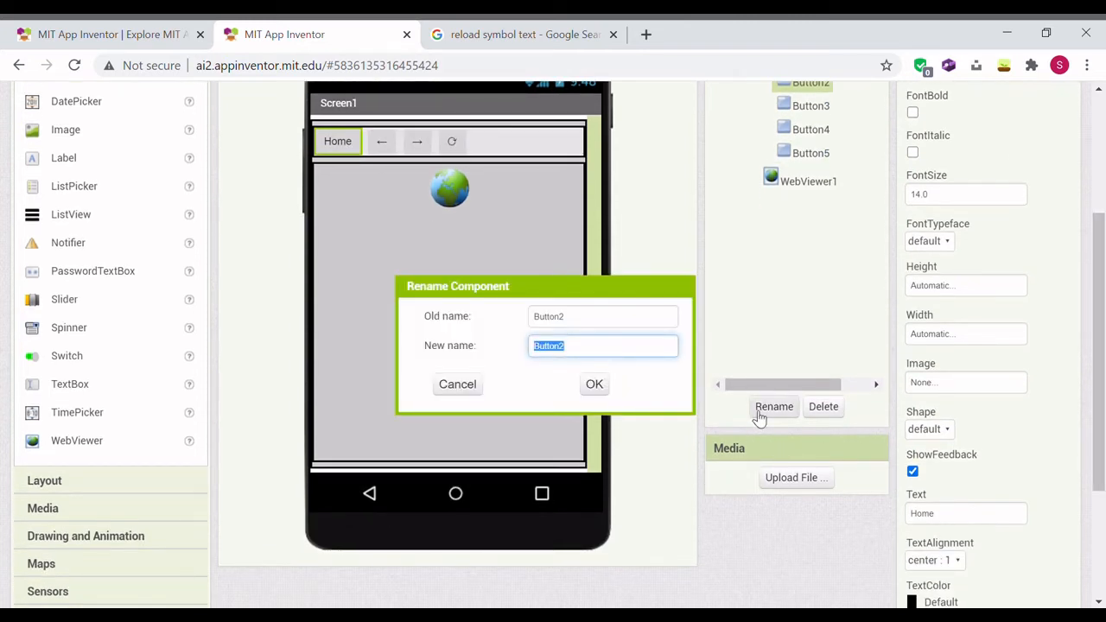
type("Home")
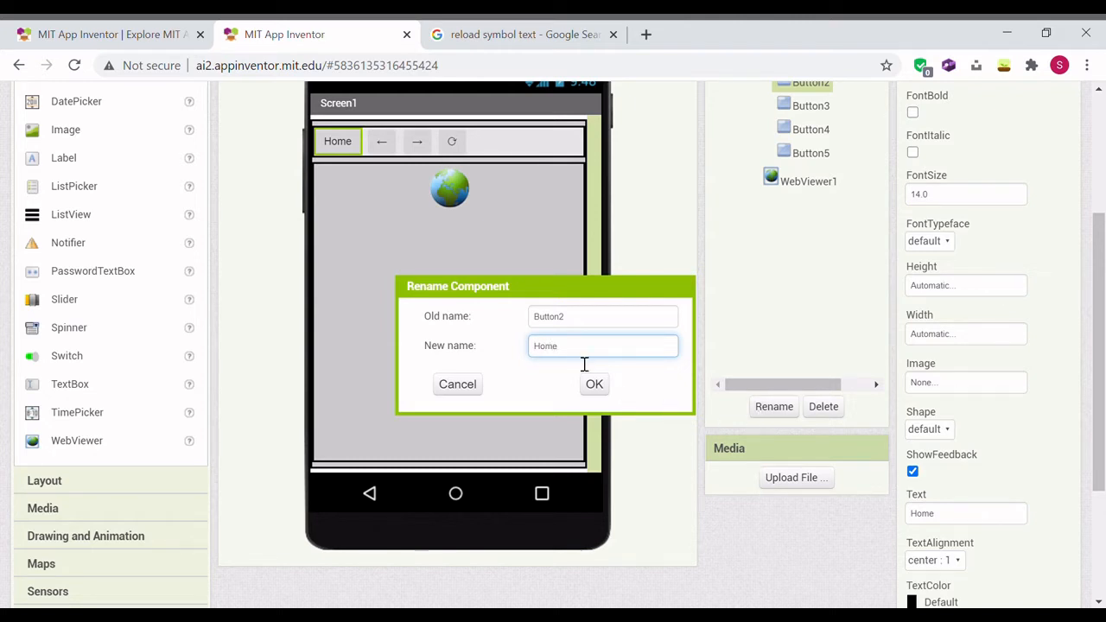
left_click(595, 384)
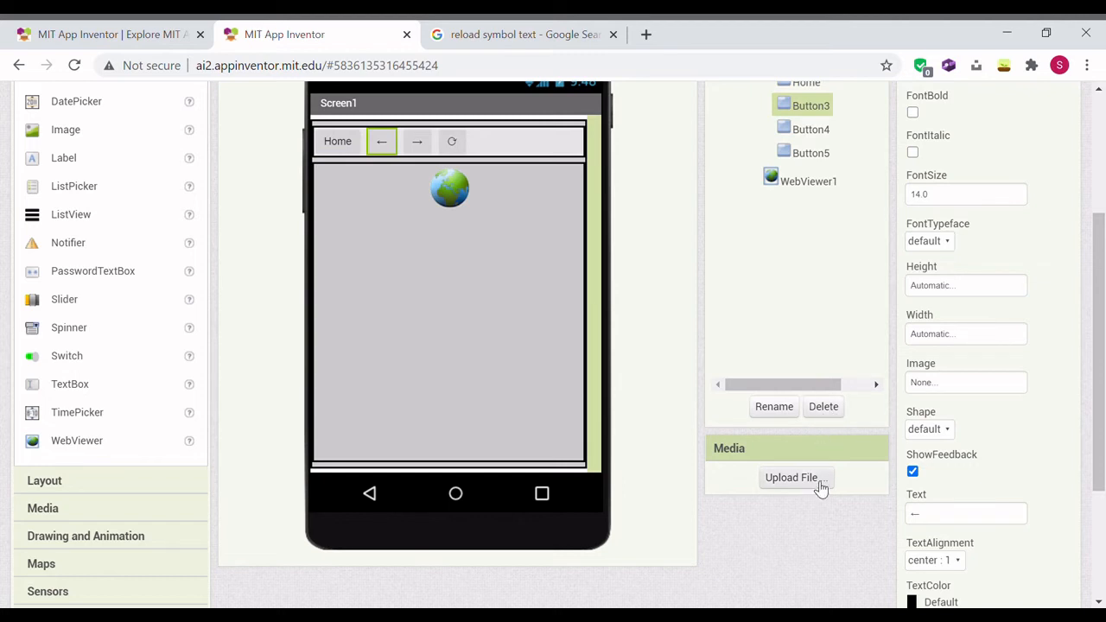
left_click(774, 406)
type("Back")
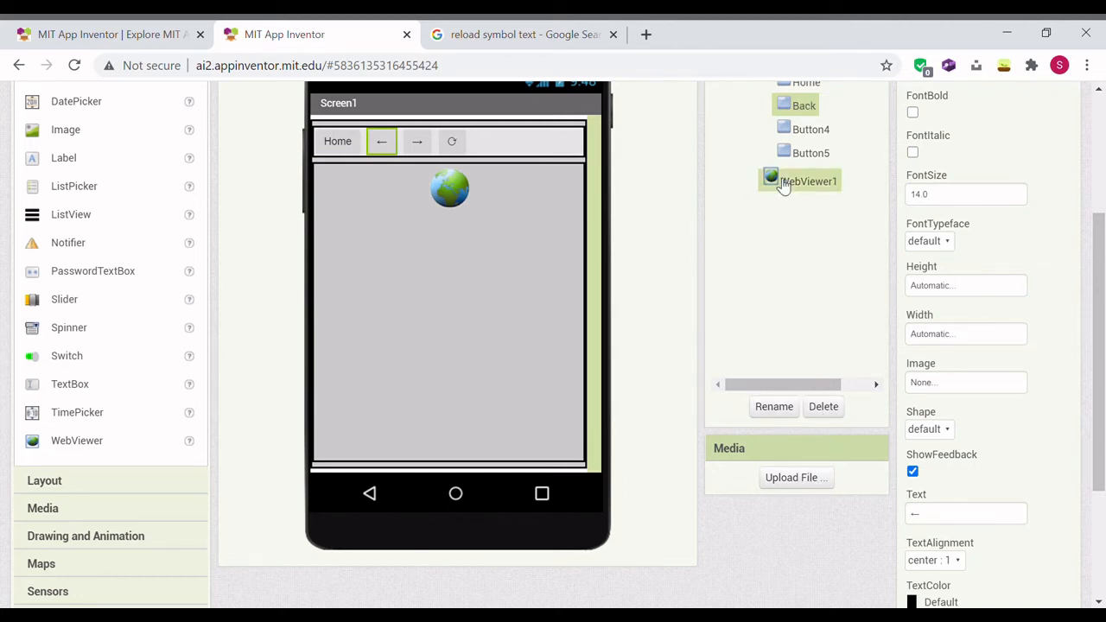
Rename the right-arrow and reload-symbol buttons to Forwards and Reload.
left_click(774, 406)
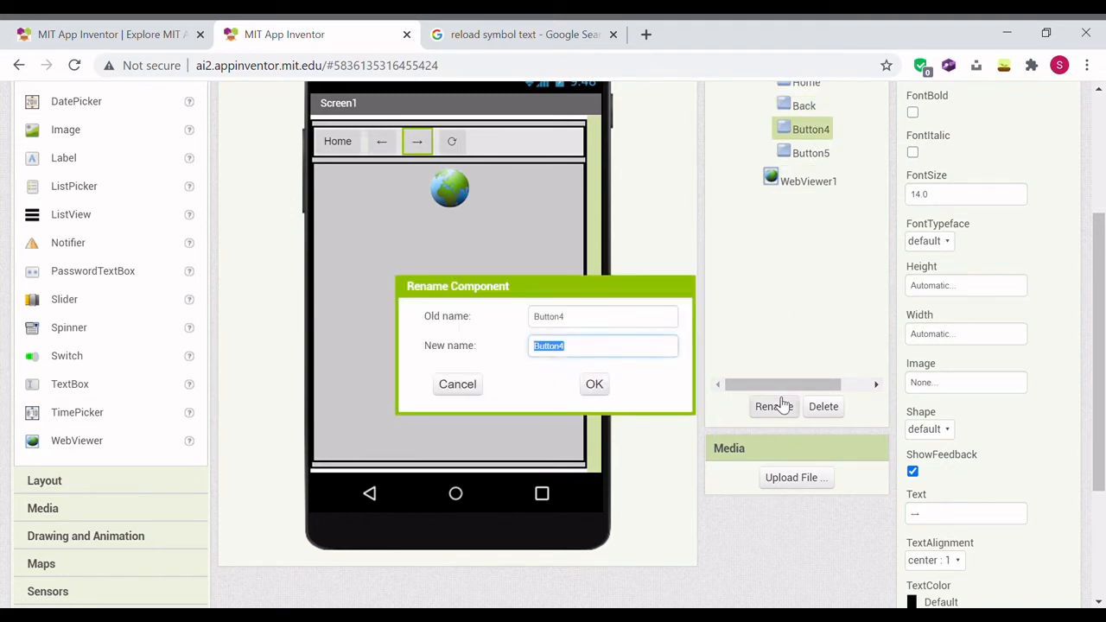
type("F")
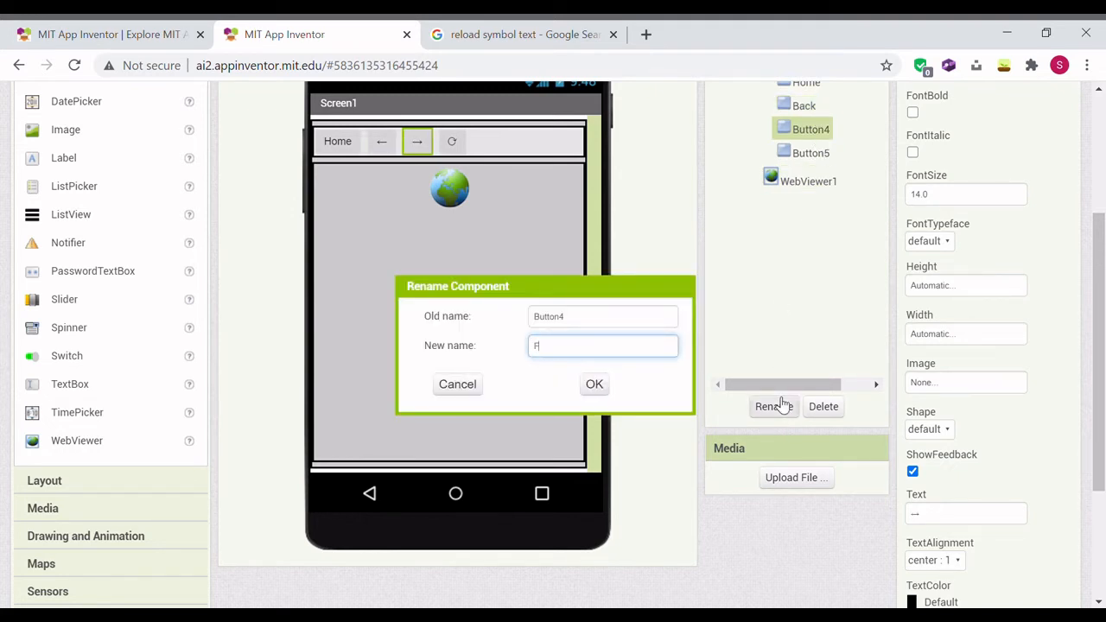
type("or")
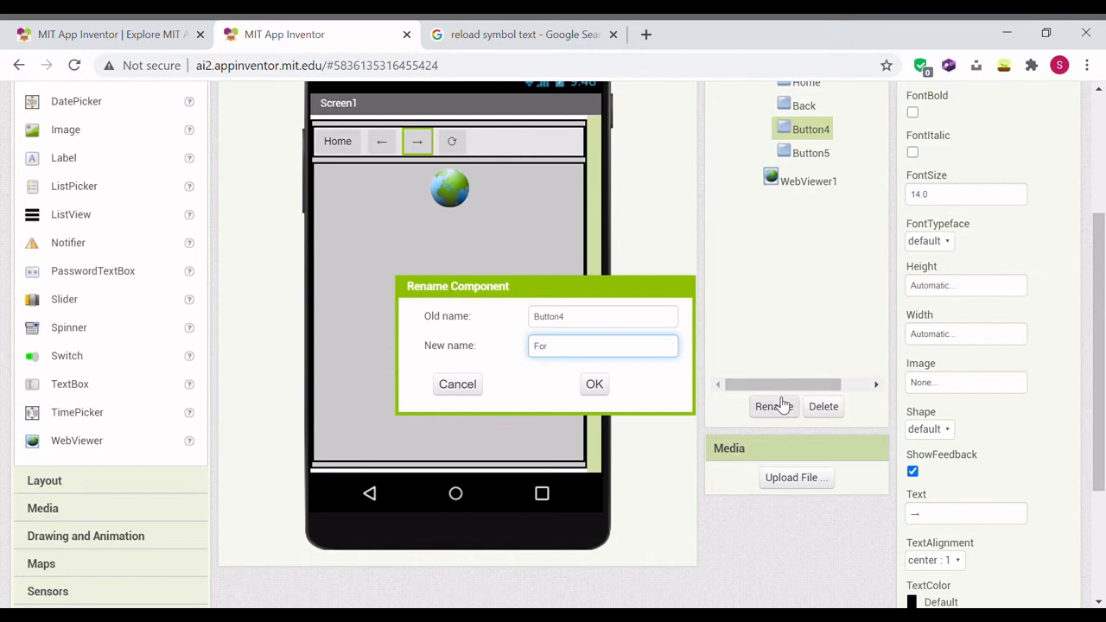
type("wards")
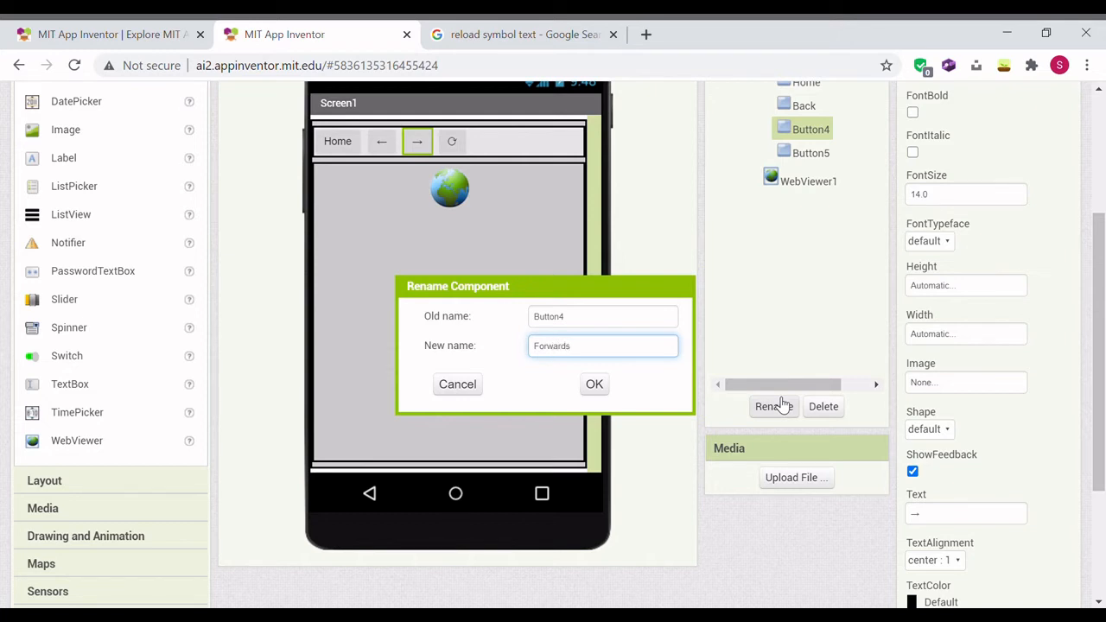
left_click(595, 383)
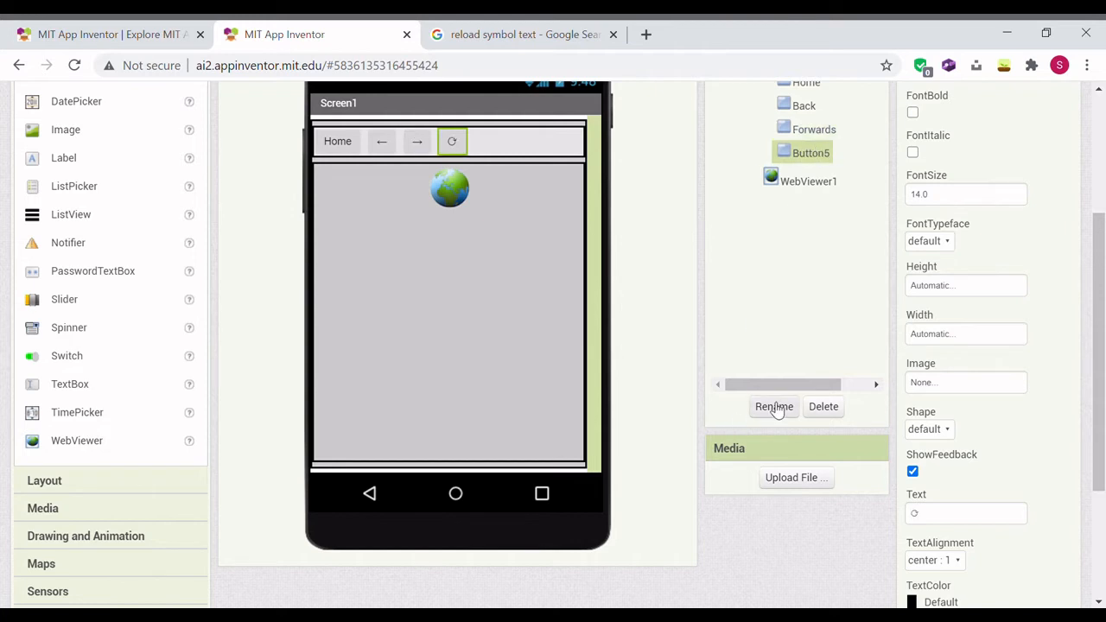
left_click(774, 406)
type("Reload")
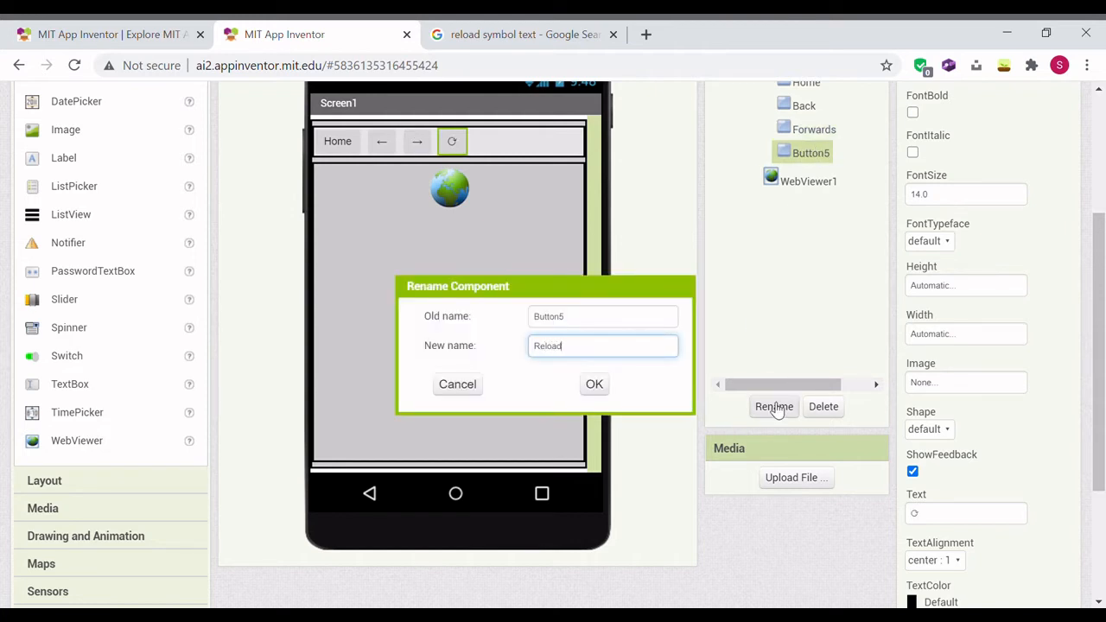
left_click(594, 384)
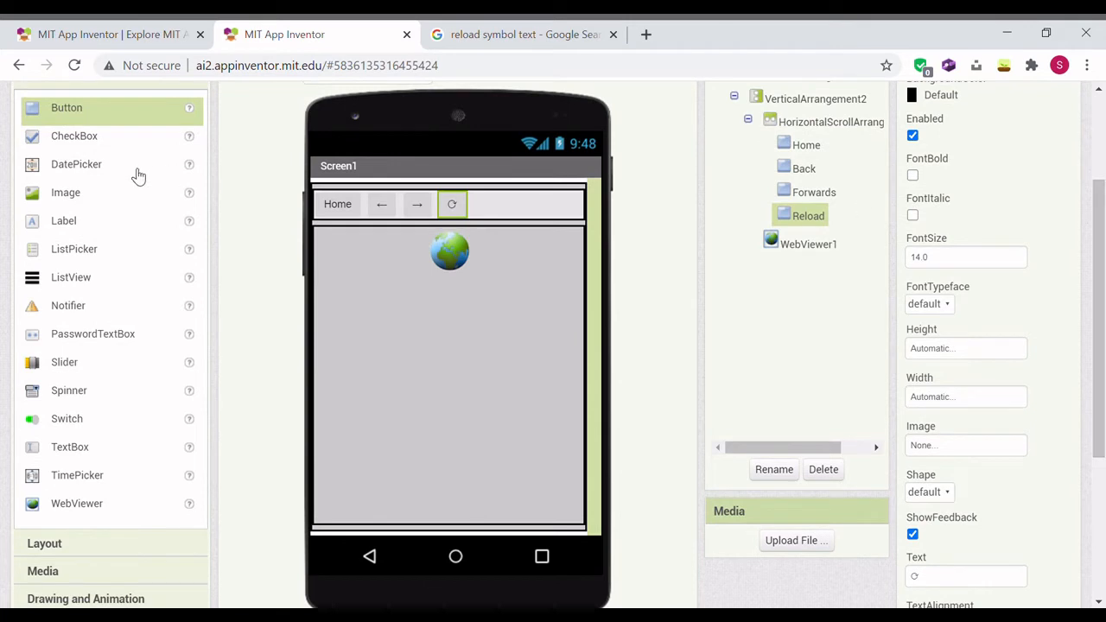
mouse_move(109, 456)
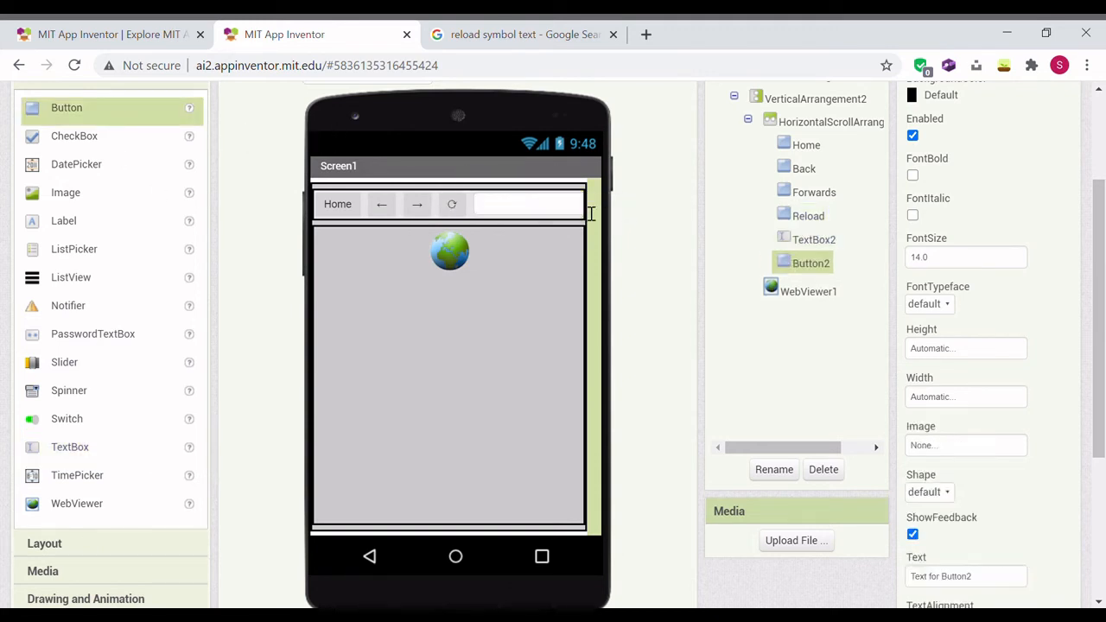
Label the search control and give TextBox2 the hint "Type URL".
scroll("down", 3)
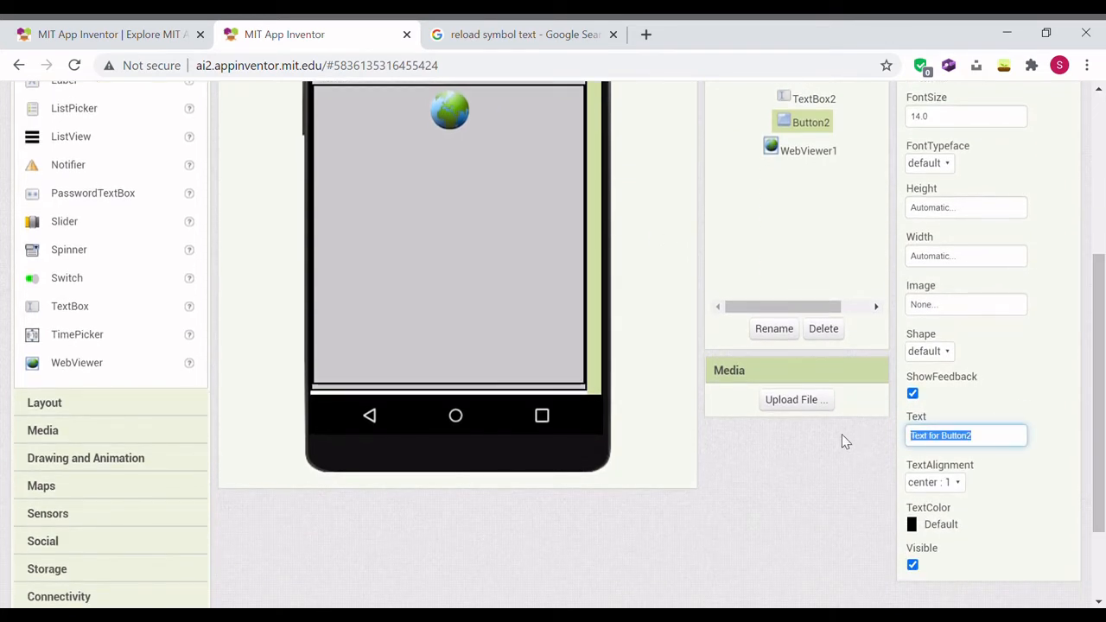
type("Sear")
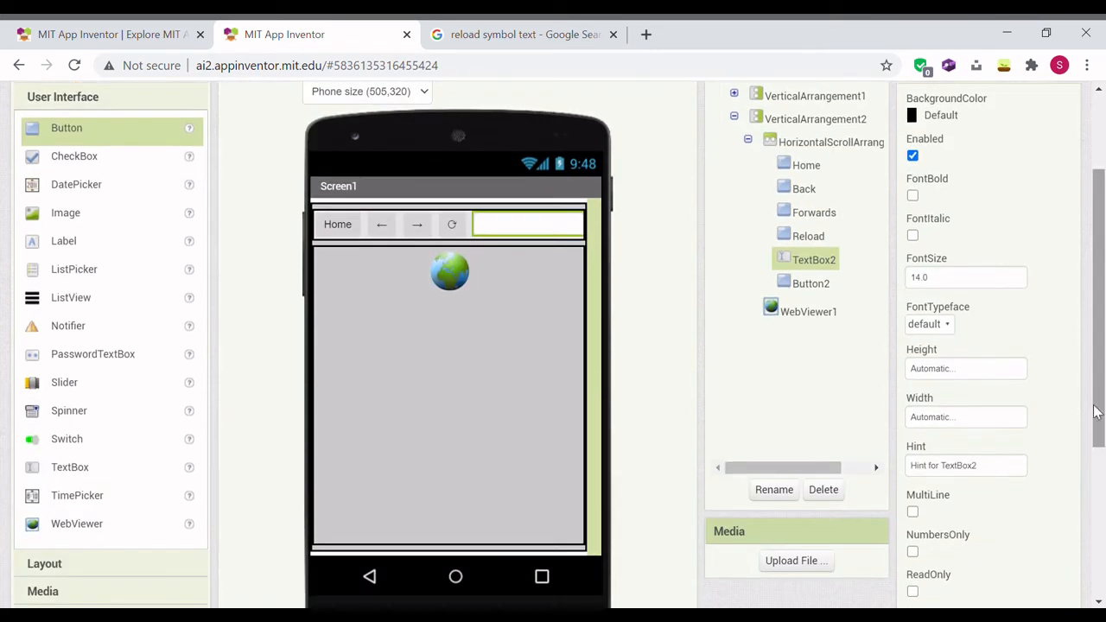
left_click(964, 465)
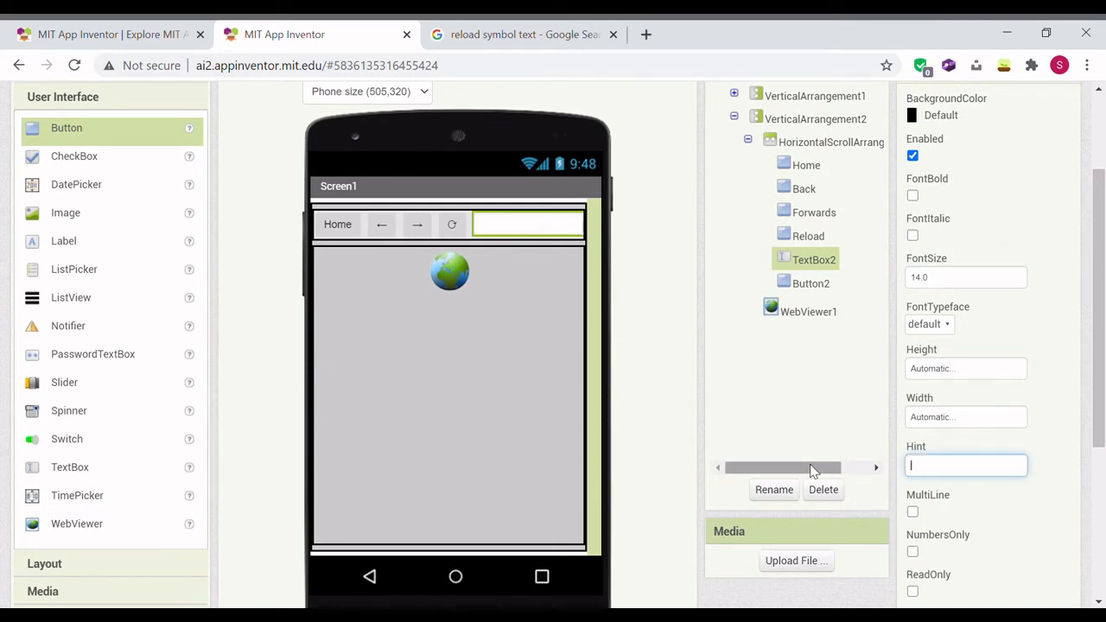
type("Type URL")
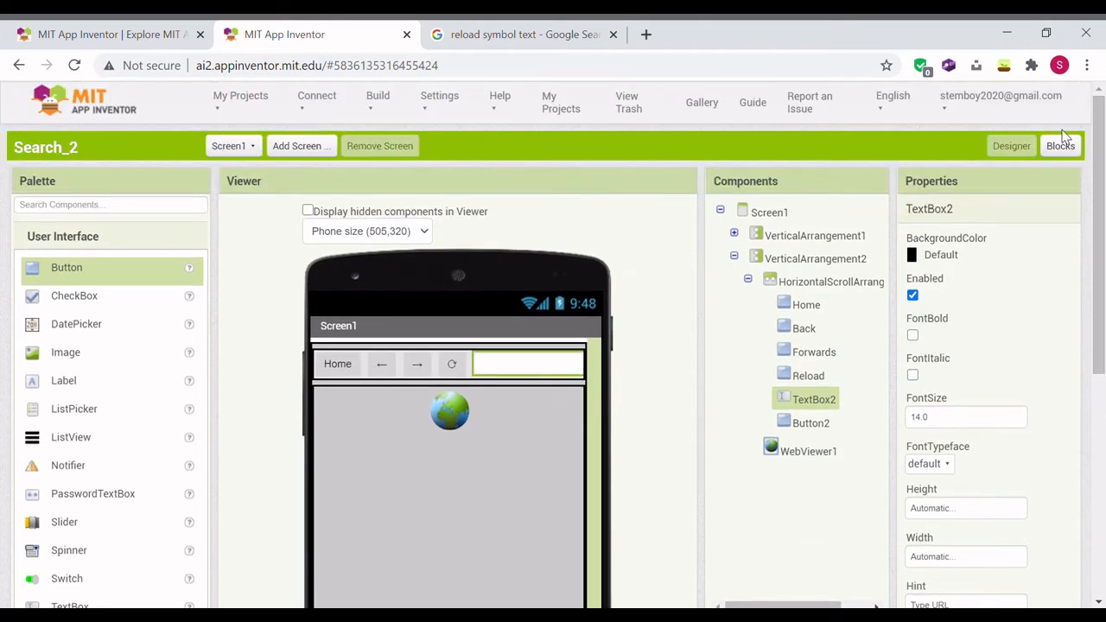
Go to the Blocks editor and show the built-in Text drawer, briefly viewing Control.
left_click(1061, 145)
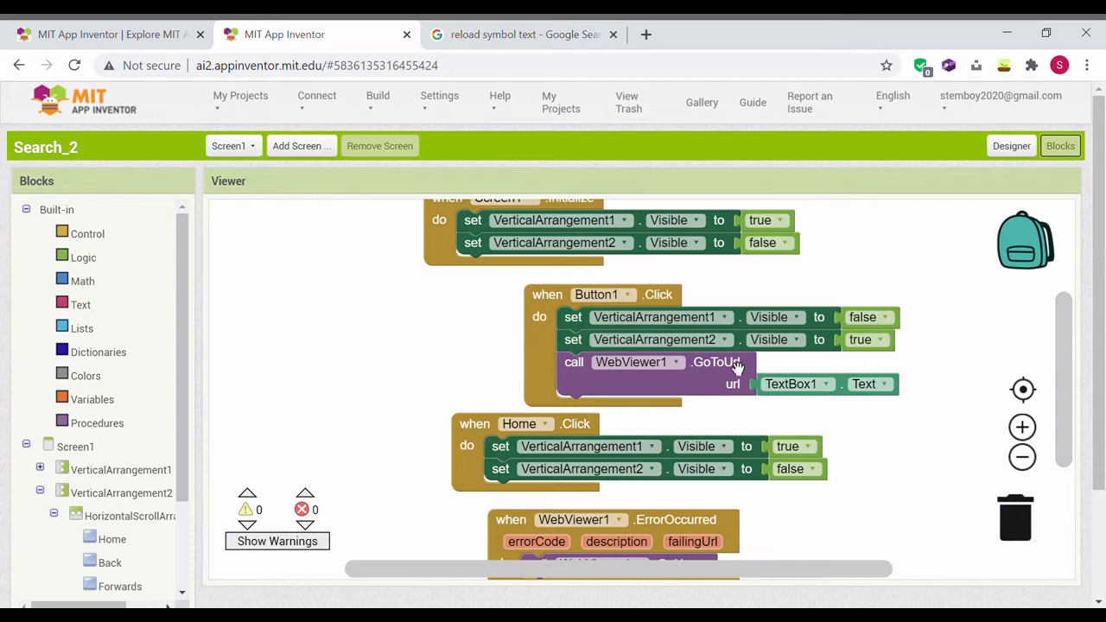
mouse_move(38, 397)
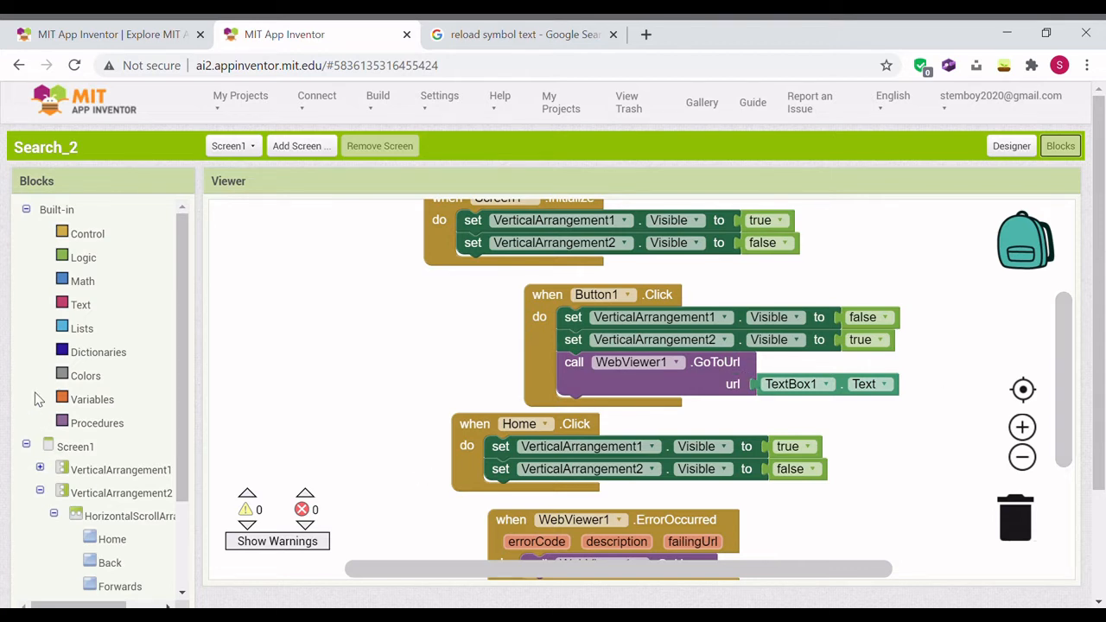
mouse_move(753, 387)
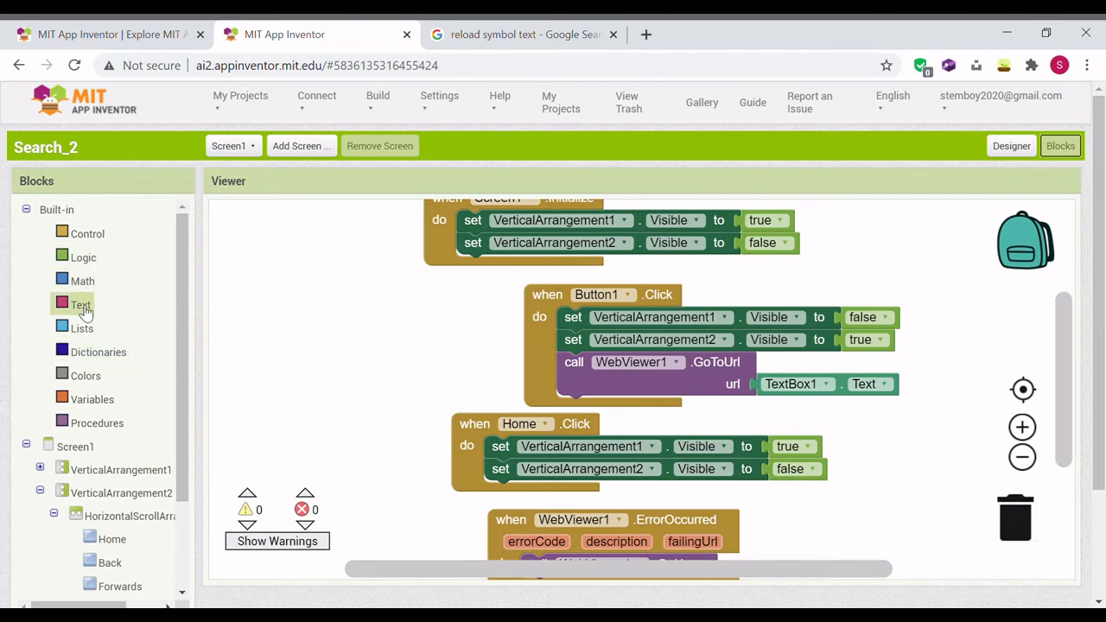
left_click(80, 304)
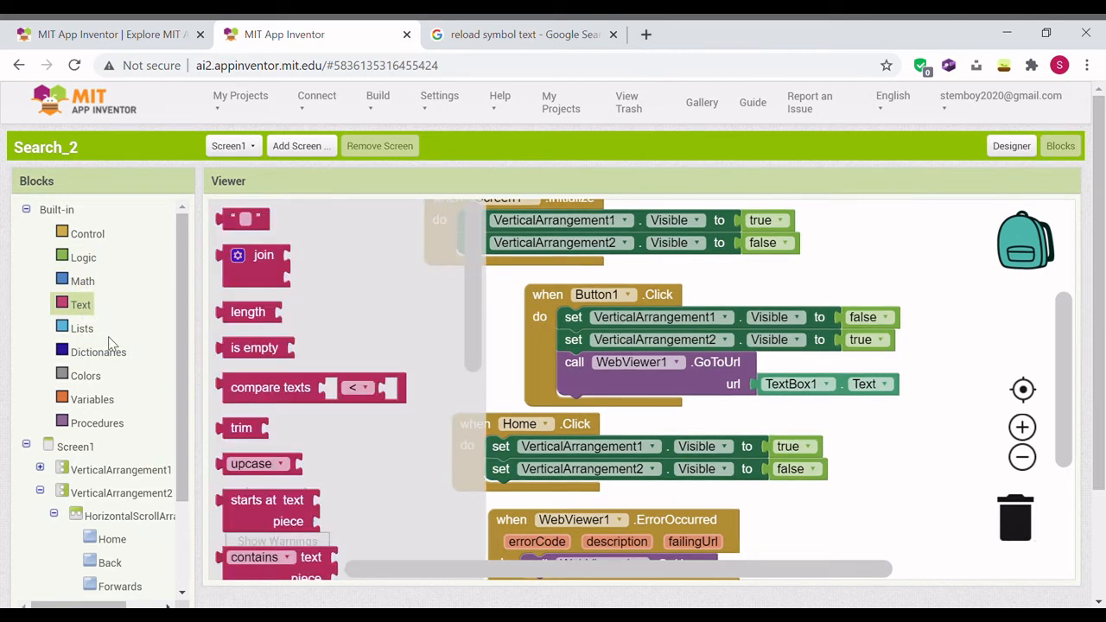
mouse_move(86, 234)
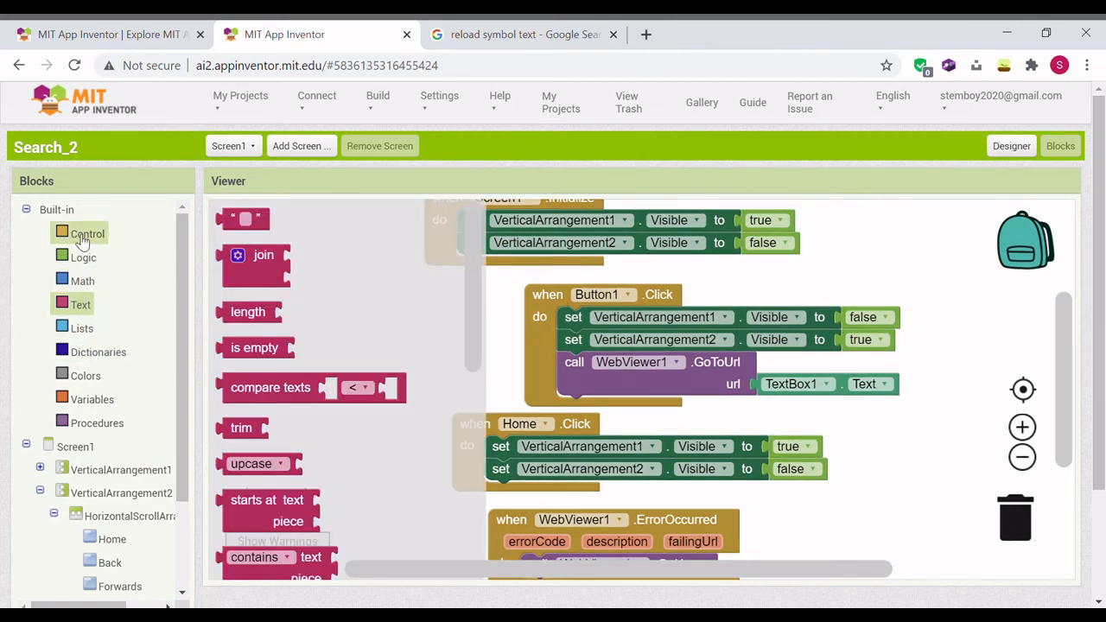
left_click(86, 233)
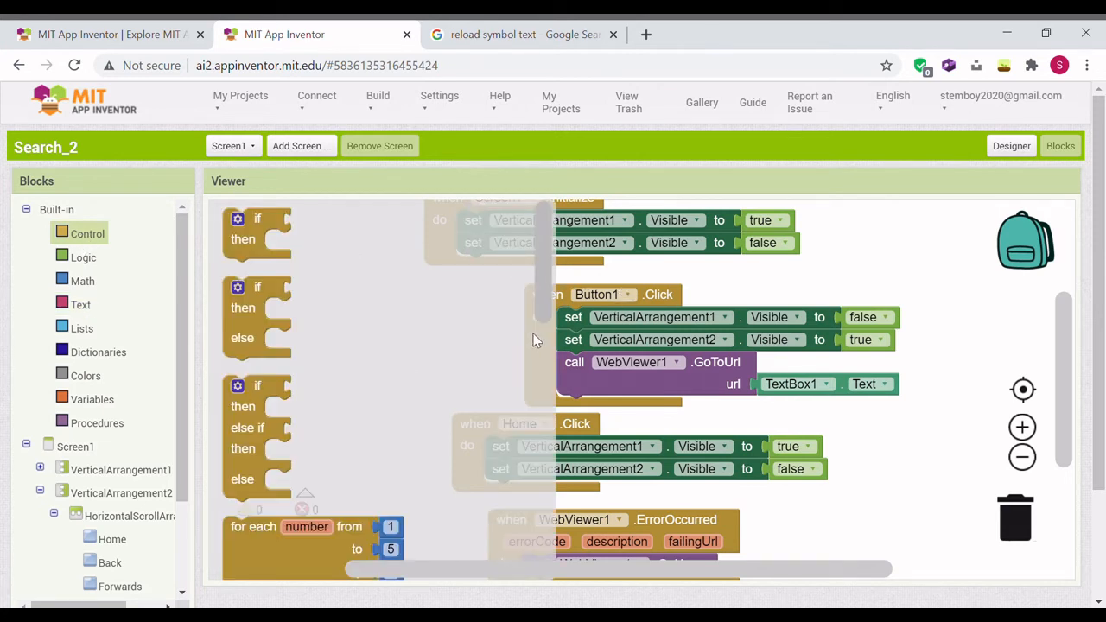
left_click(79, 304)
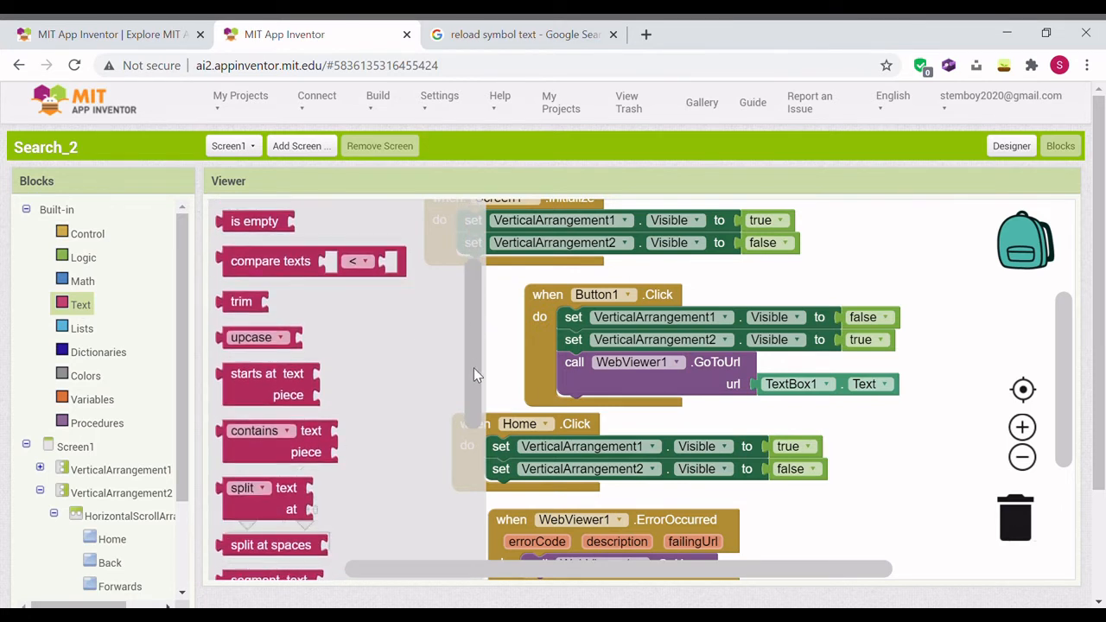
mouse_move(381, 394)
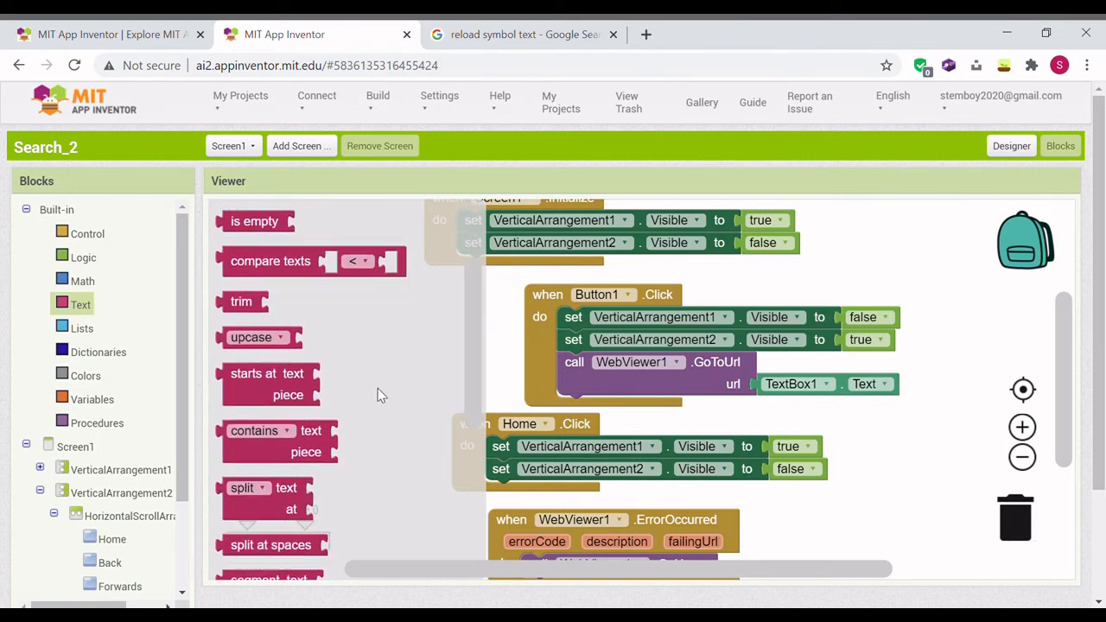
left_click_drag(254, 430, 864, 420)
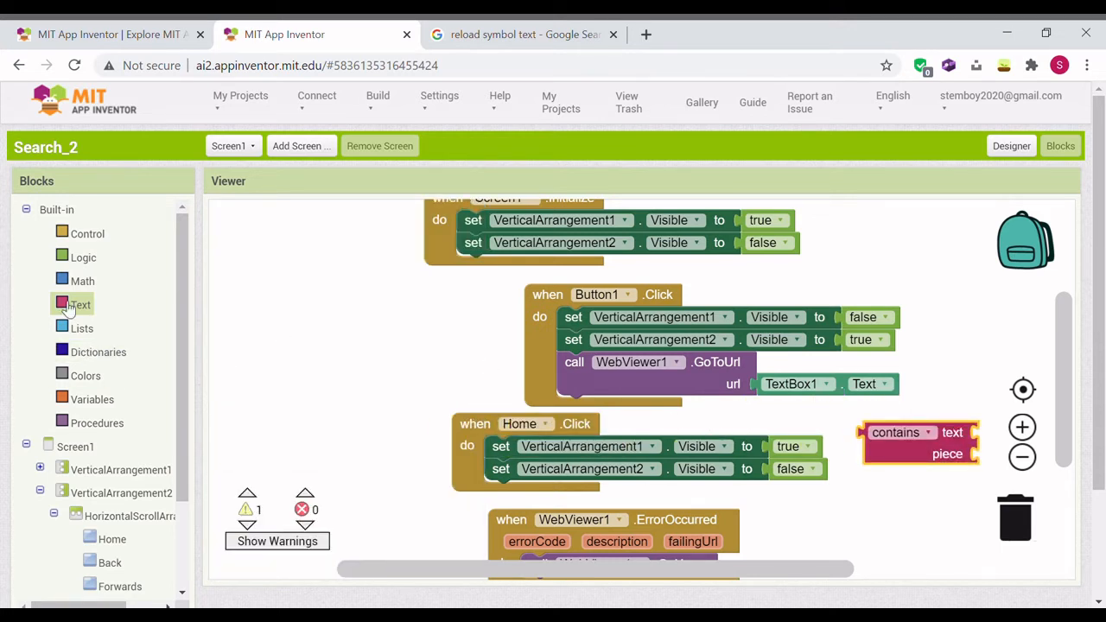
left_click(87, 234)
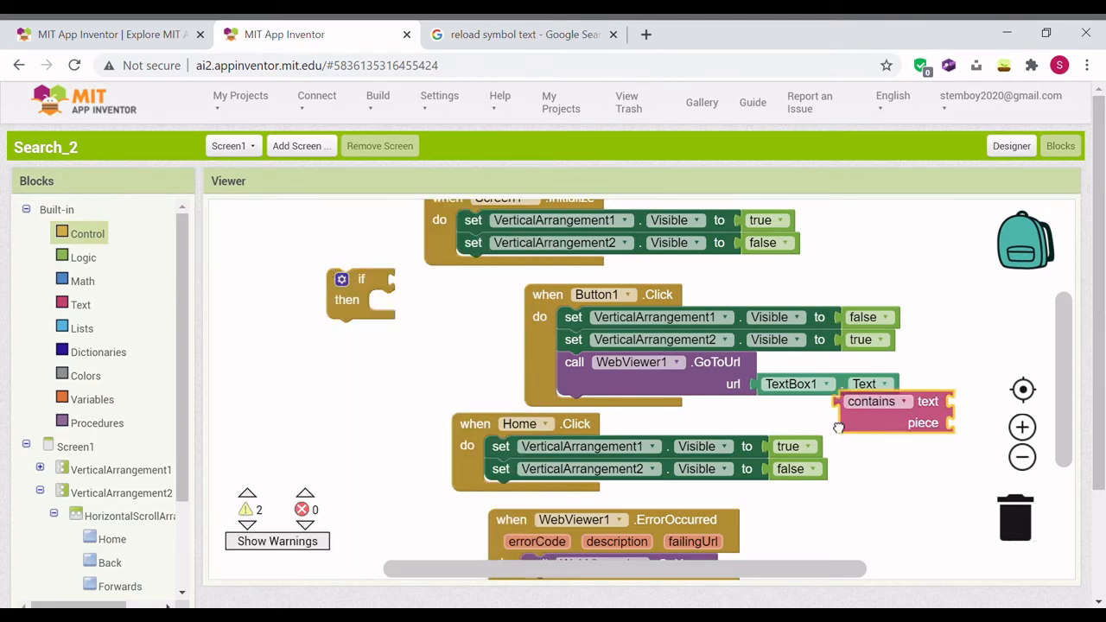
left_click_drag(895, 401, 432, 278)
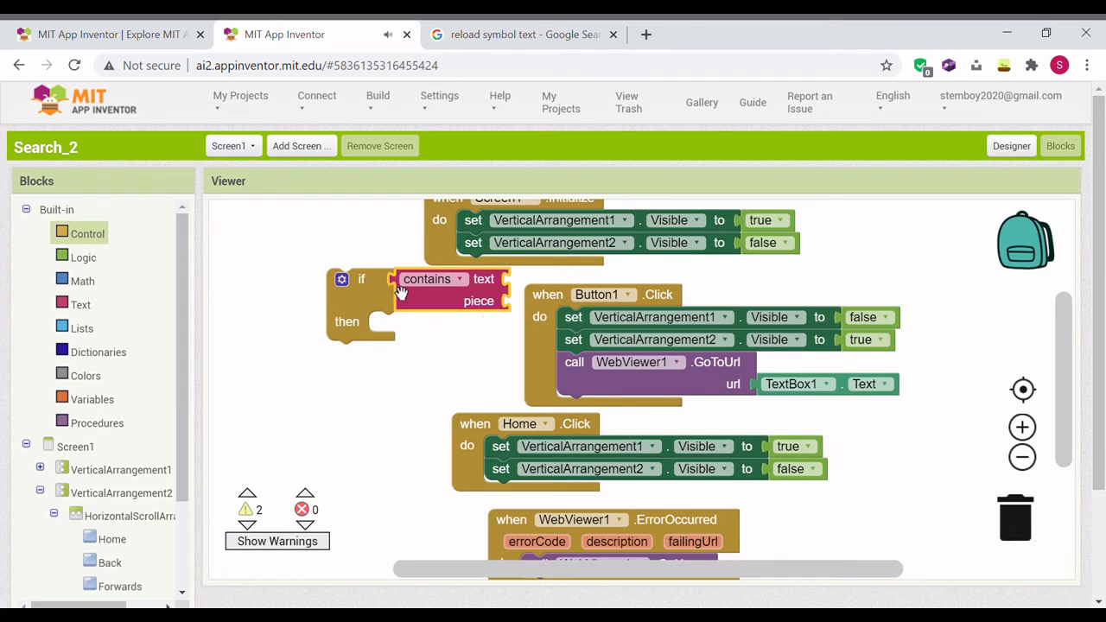
left_click_drag(427, 278, 363, 301)
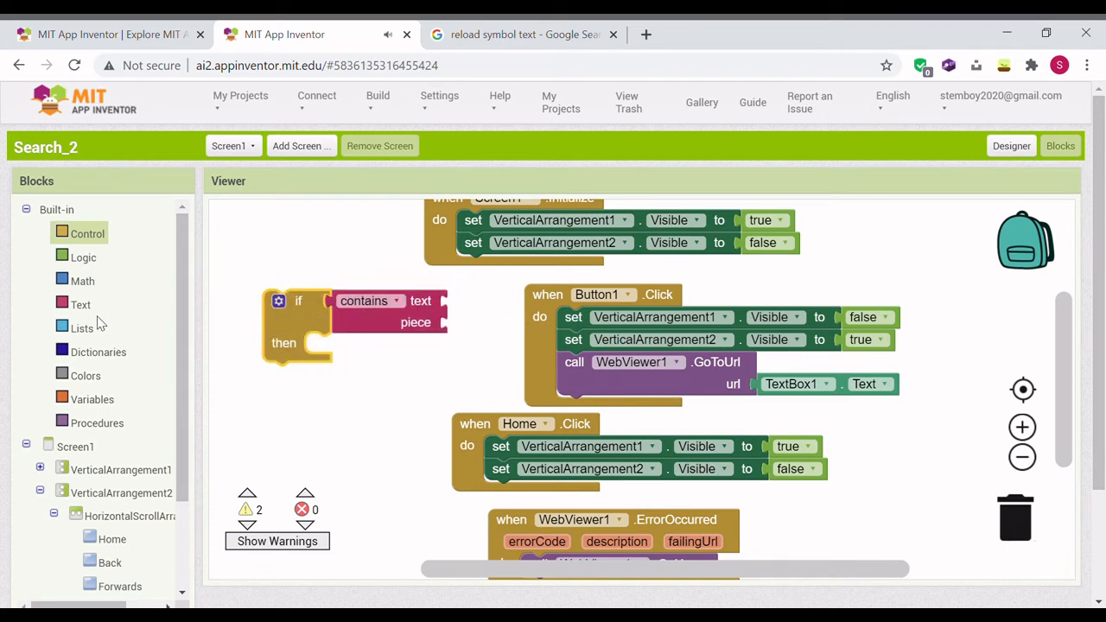
left_click(80, 304)
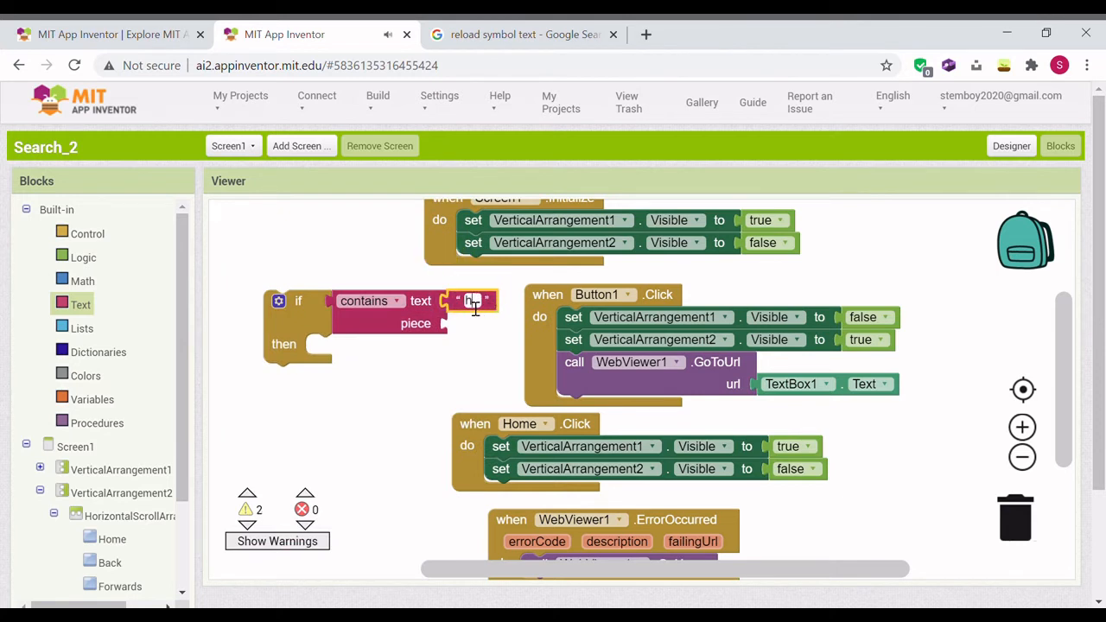
type("https://")
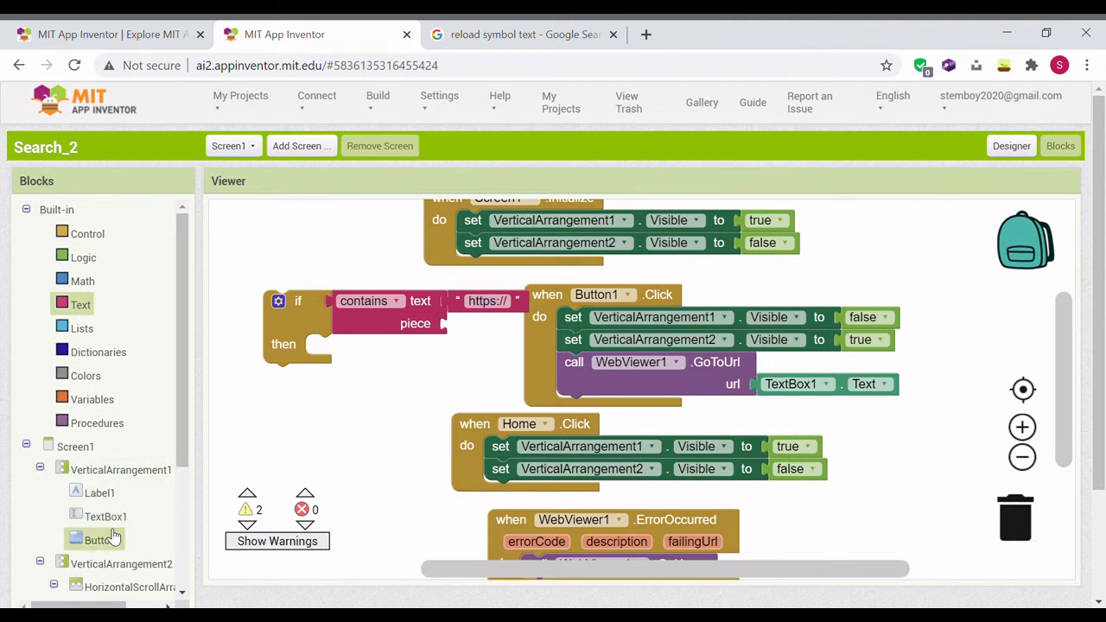
left_click(105, 515)
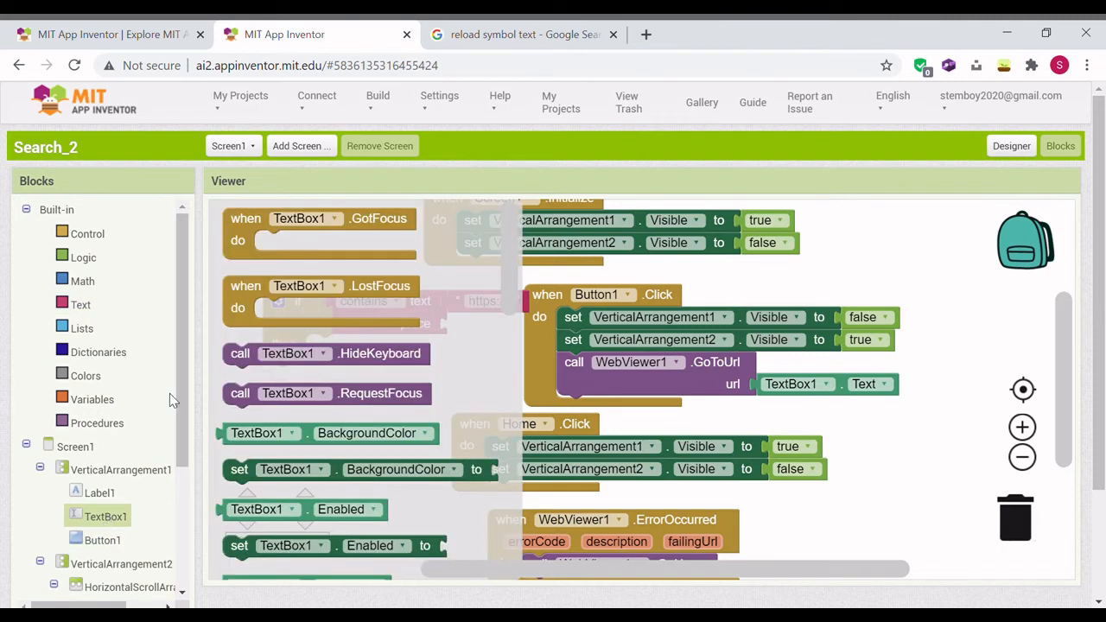
scroll("down", 3)
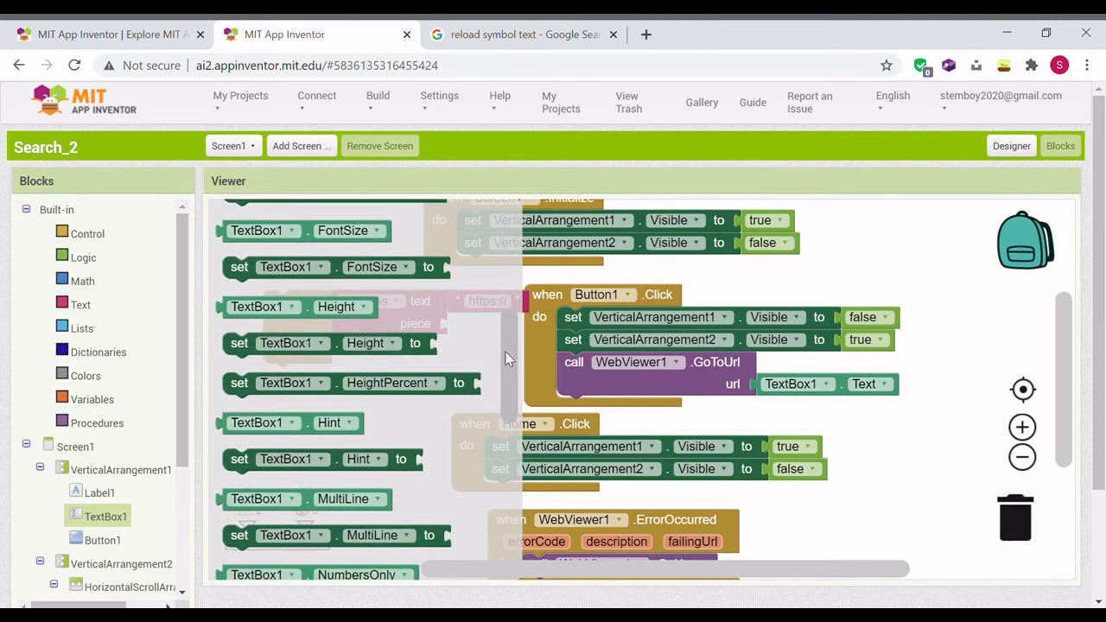
scroll("down", 3)
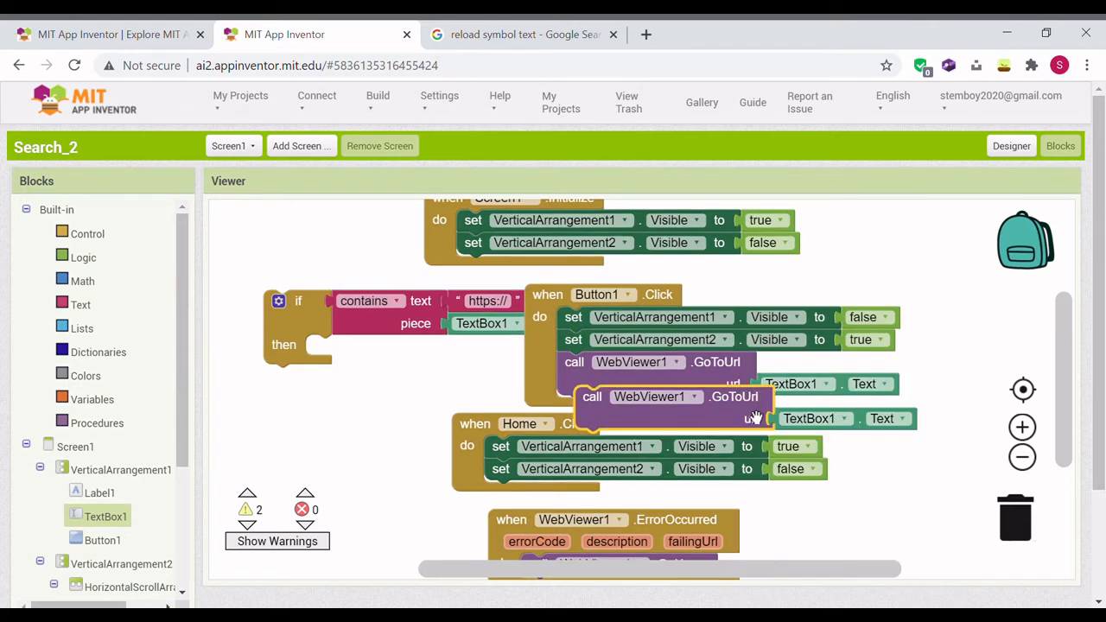
Put WebViewer1.GoToUrl in then, add an else branch, and duplicate GoToUrl for a join.
left_click_drag(657, 396, 380, 345)
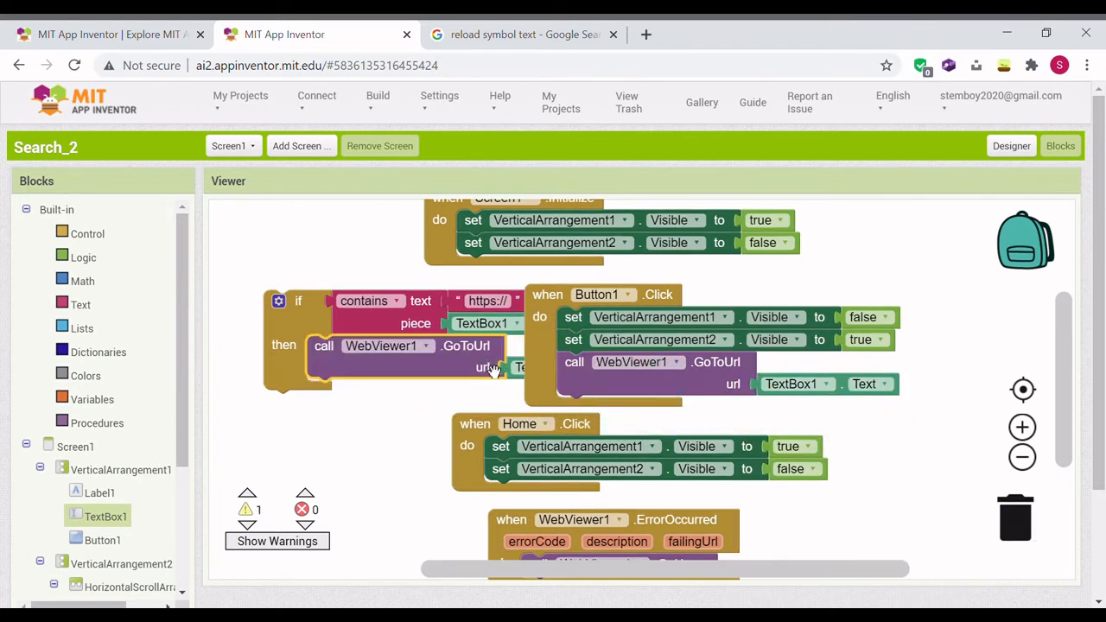
right_click(298, 300)
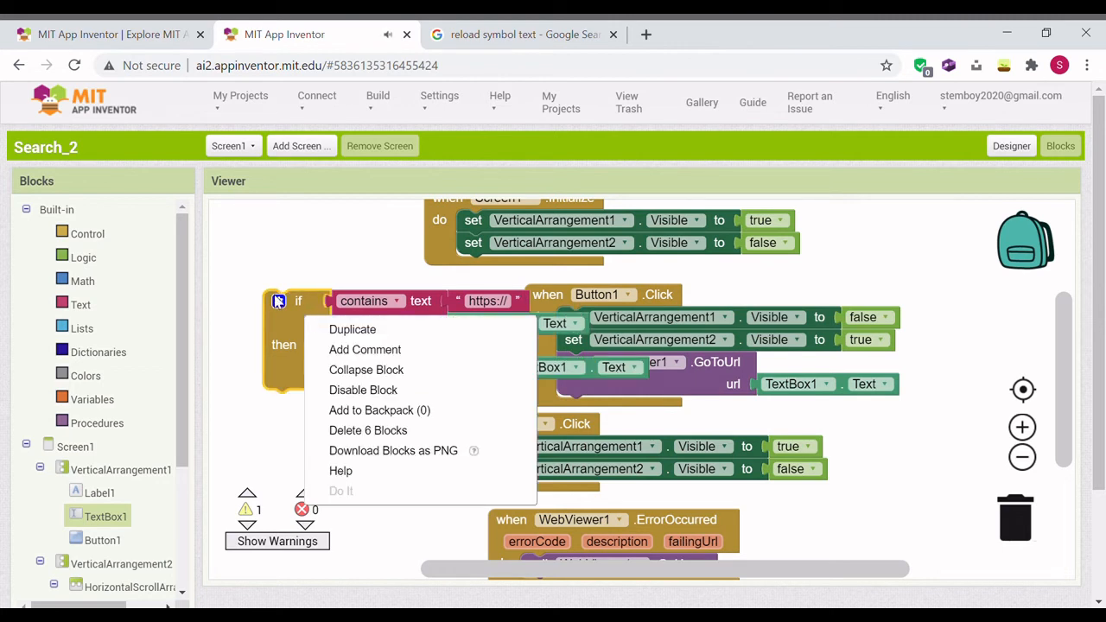
mouse_move(273, 270)
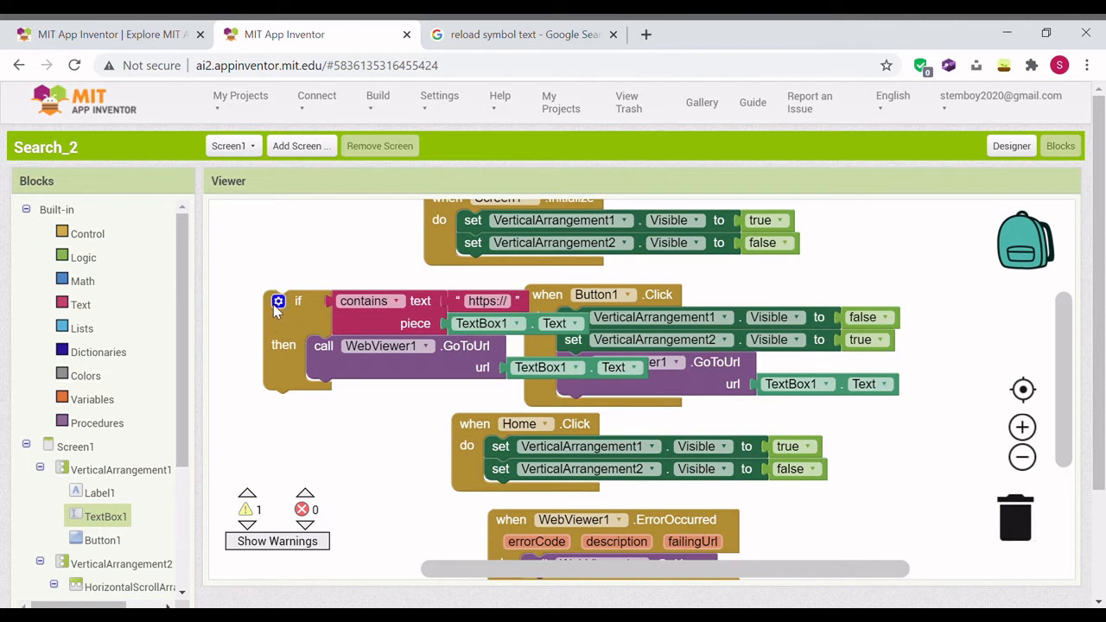
left_click(278, 300)
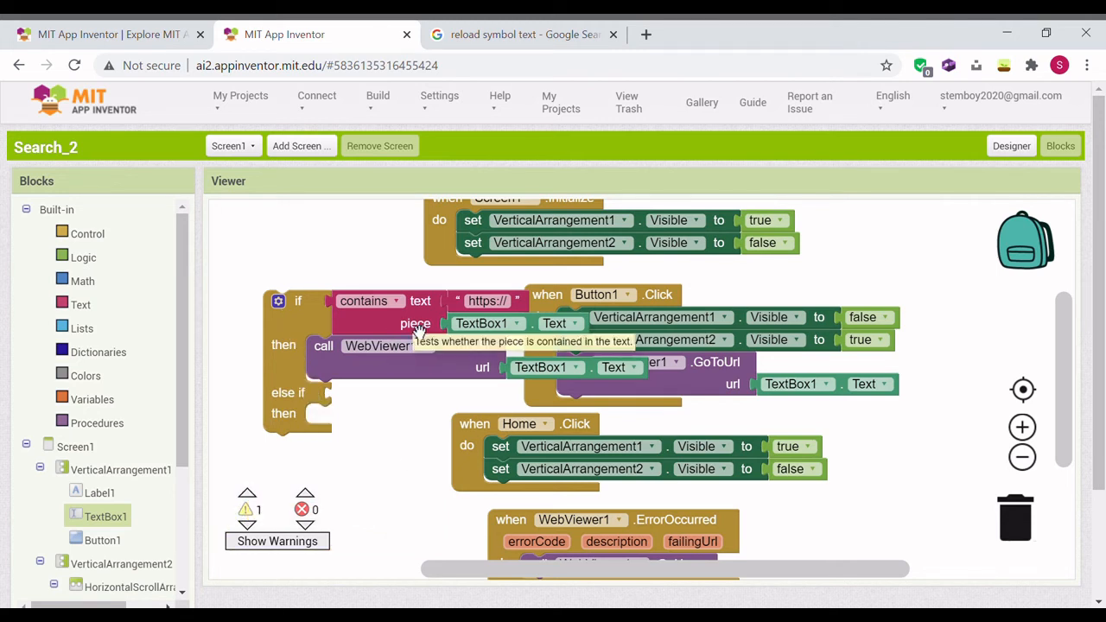
mouse_move(314, 259)
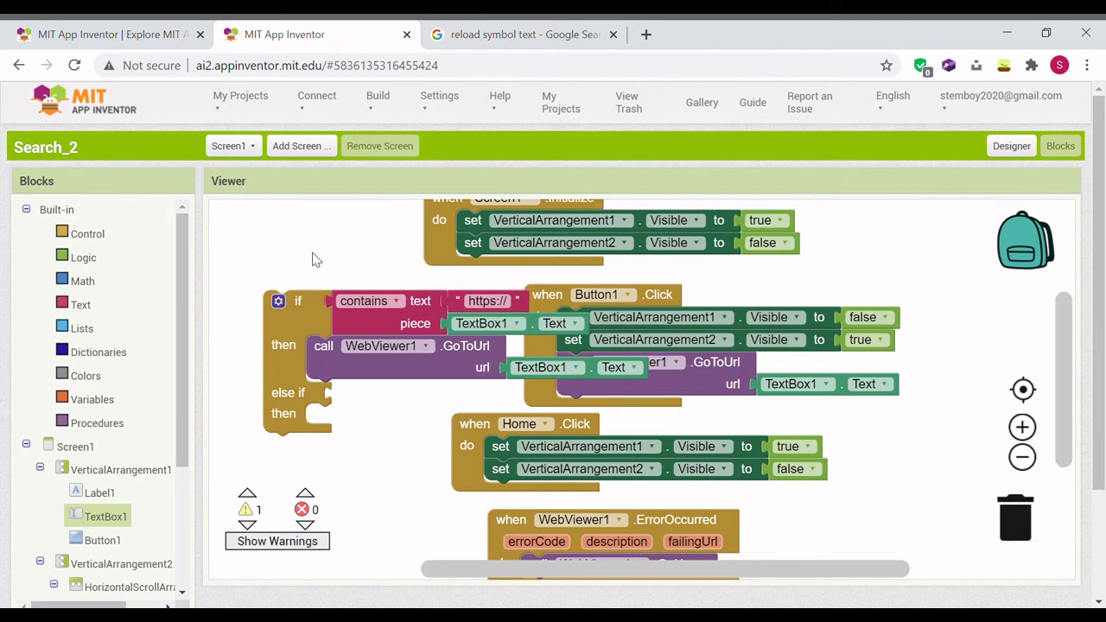
left_click(278, 300)
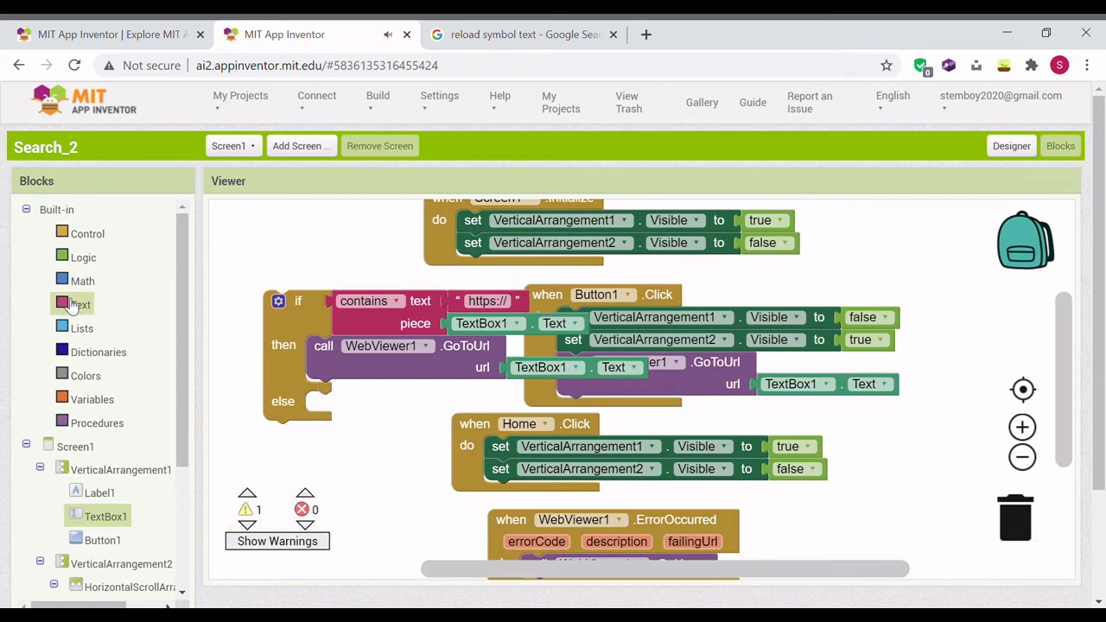
left_click(80, 304)
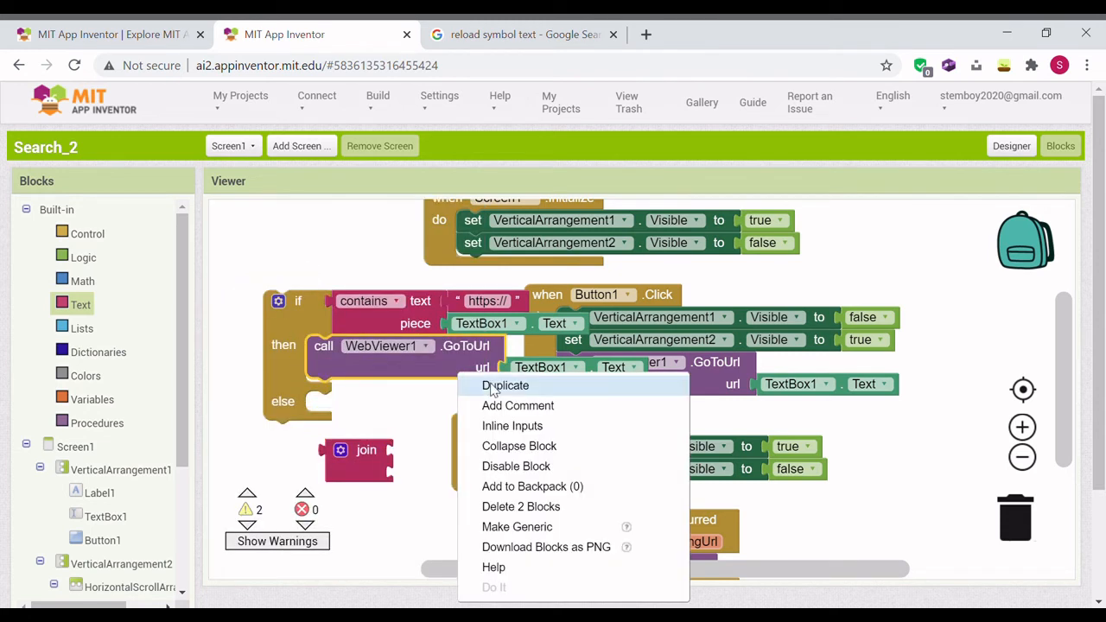
left_click(504, 385)
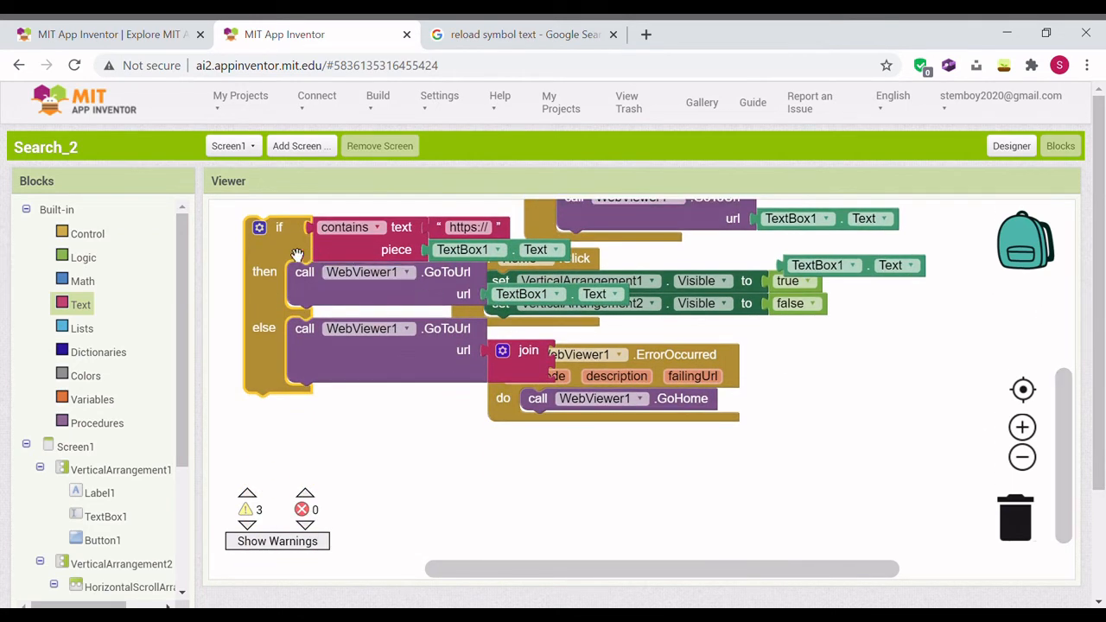
scroll("down", 3)
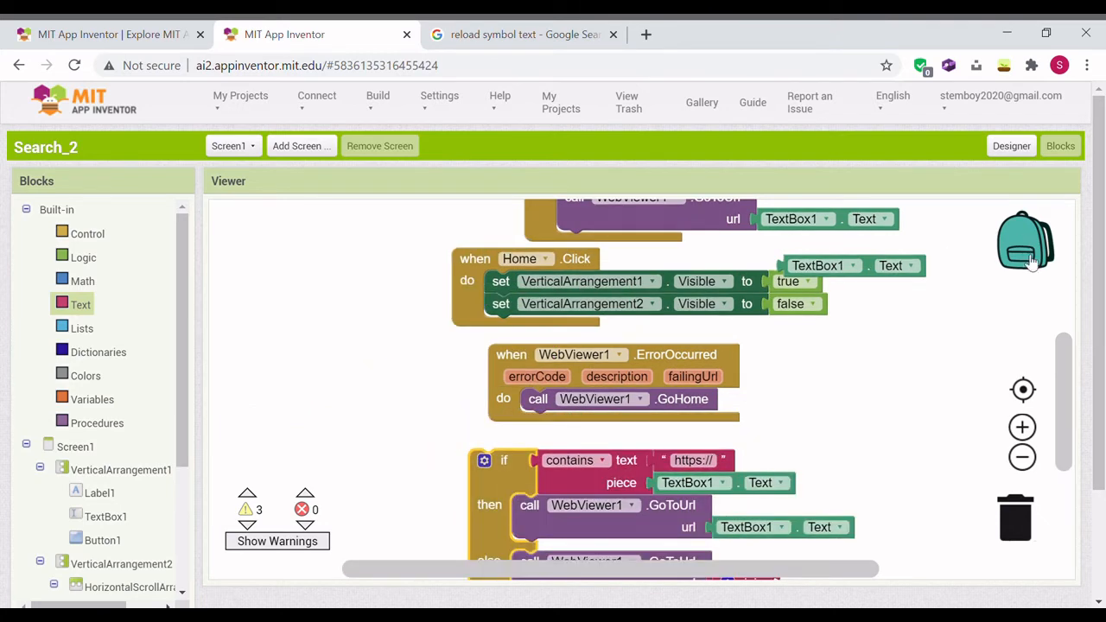
mouse_move(1062, 383)
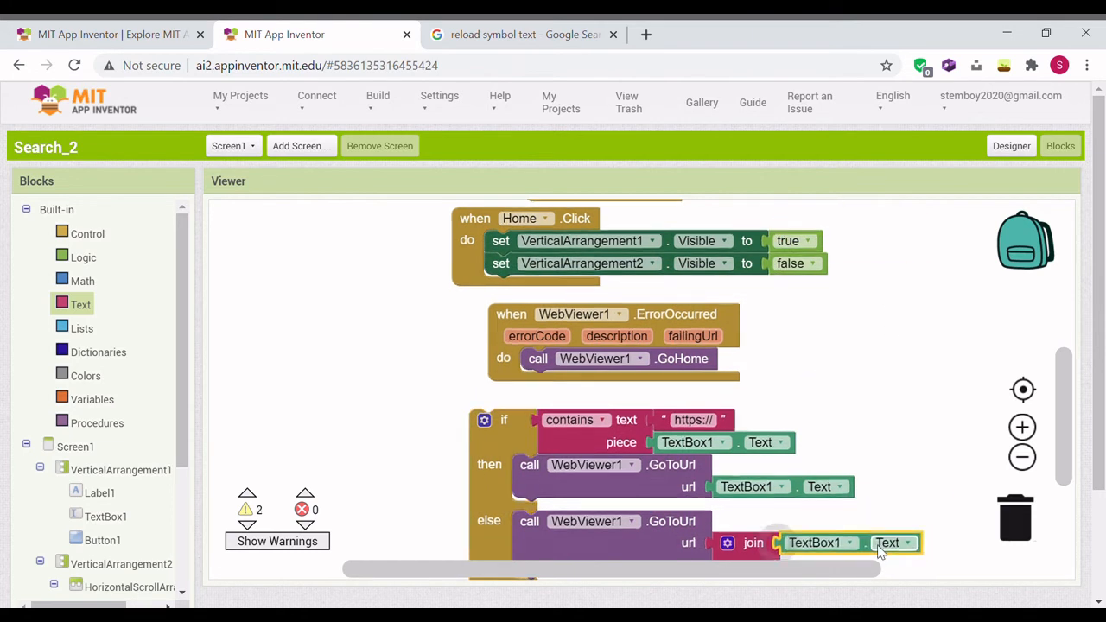
scroll("down", 3)
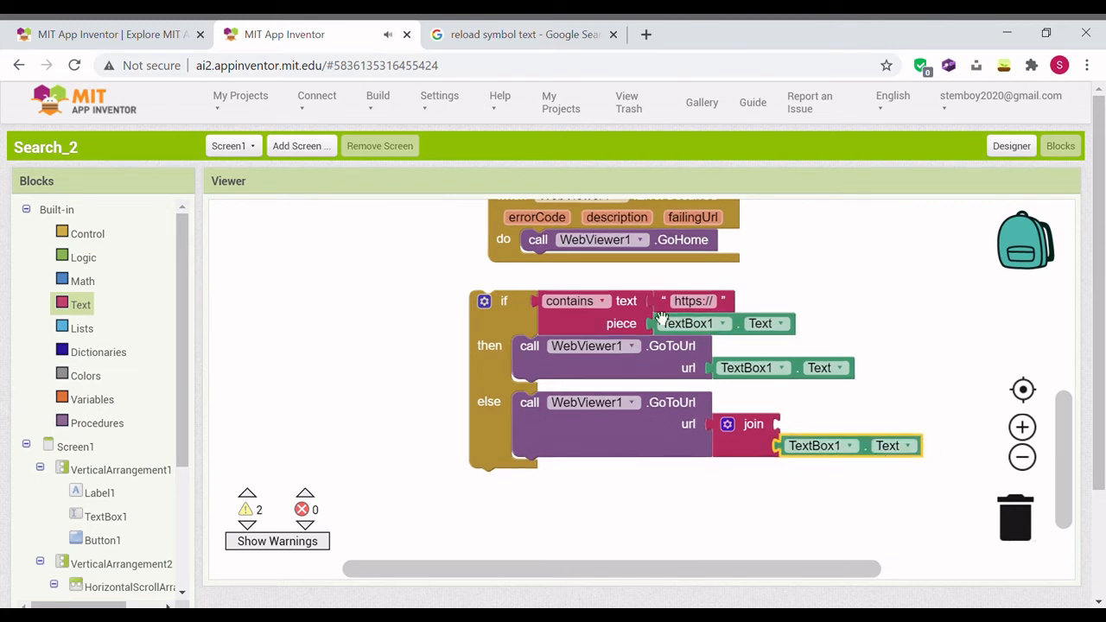
right_click(691, 301)
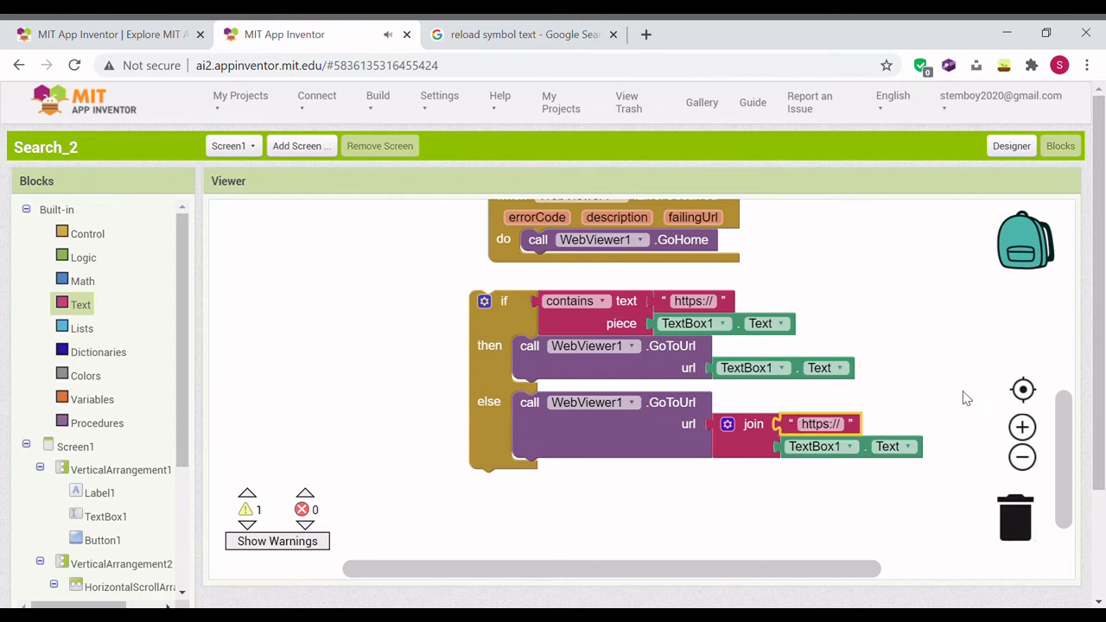
scroll("down", 3)
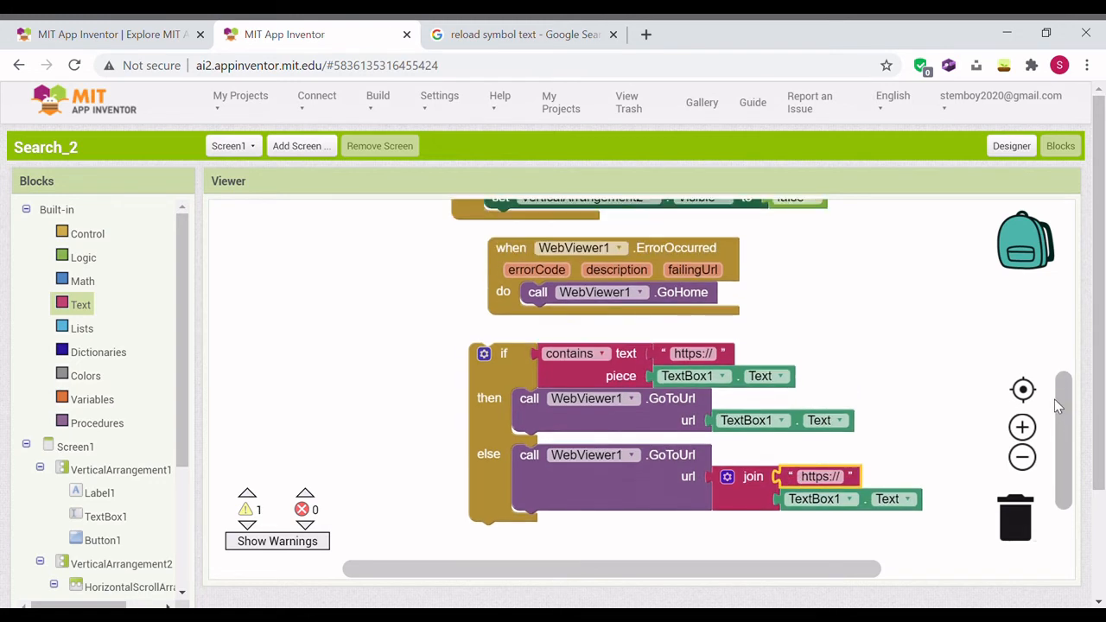
left_click_drag(504, 353, 626, 225)
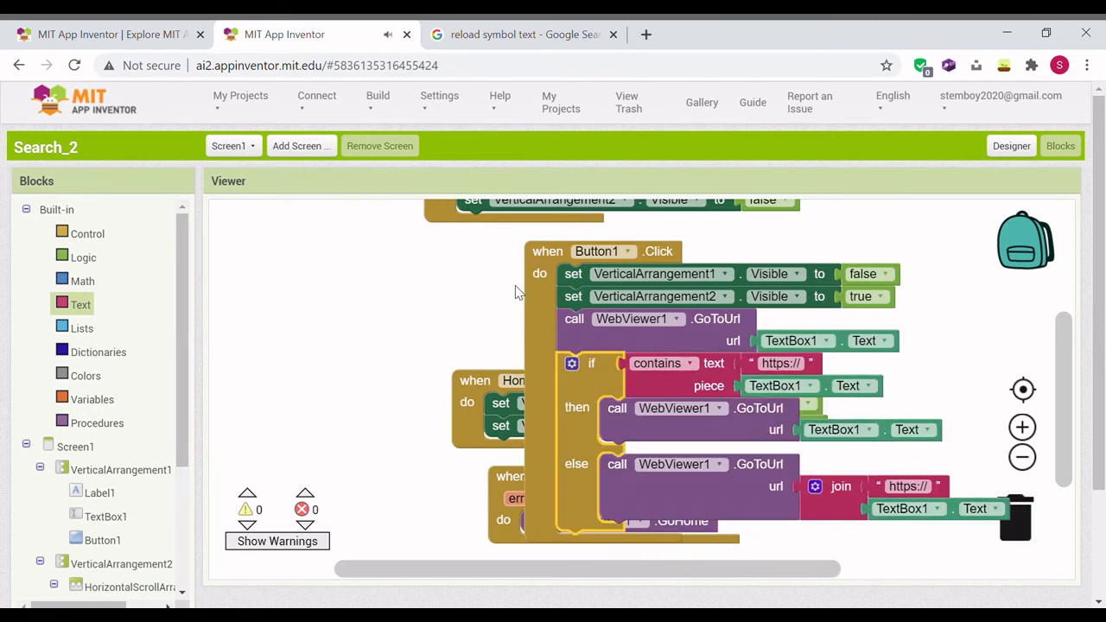
left_click_drag(546, 252, 370, 304)
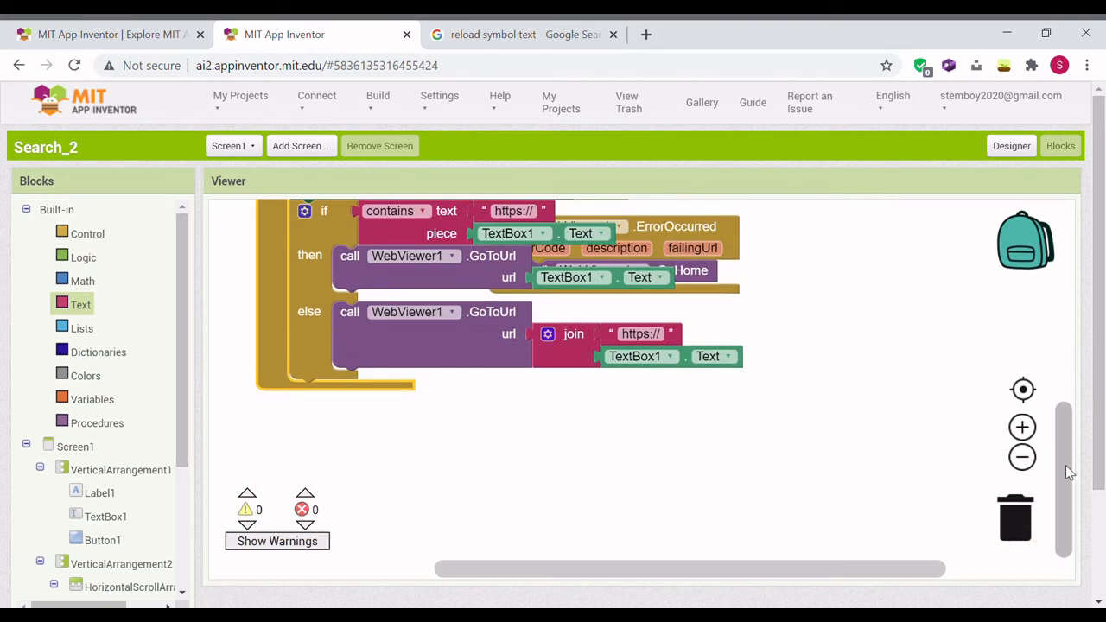
scroll("down", 3)
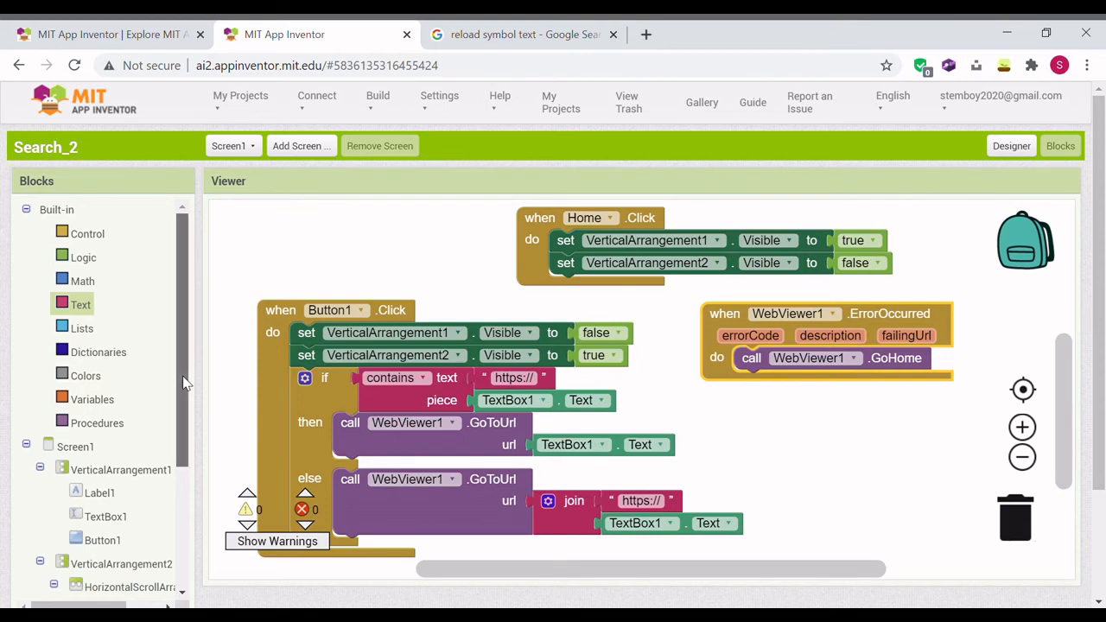
Add a Back.Click handler calling WebViewer1.GoBack.
scroll("down", 3)
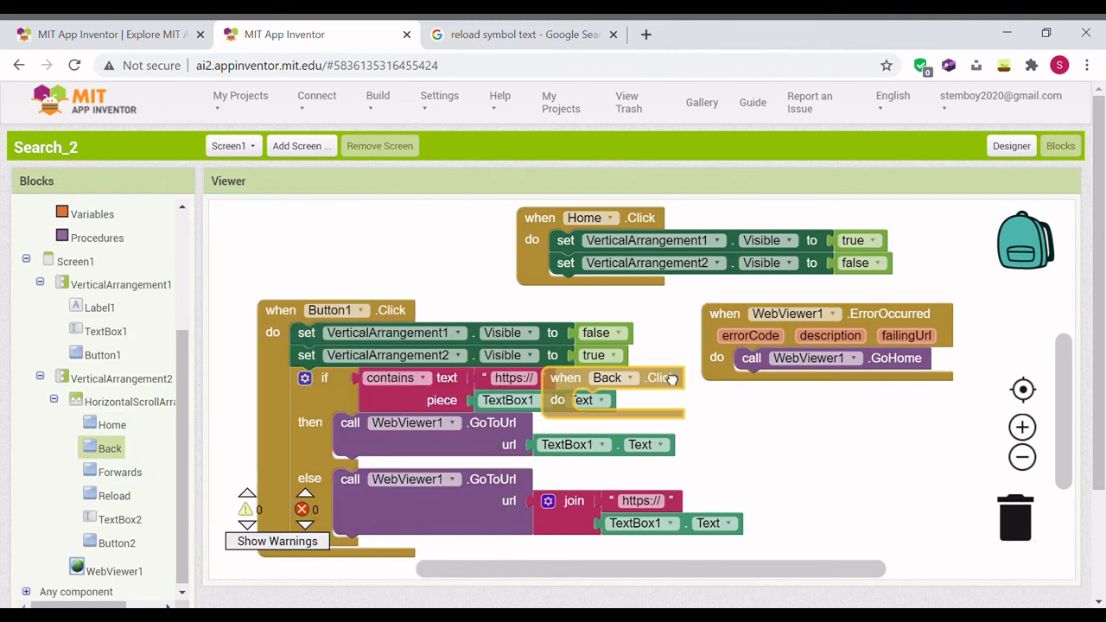
left_click_drag(605, 377, 855, 432)
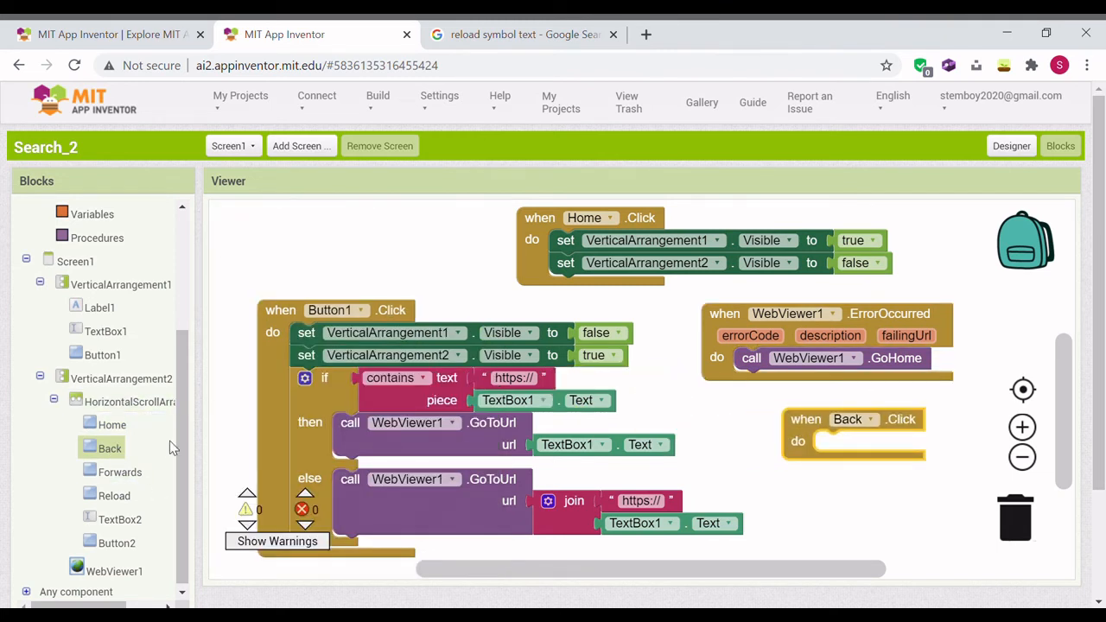
left_click(114, 570)
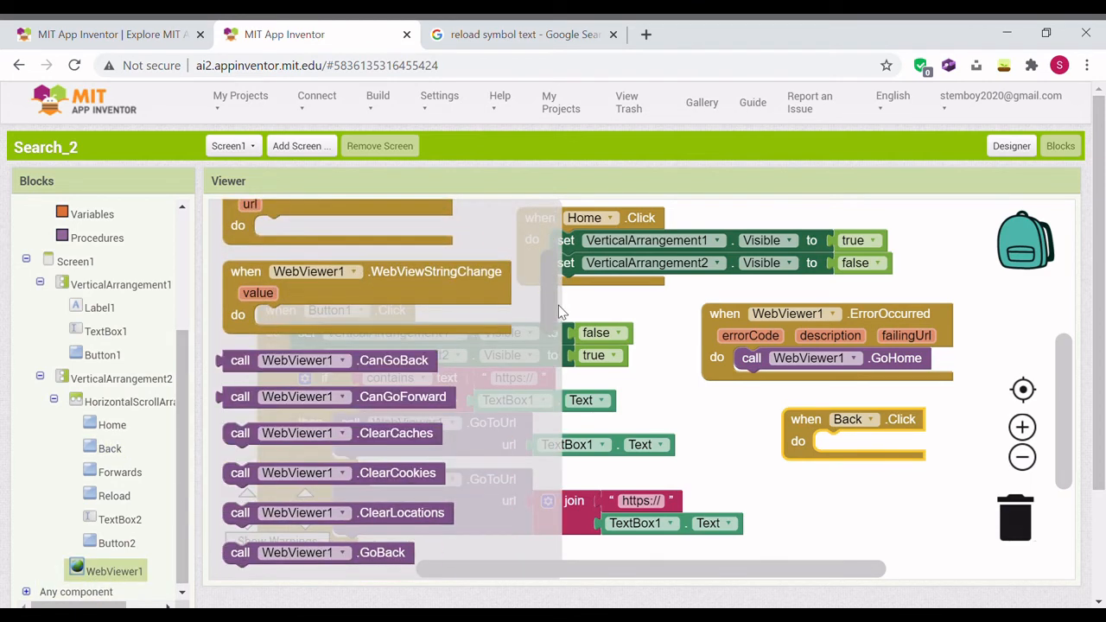
scroll("down", 3)
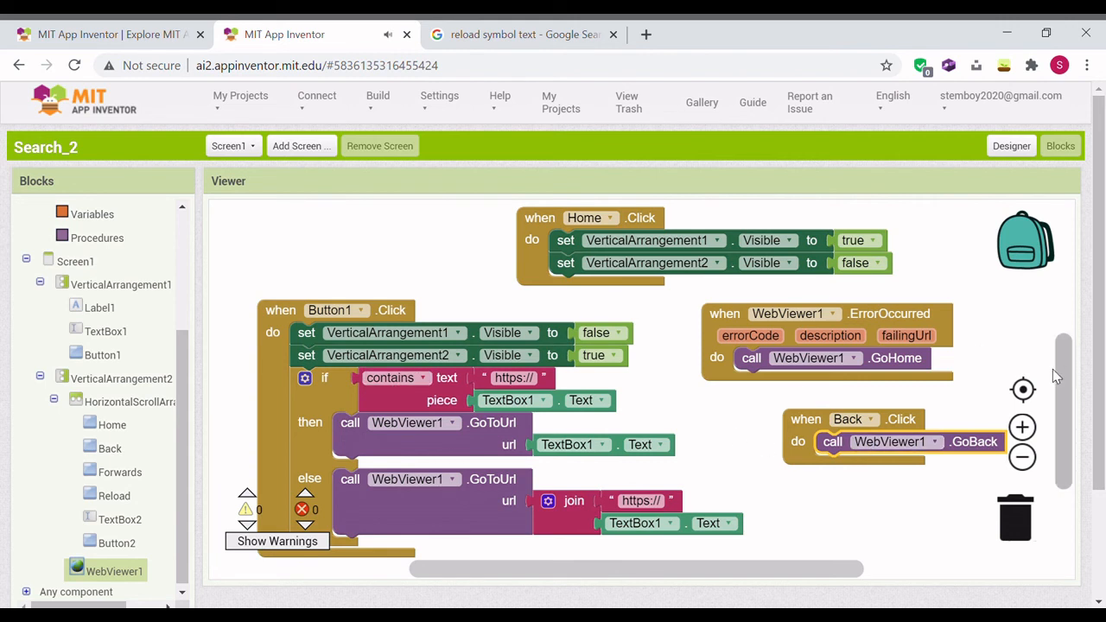
Duplicate it as Forwards.Click calling WebViewer1.GoForward, then place a Reload handler.
right_click(856, 420)
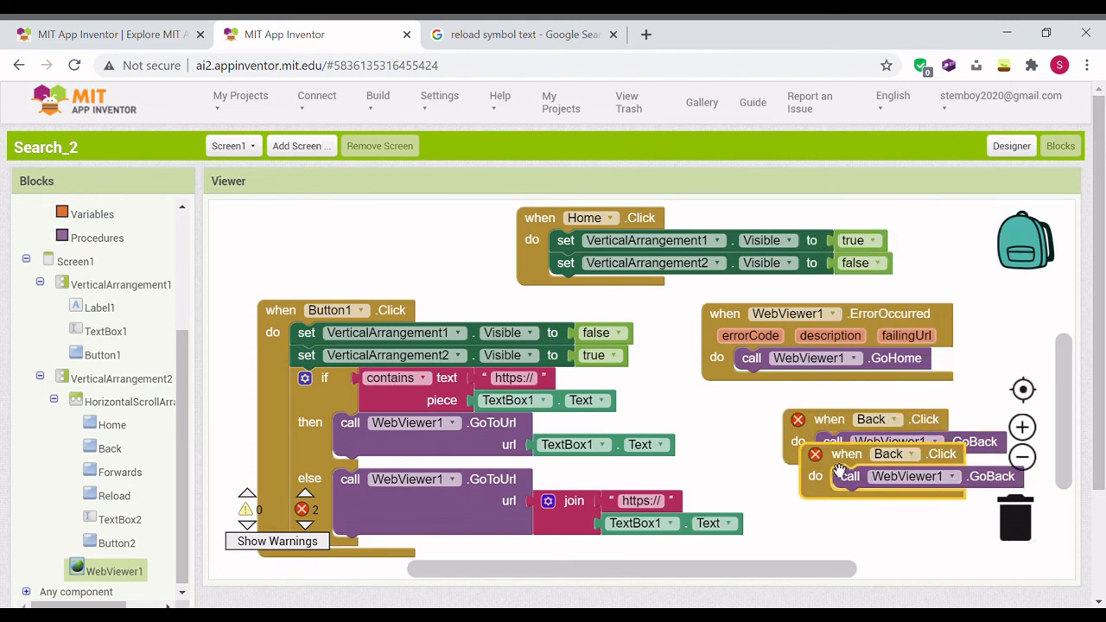
left_click(888, 485)
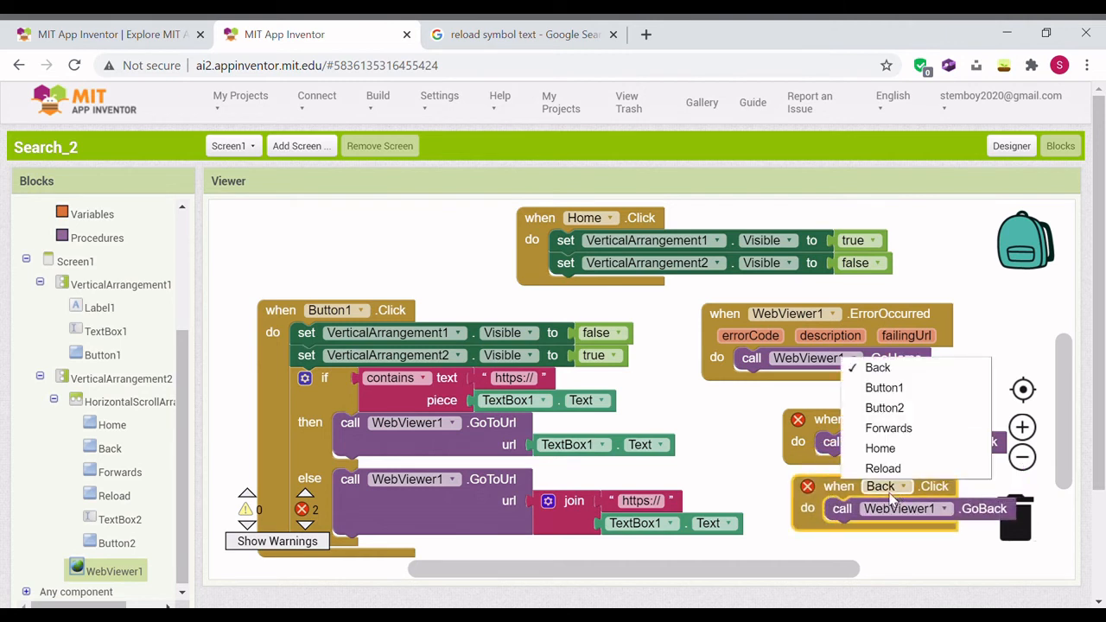
left_click(888, 428)
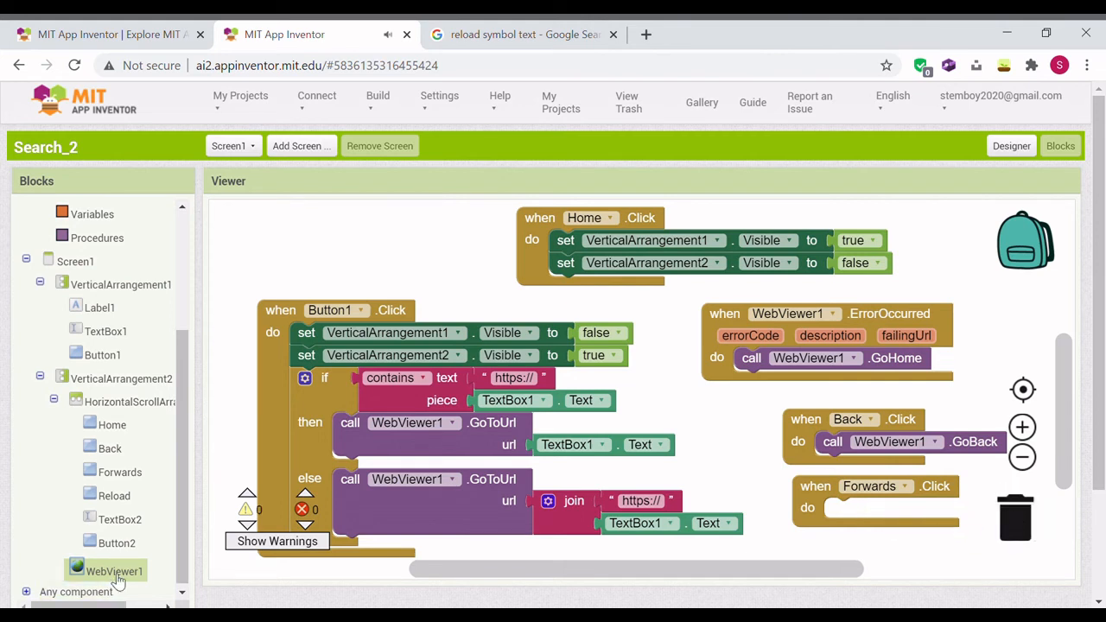
left_click(114, 571)
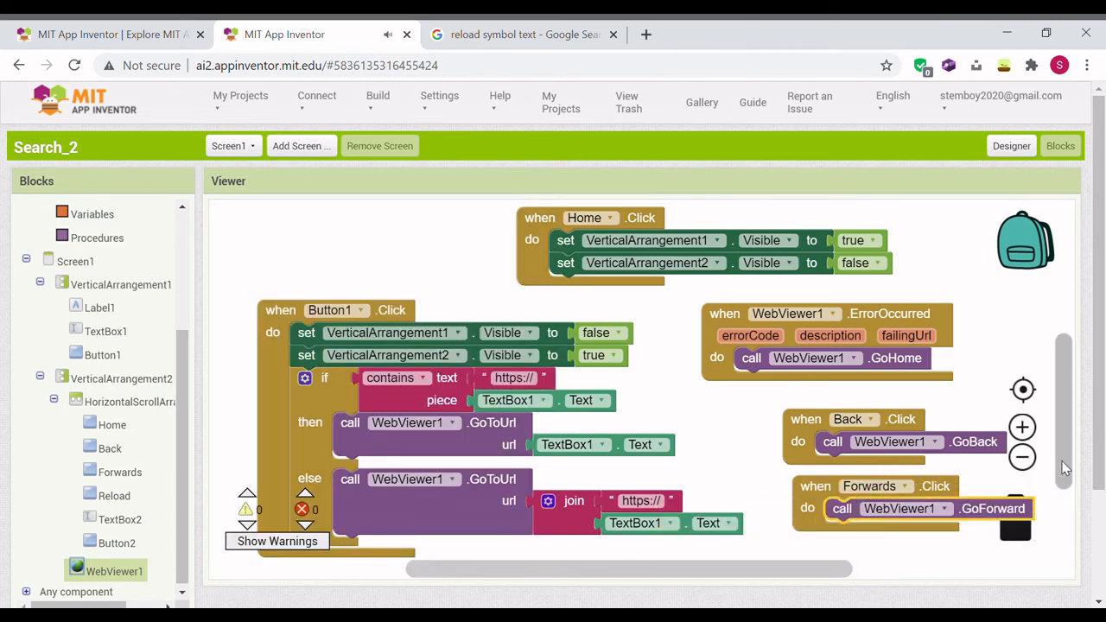
scroll("down", 3)
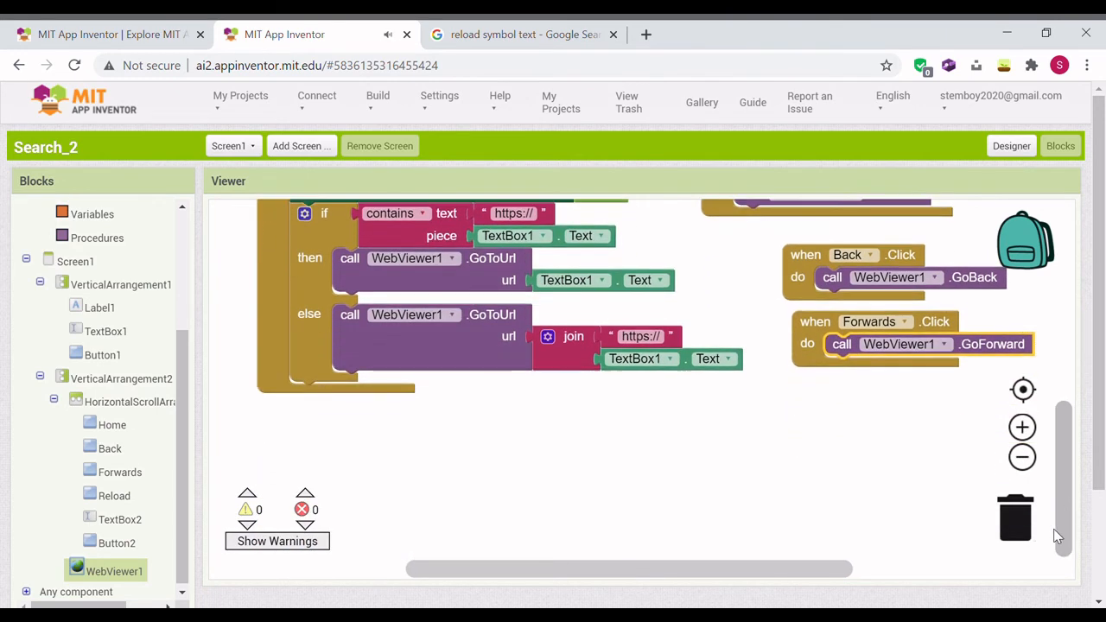
left_click(117, 542)
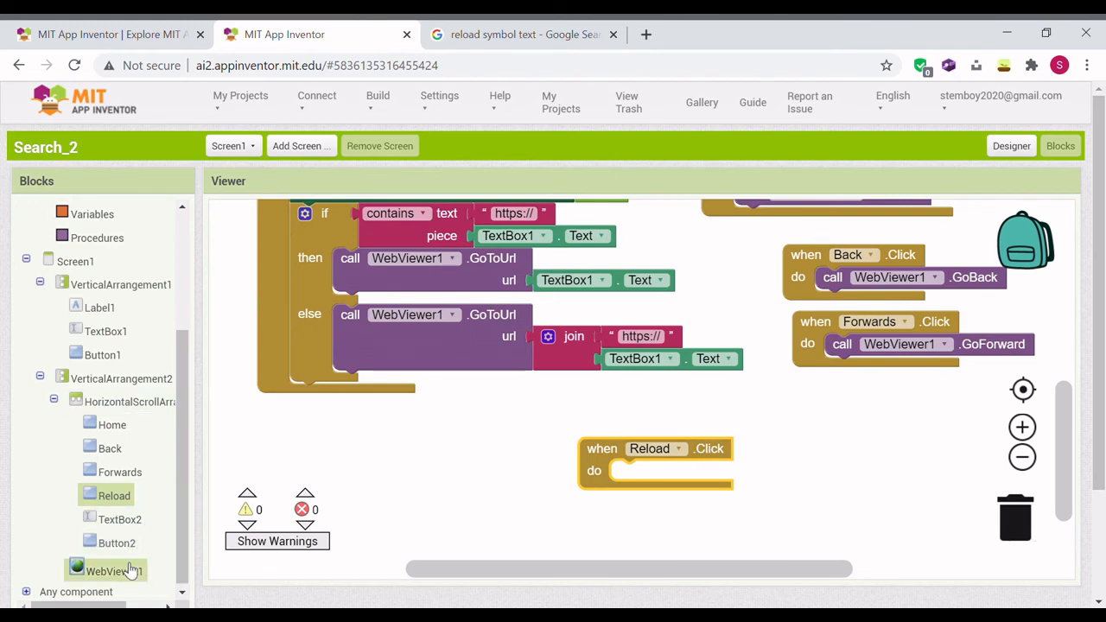
left_click(115, 570)
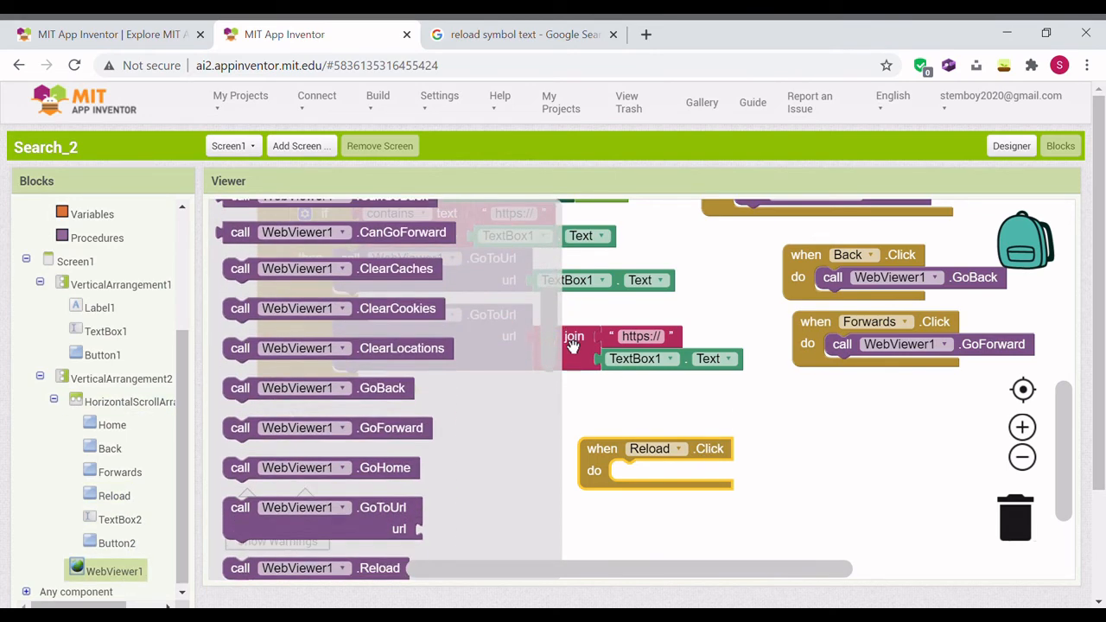
scroll("down", 3)
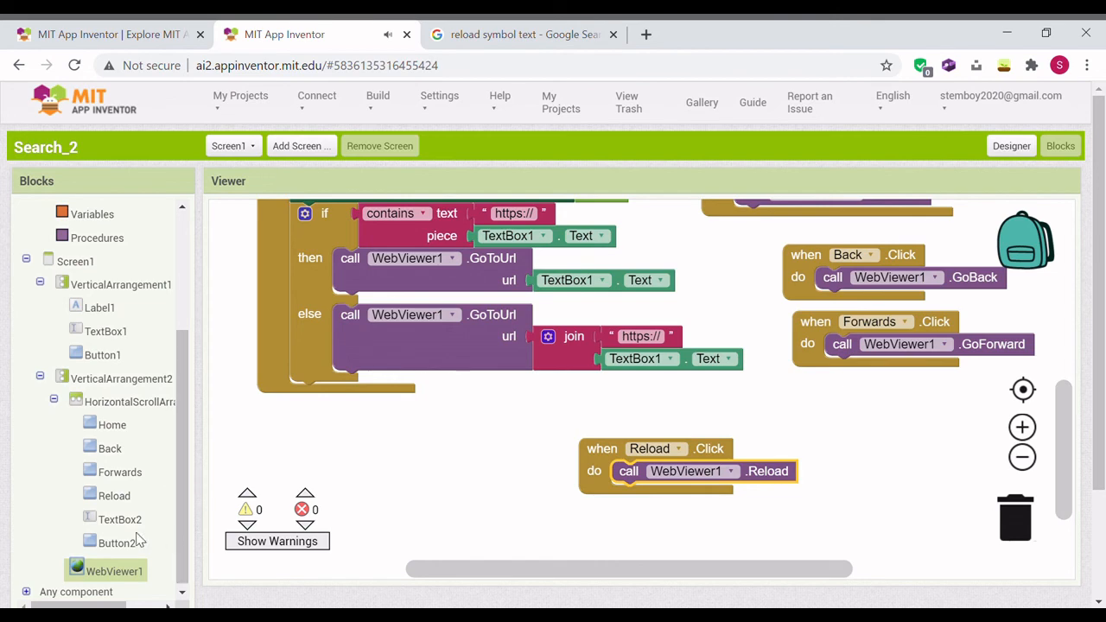
left_click(118, 542)
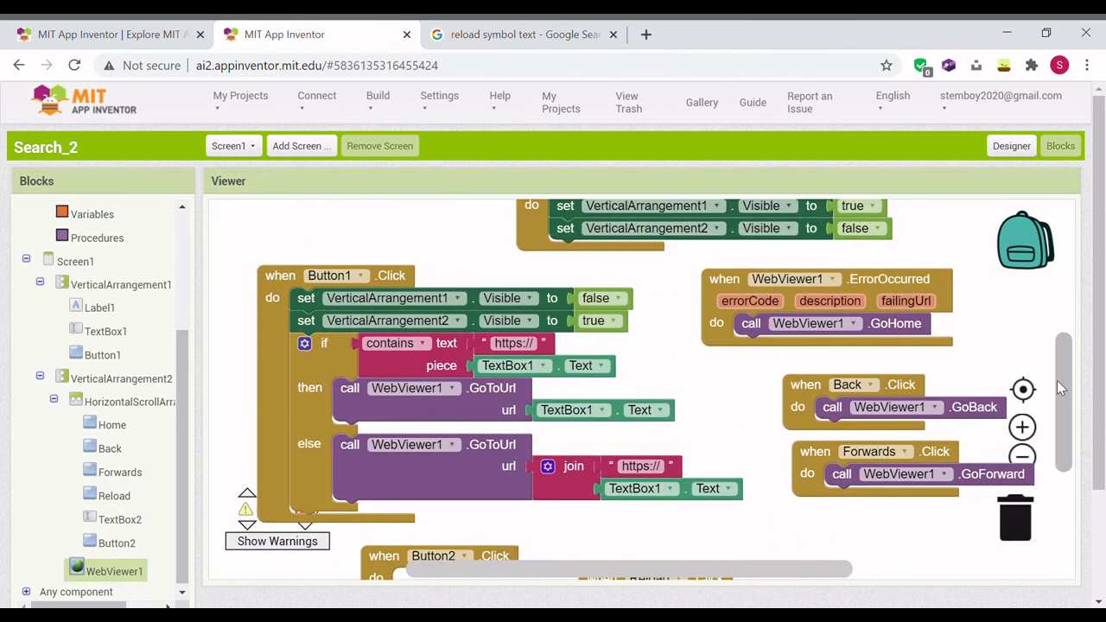
scroll("down", 3)
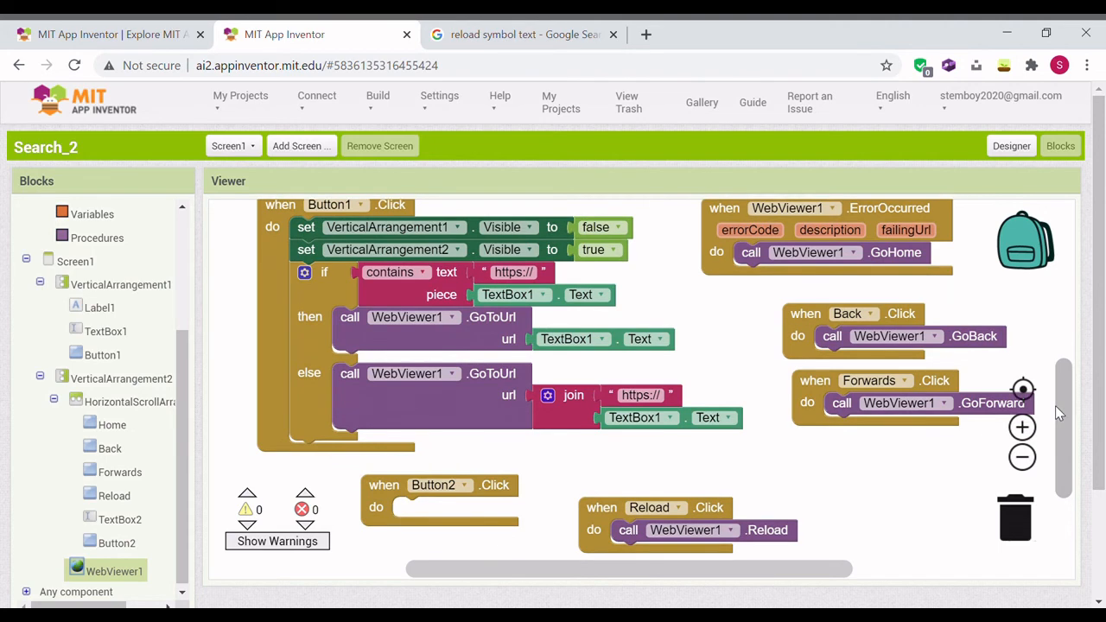
right_click(324, 273)
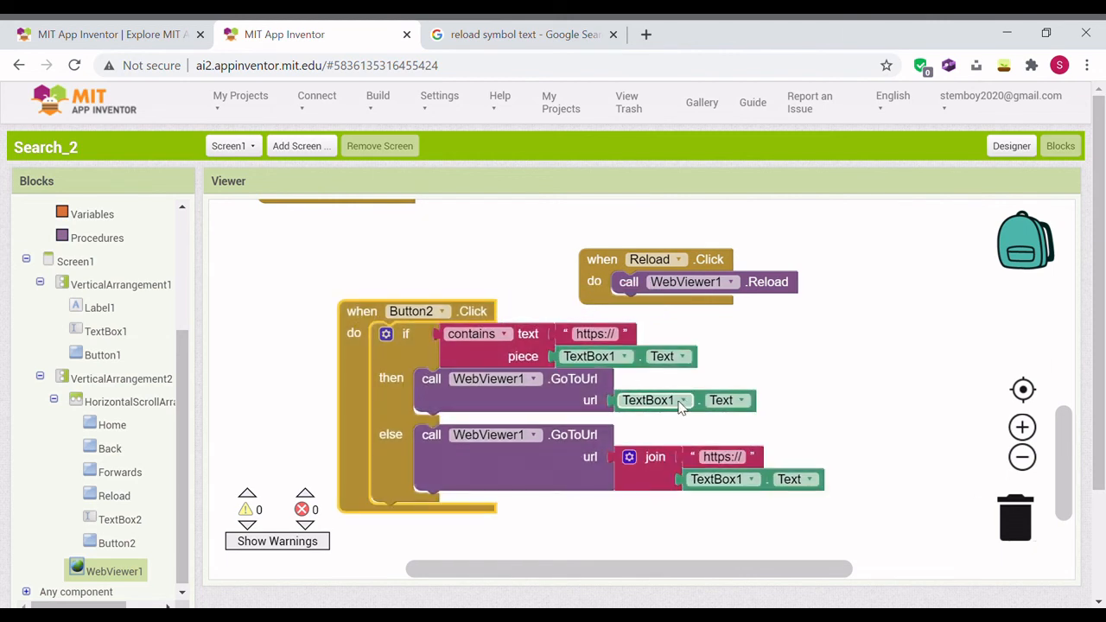
left_click(683, 401)
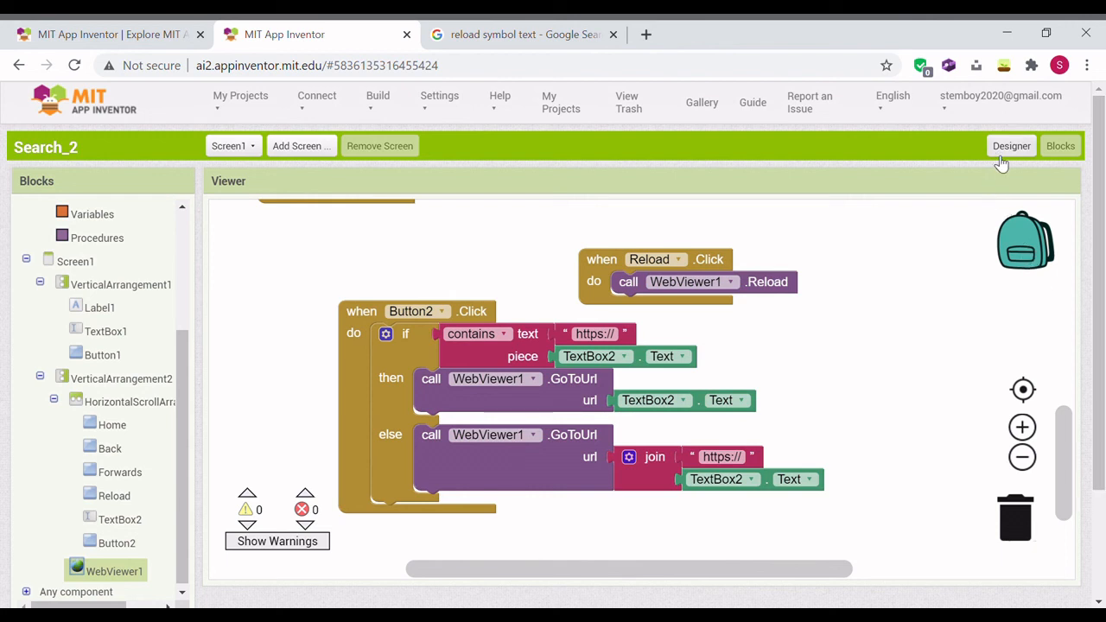
Return to the Designer view of Search_2.
left_click(1010, 145)
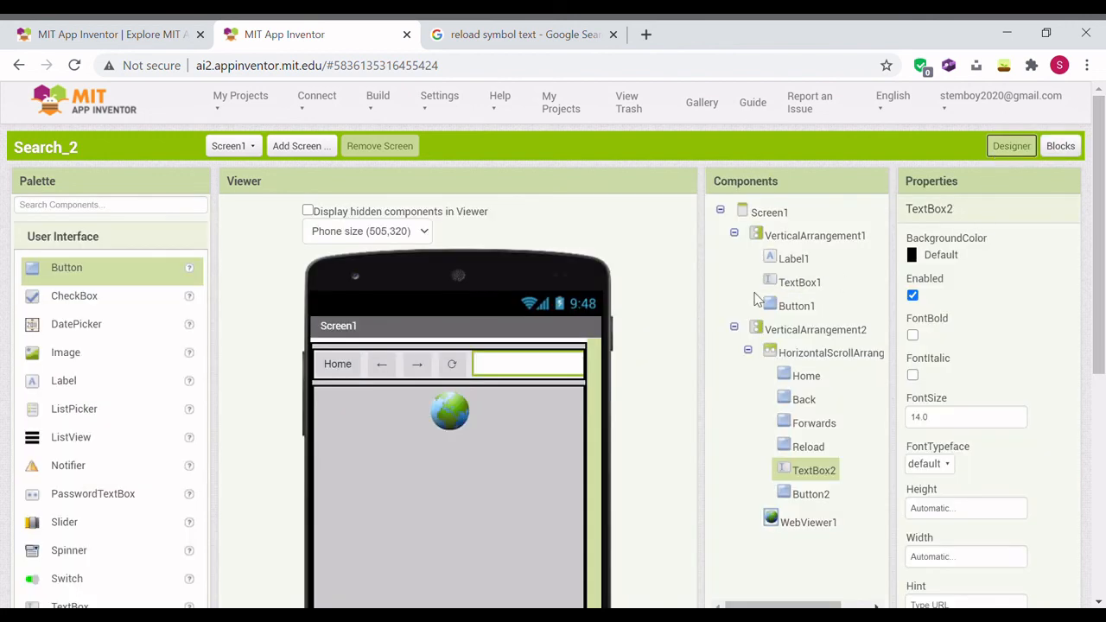
mouse_move(584, 397)
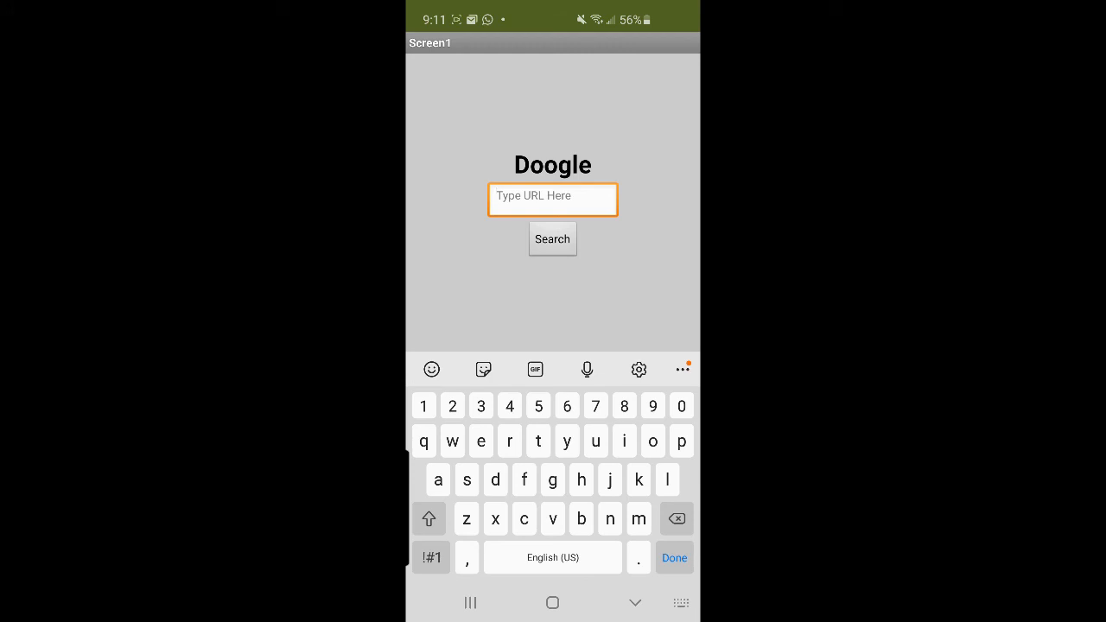
On the phone, search "youtube" to open YouTube, try the top URL box, and return to the start screen.
type("youtube")
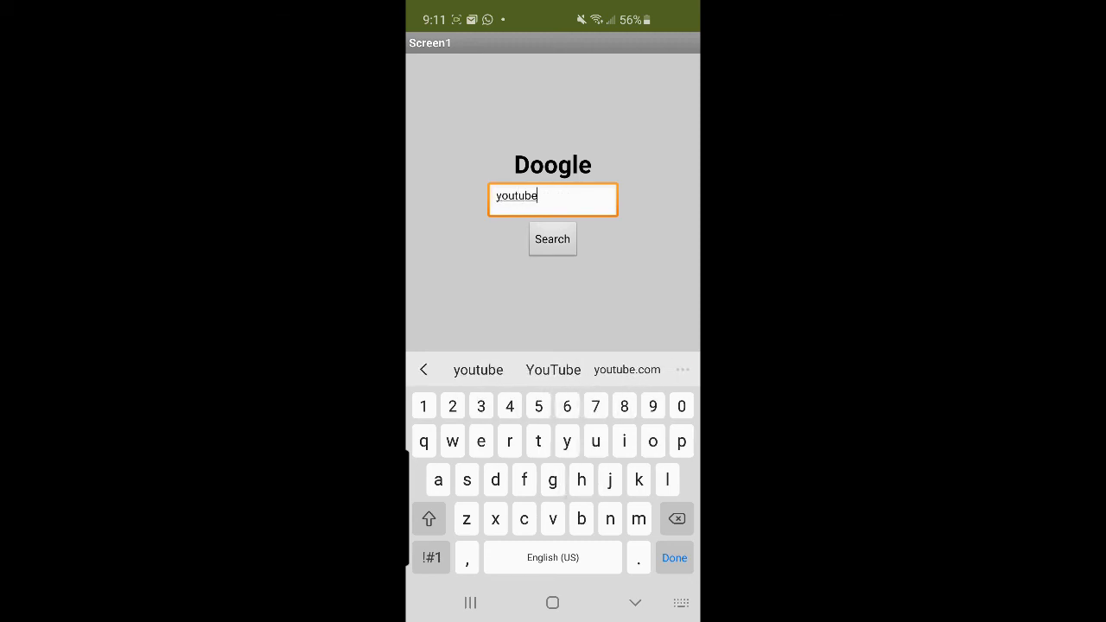
left_click(553, 239)
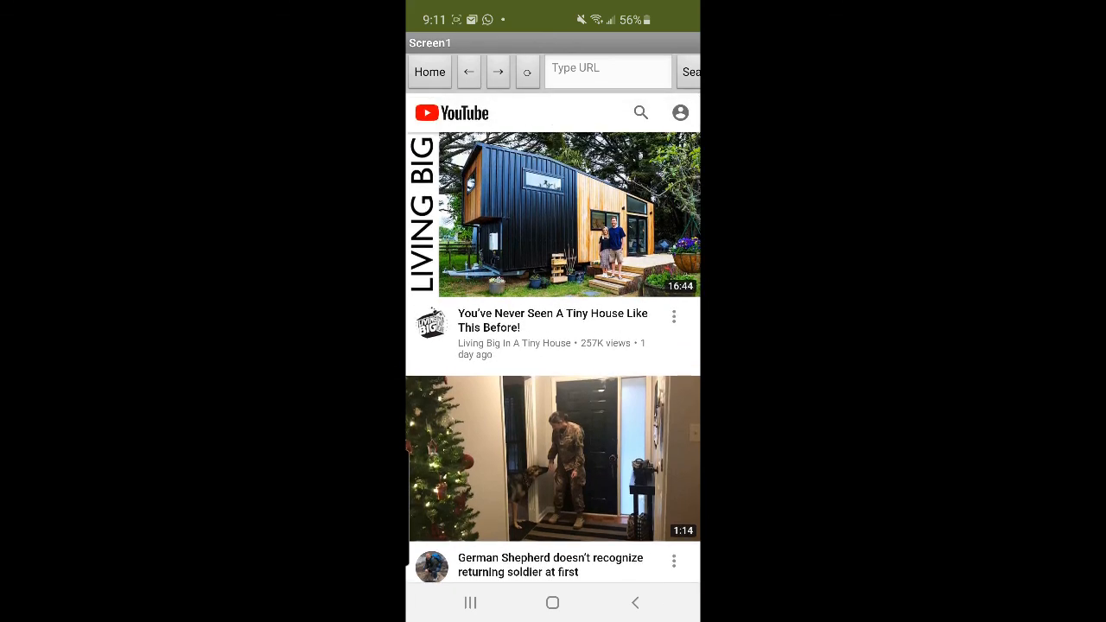
left_click(608, 73)
type("bi")
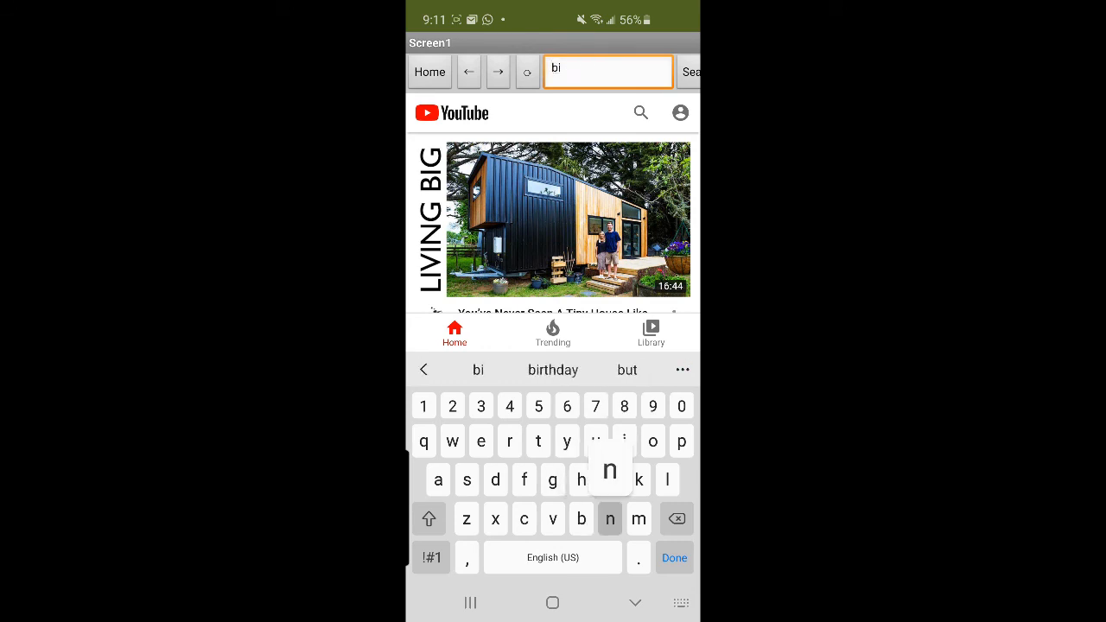
type("ng.co")
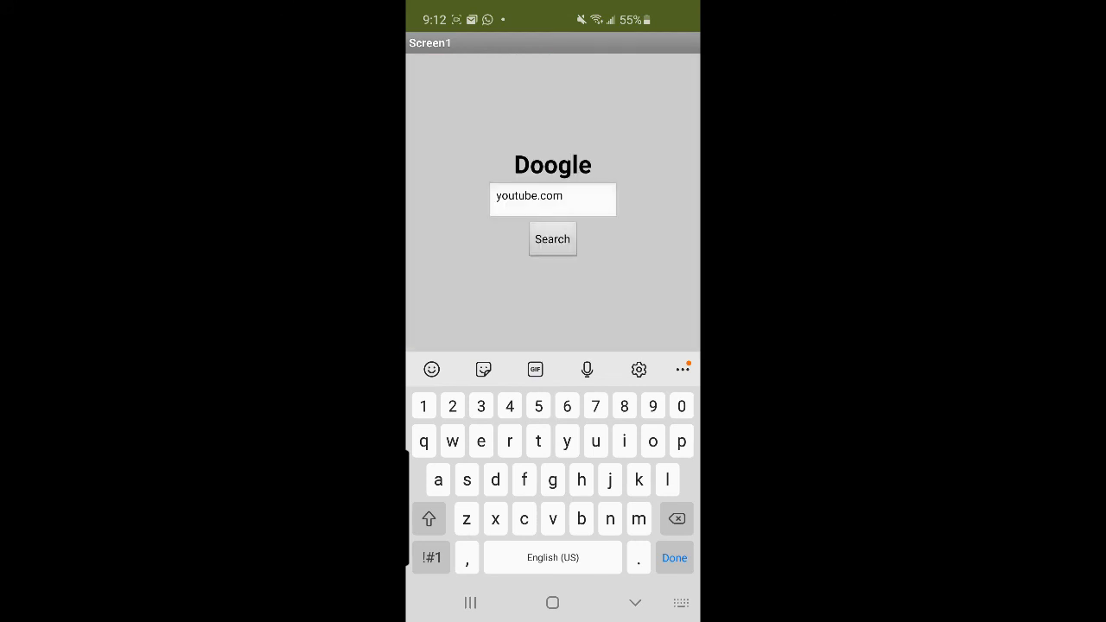
left_click(674, 557)
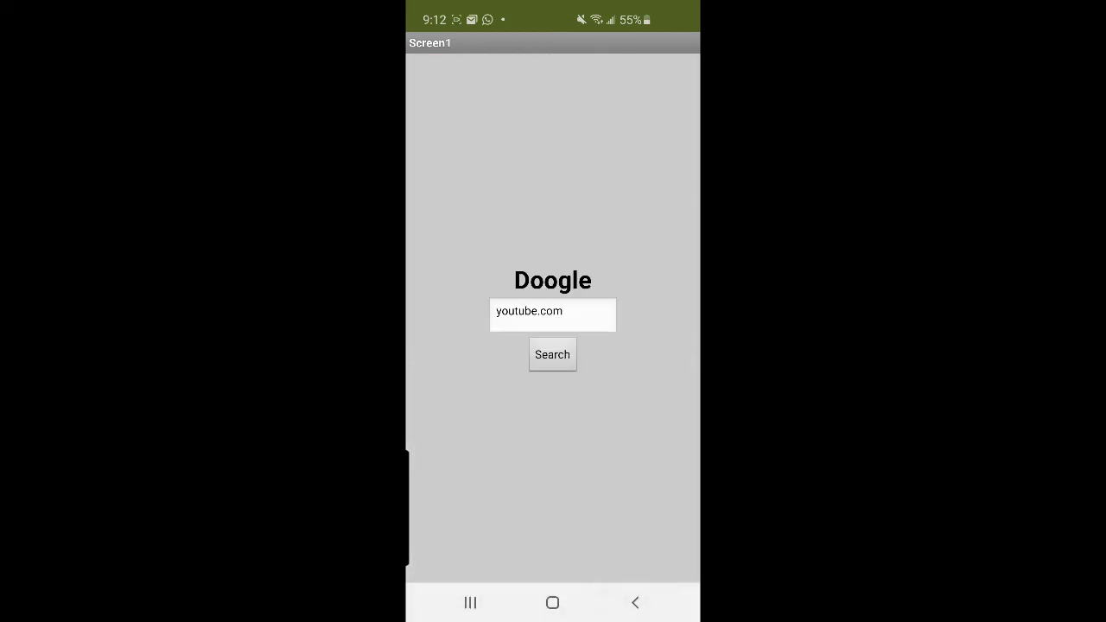